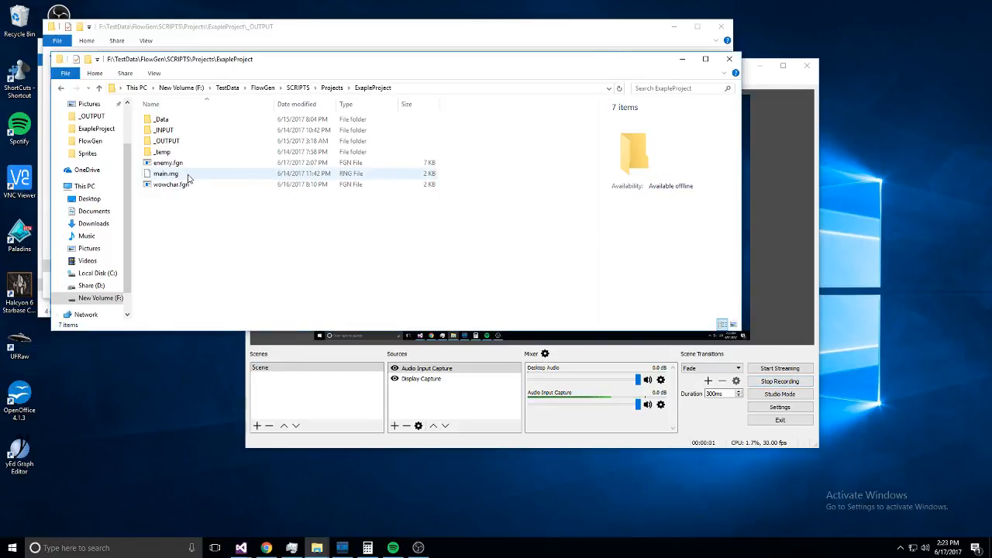
- Open enemy.fgn from the ExampleProject folder so it loads in FlowGen
click(168, 163)
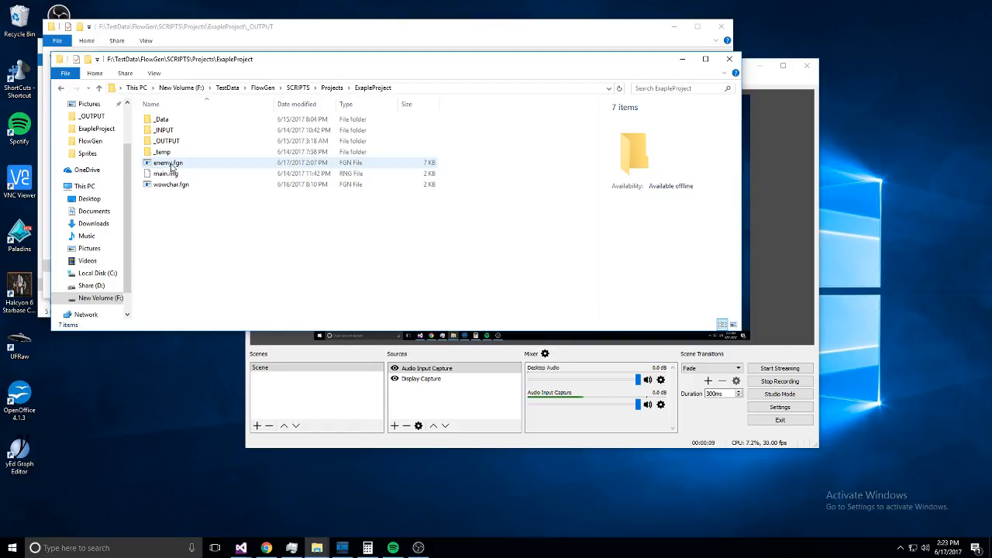
double_click(168, 163)
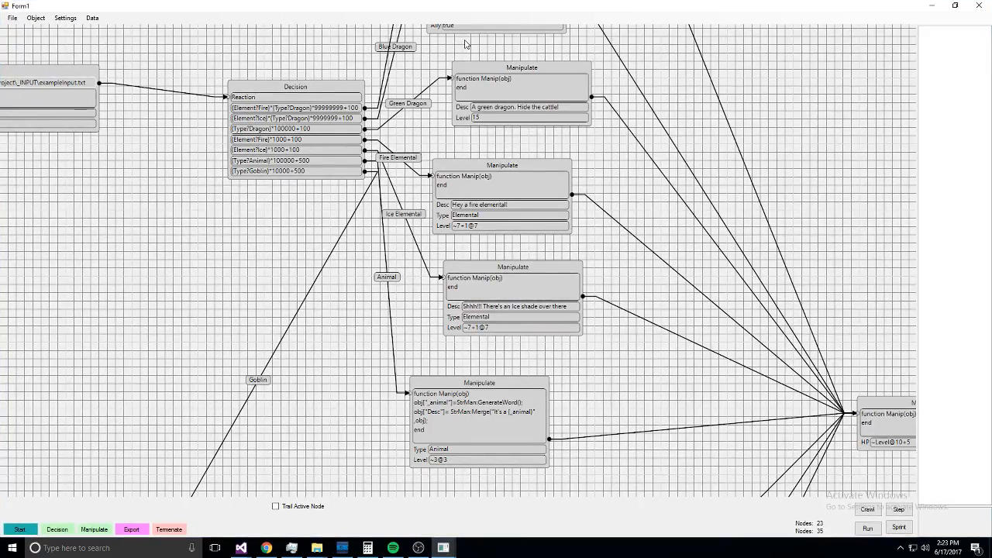
mouse_move(208, 261)
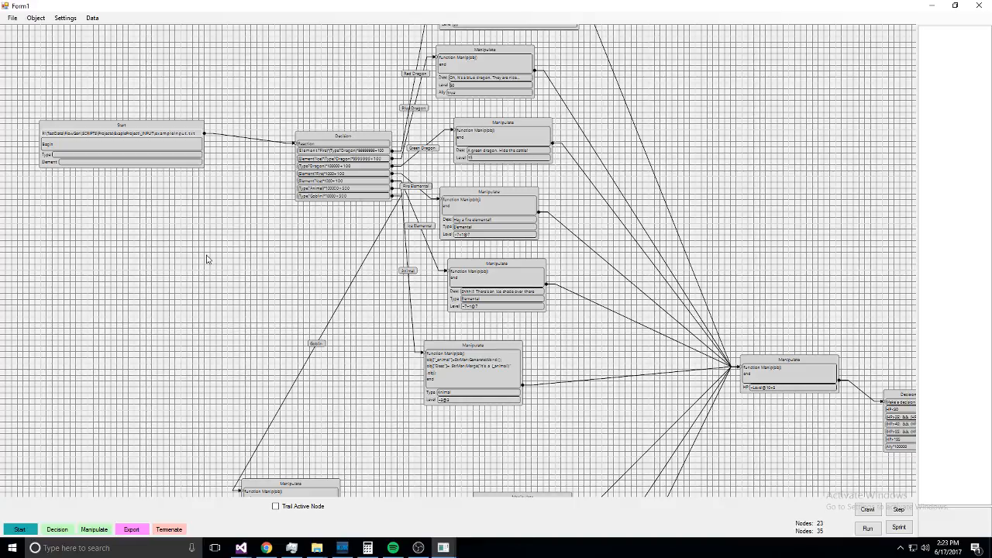
mouse_move(325, 239)
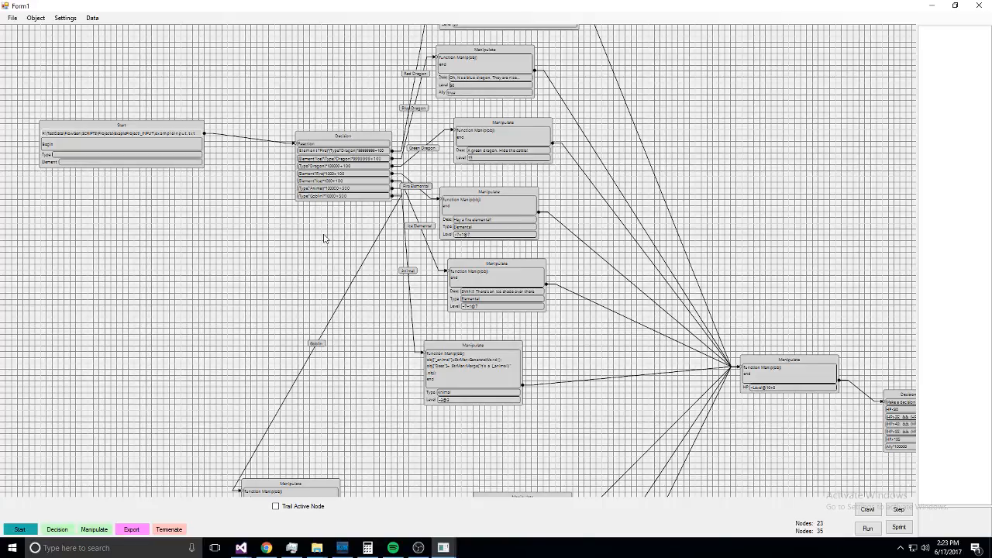
mouse_move(349, 220)
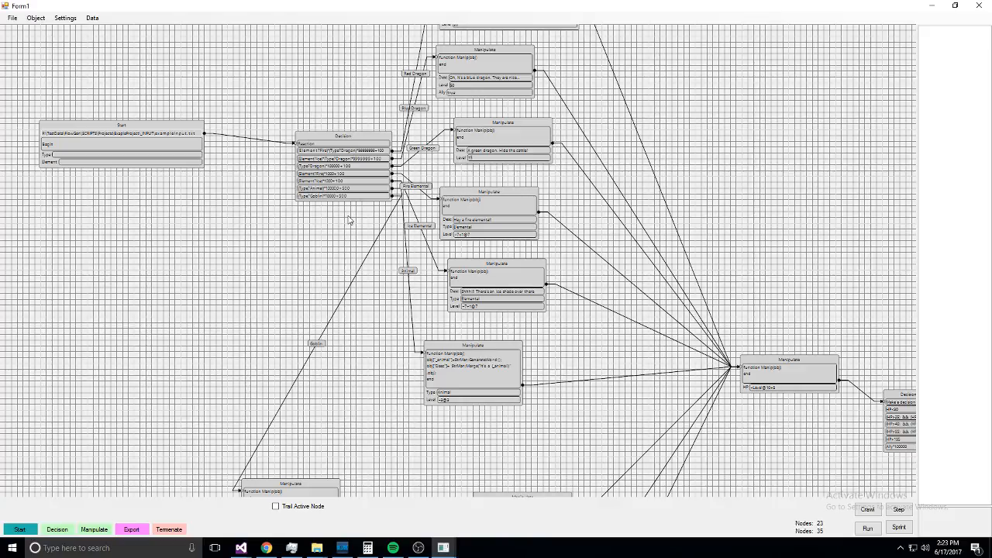
mouse_move(362, 265)
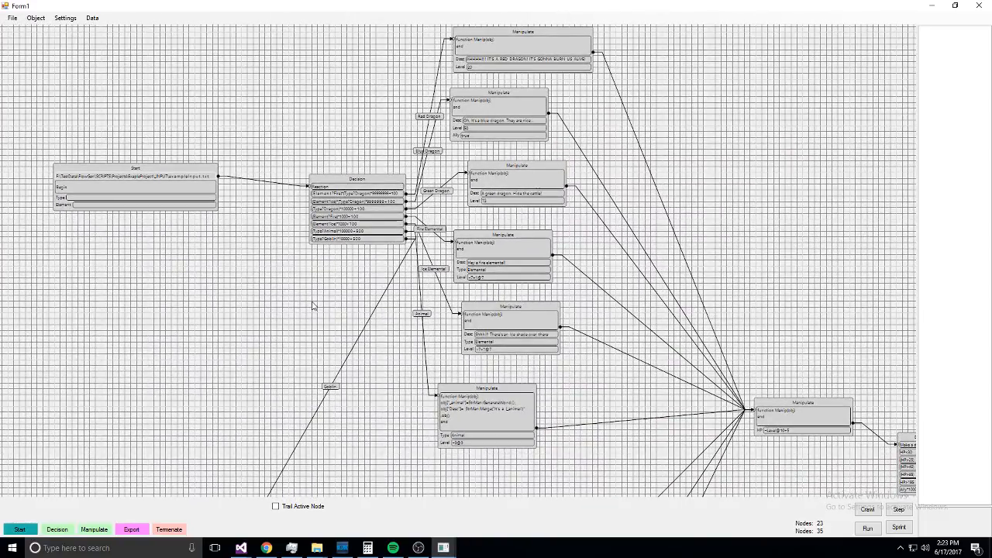
mouse_move(629, 304)
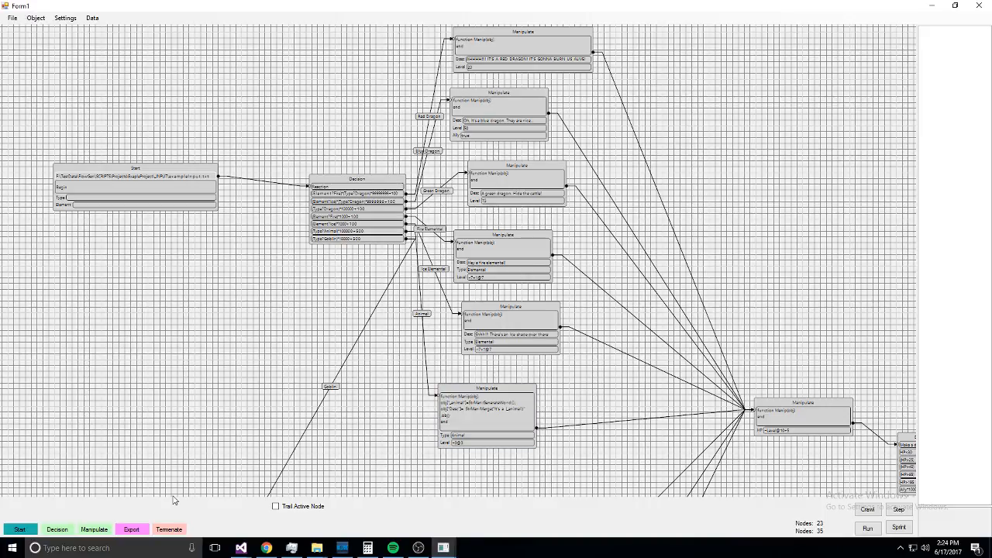
mouse_move(18, 32)
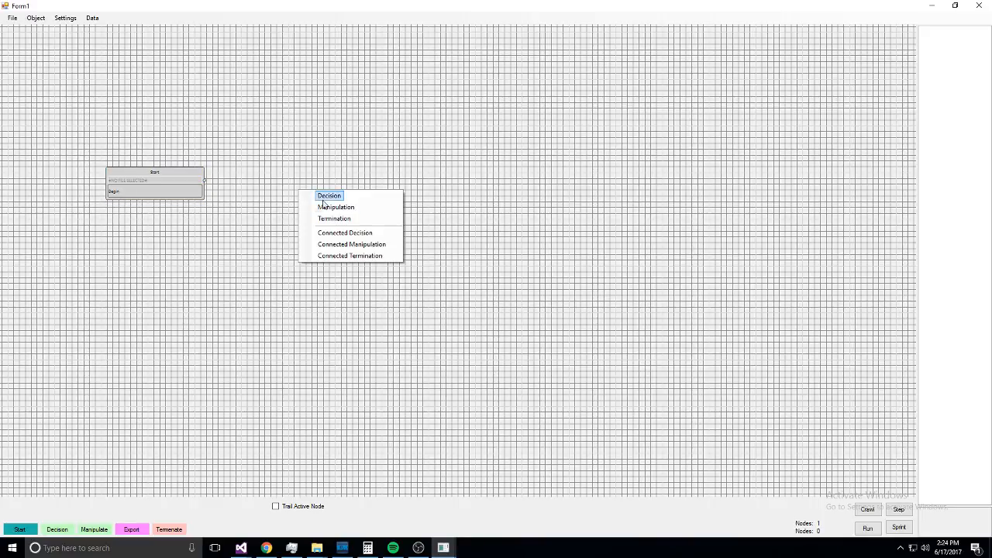
mouse_move(352, 245)
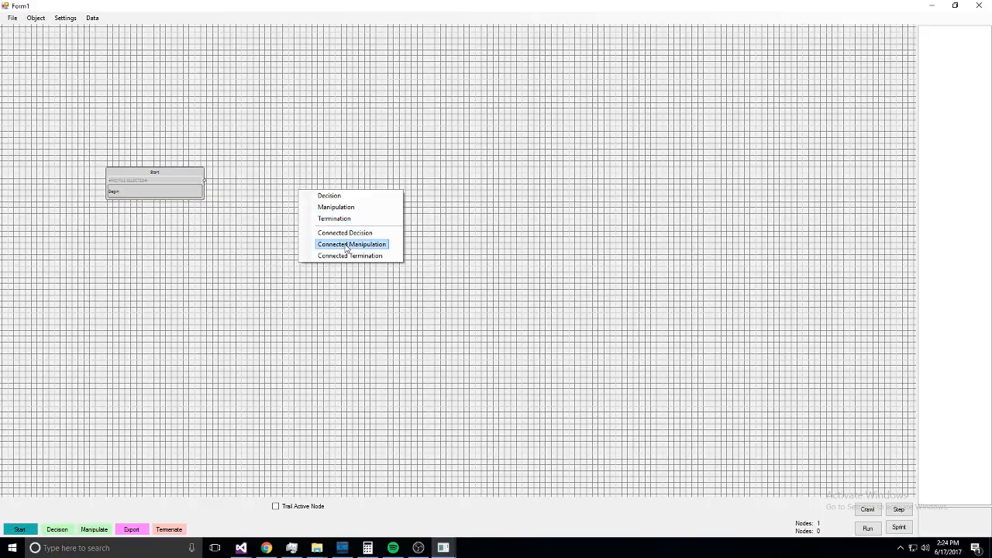
- Add a Decision node connected to Start and set its text
click(329, 195)
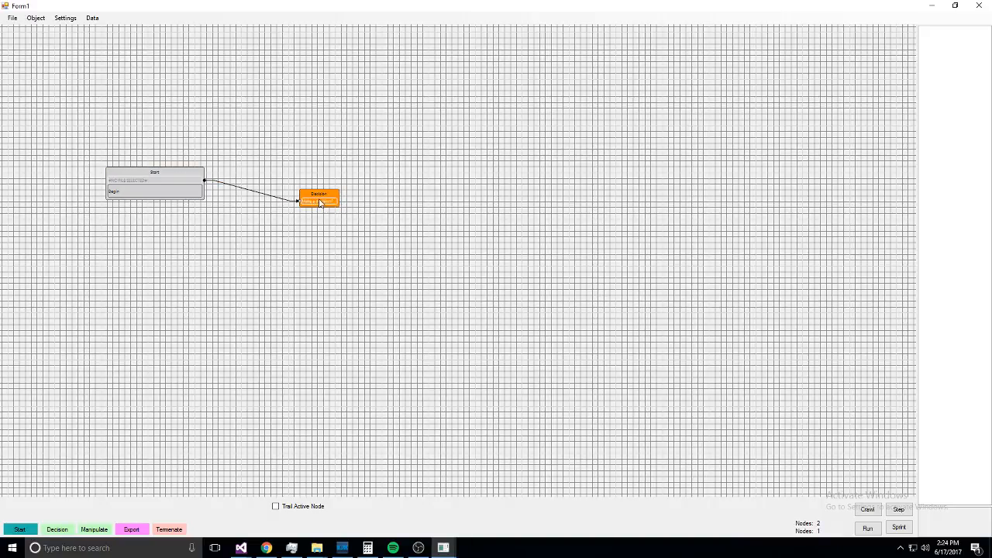
double_click(320, 199)
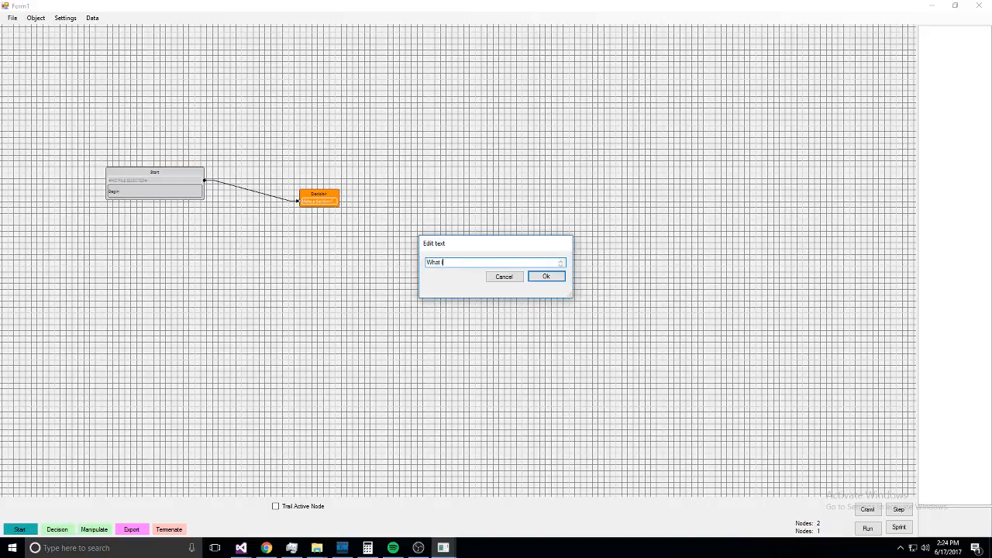
click(546, 276)
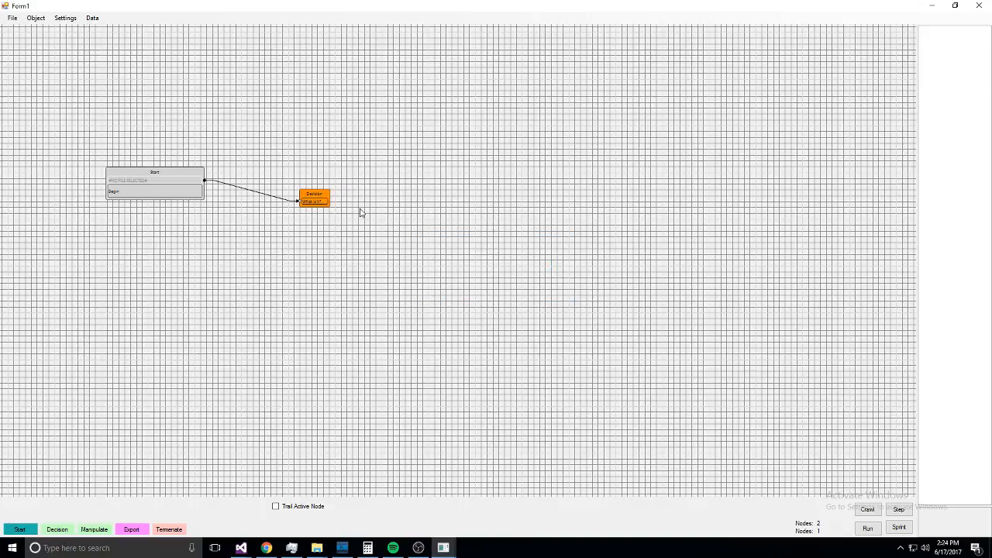
click(360, 226)
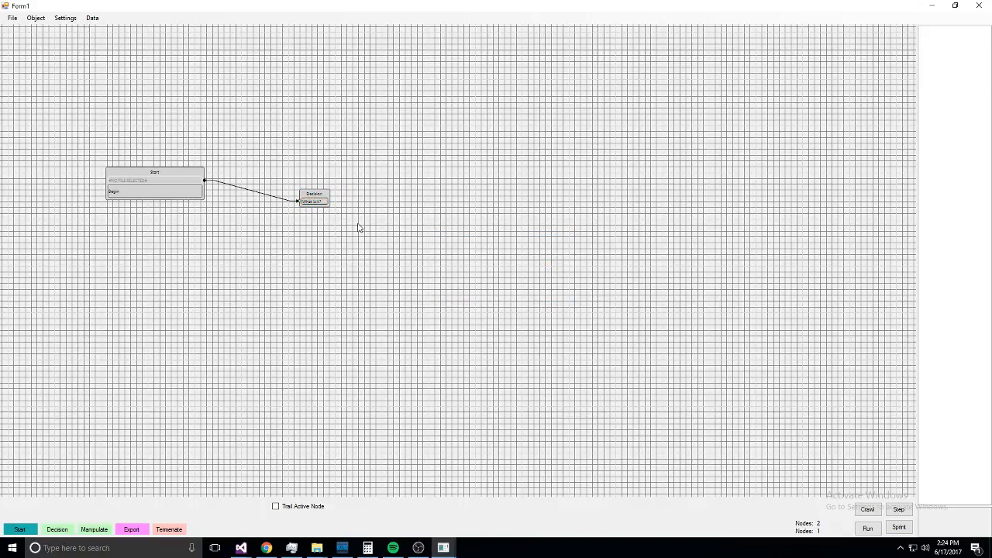
- Branch the Decision into two Manipulate nodes and select both of them
right_click(313, 196)
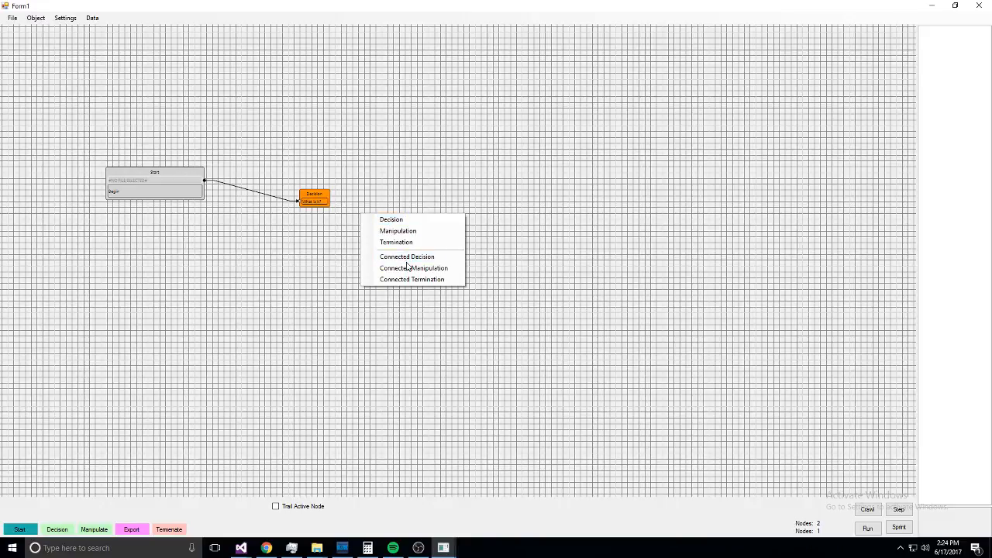
click(416, 266)
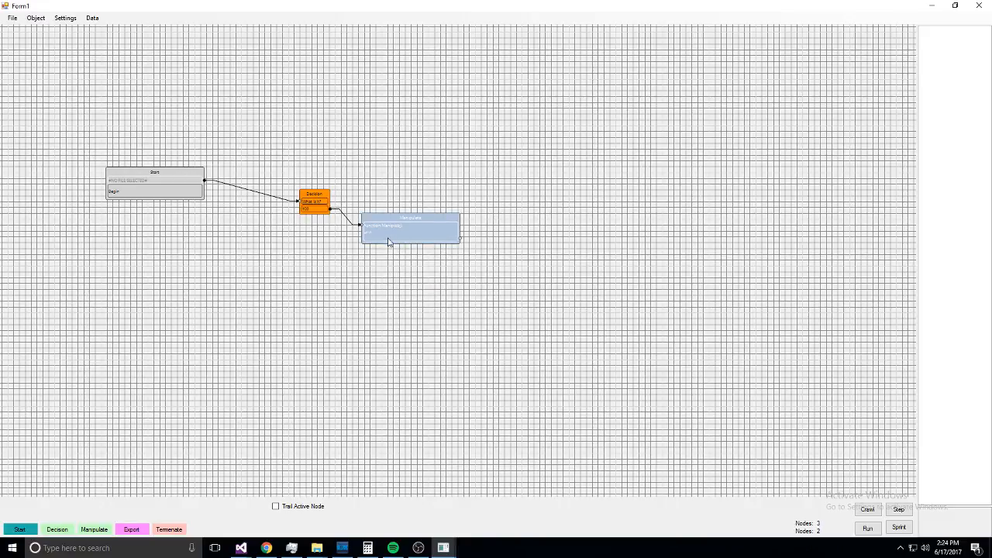
double_click(409, 230)
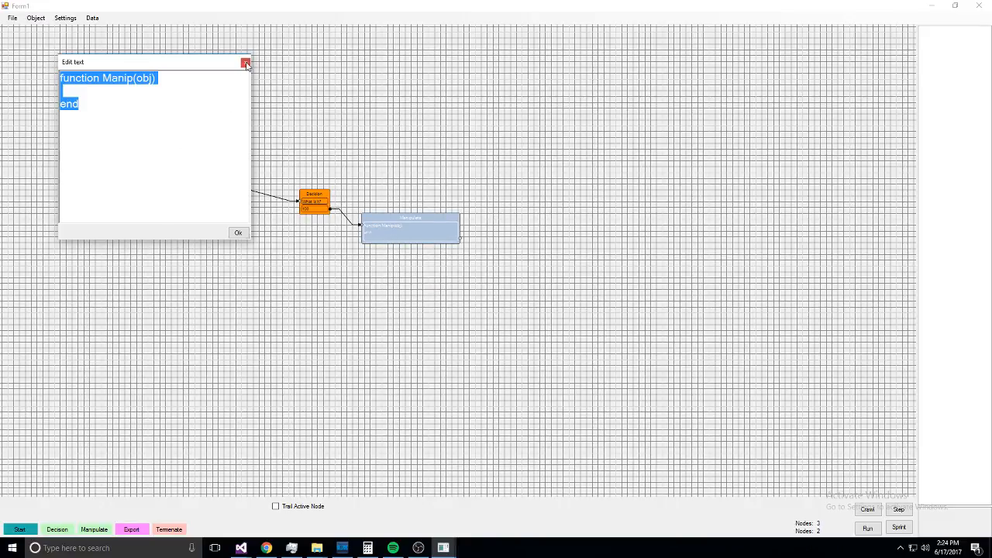
click(245, 62)
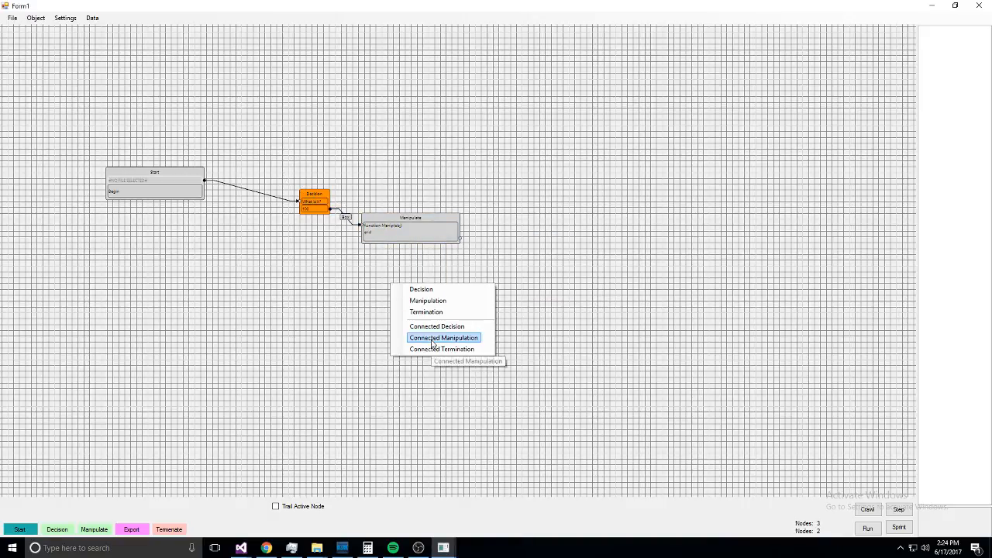
click(444, 338)
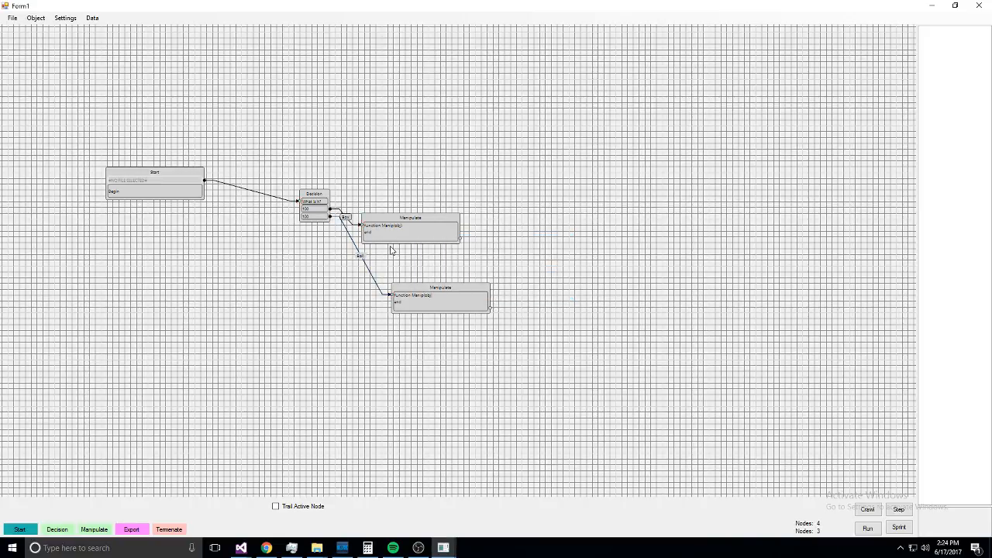
click(413, 287)
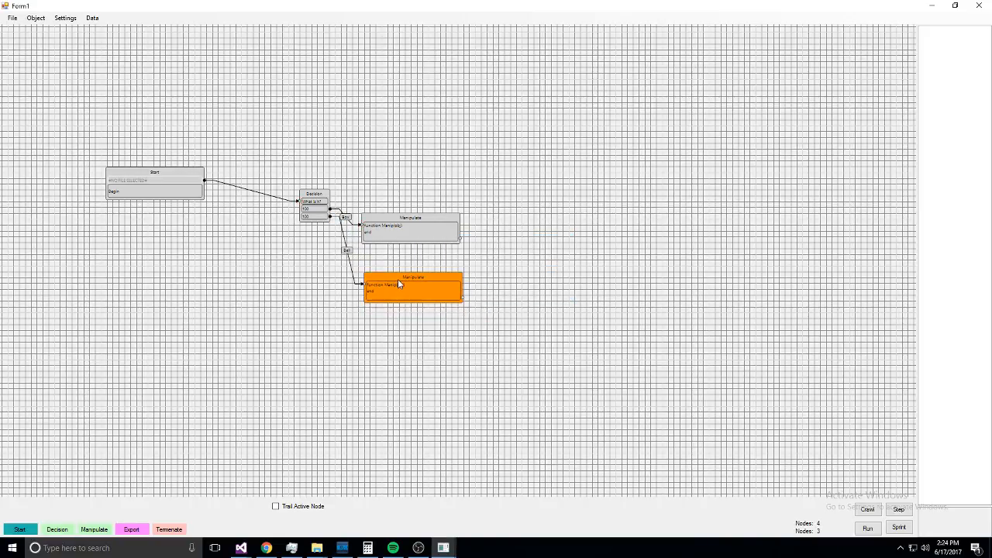
click(511, 357)
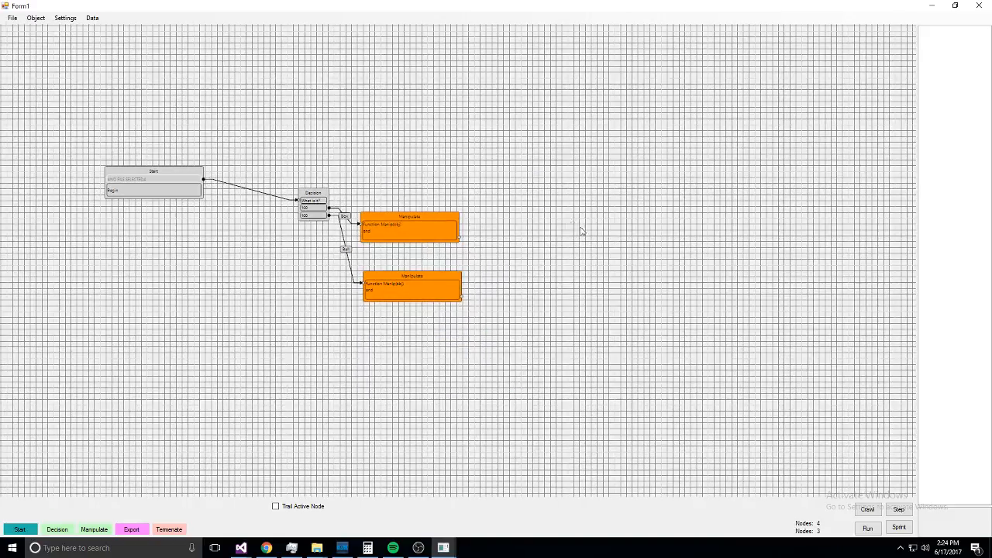
- Add a node after the Manipulates, then give the upper Manipulate a Type attribute defaulting to Box
right_click(504, 254)
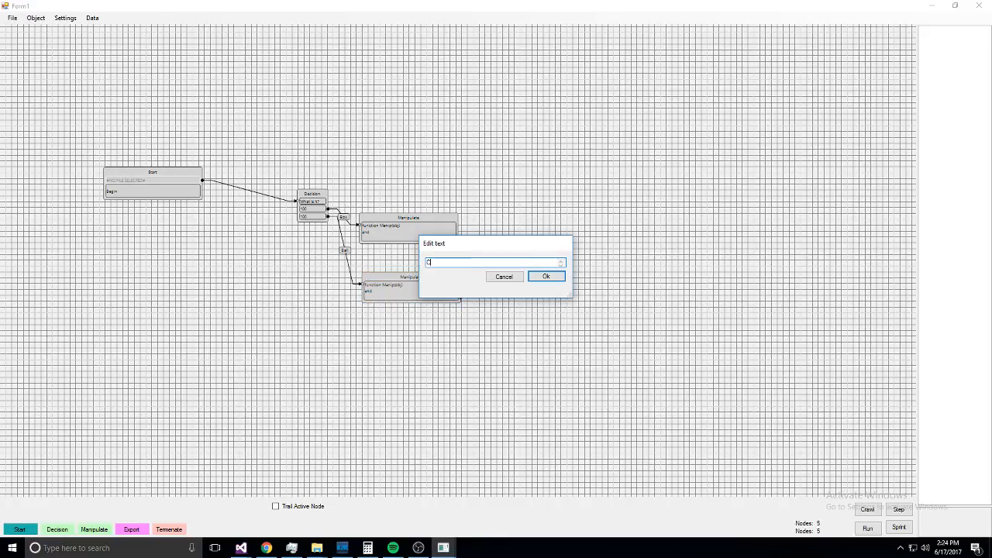
click(546, 276)
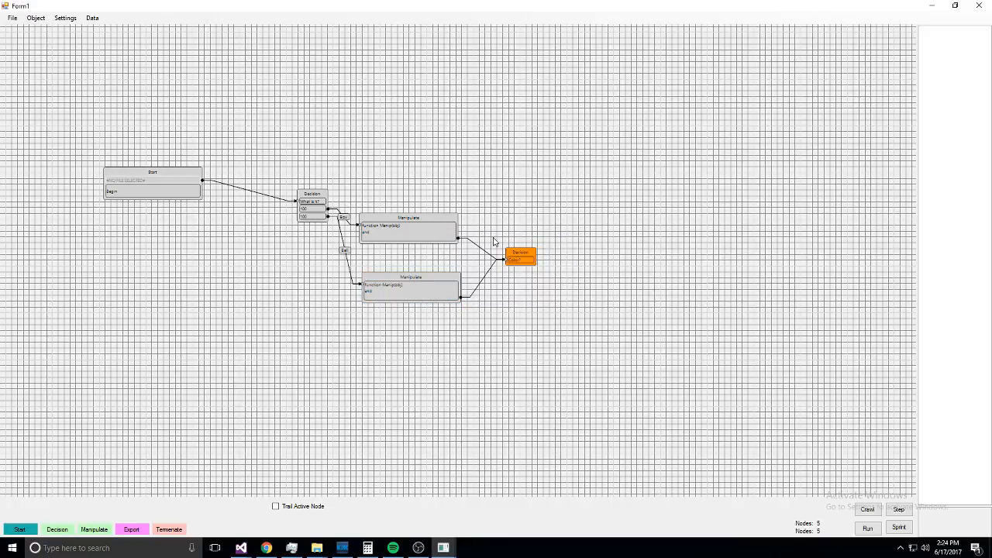
right_click(409, 230)
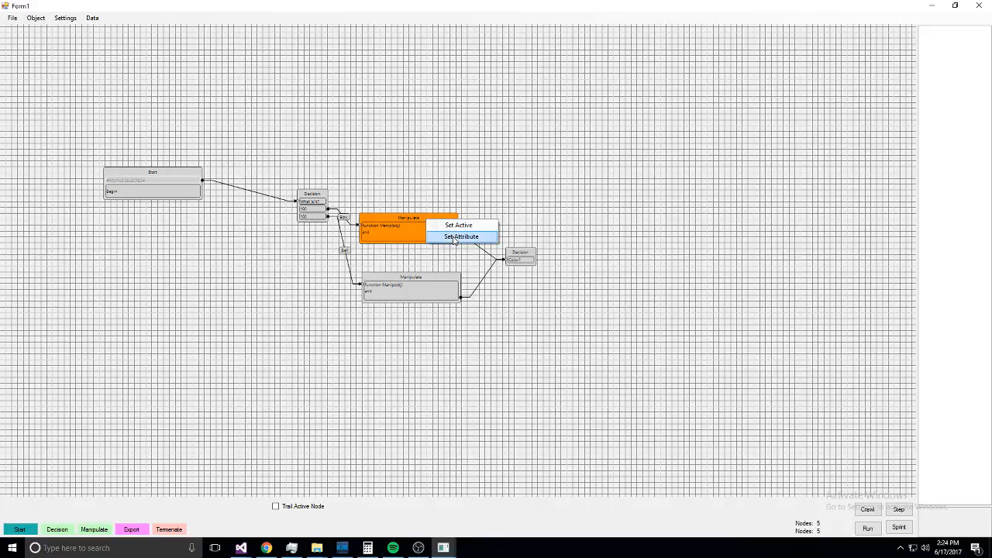
click(463, 236)
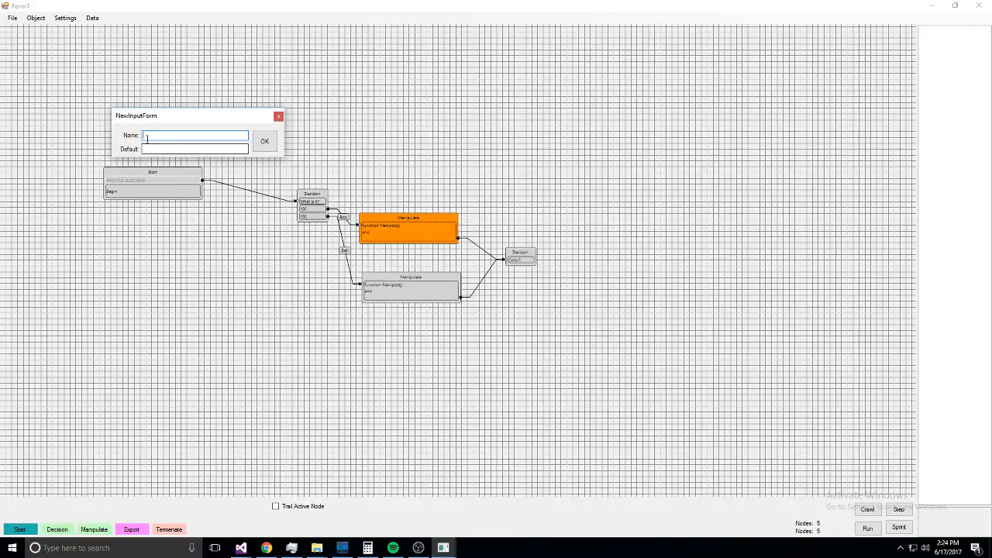
text(Type)
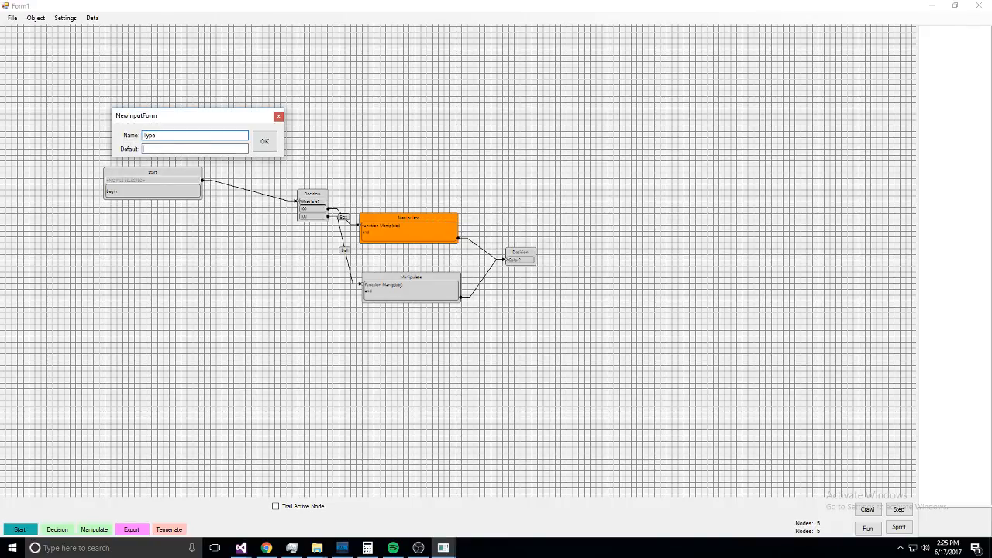
text(Box)
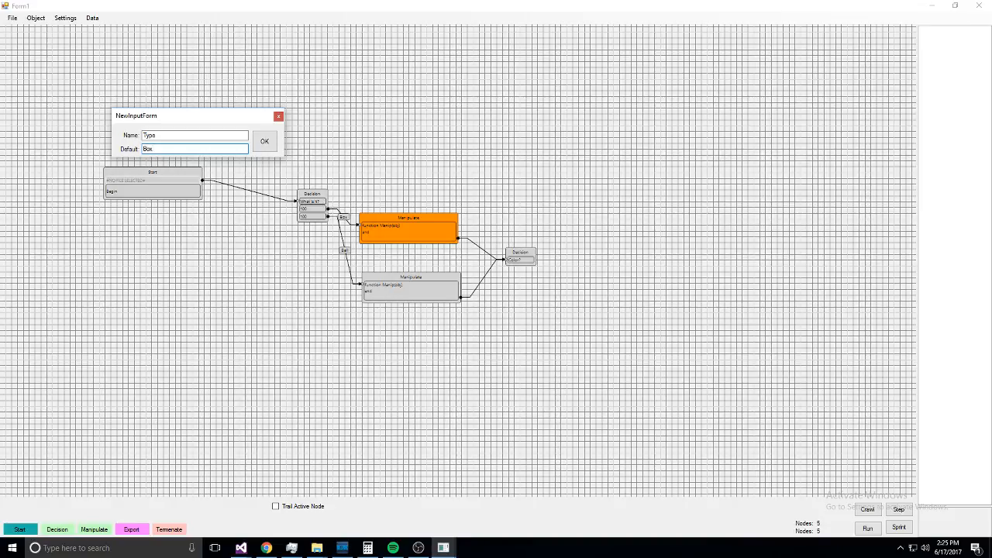
click(263, 139)
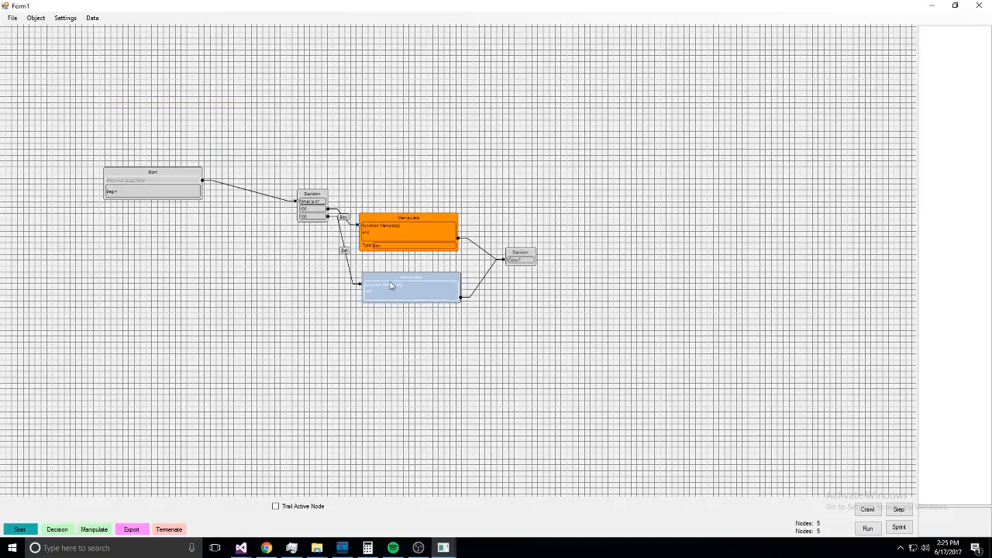
- Give the lower Manipulate a Type attribute defaulting to Ball and a Desc attribute
right_click(391, 285)
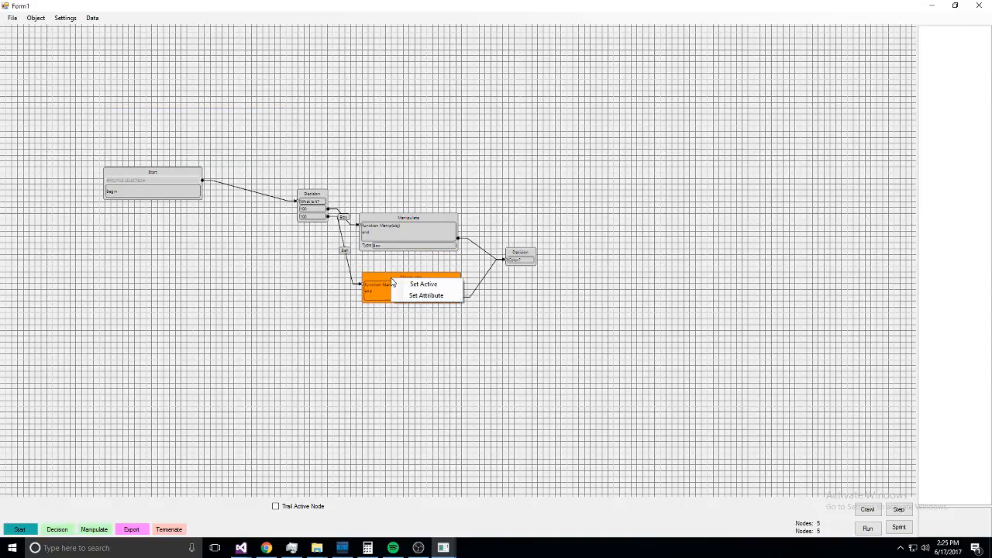
click(427, 294)
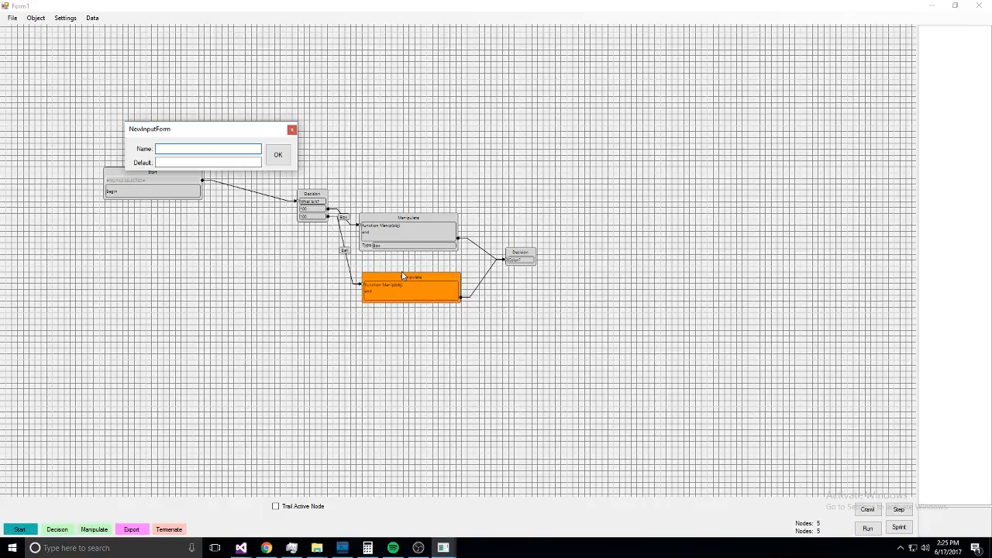
text(Type)
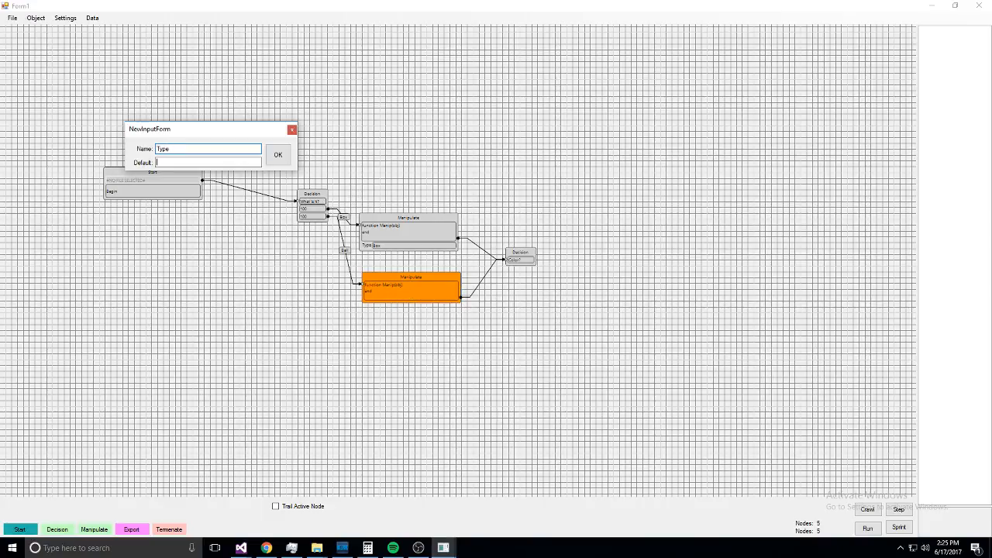
text(B)
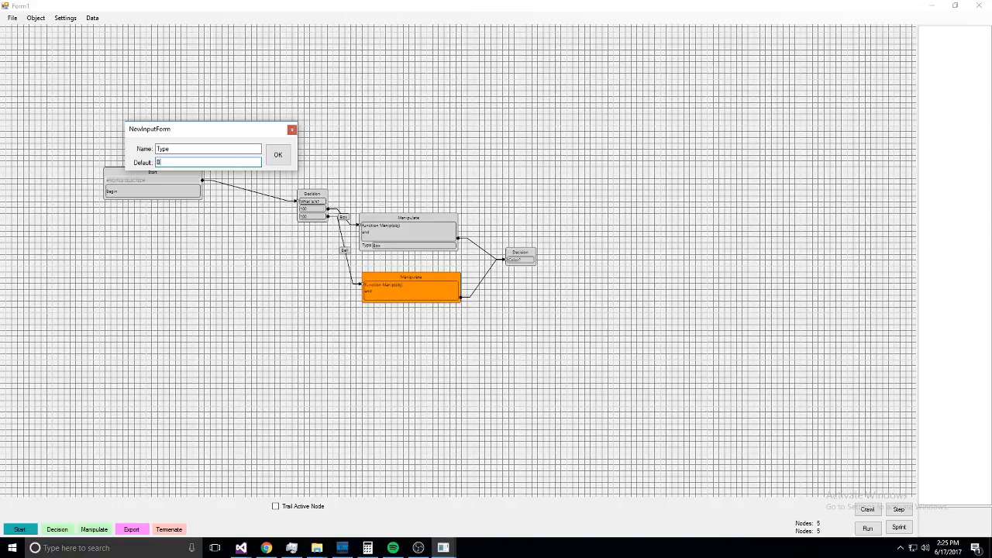
text(all)
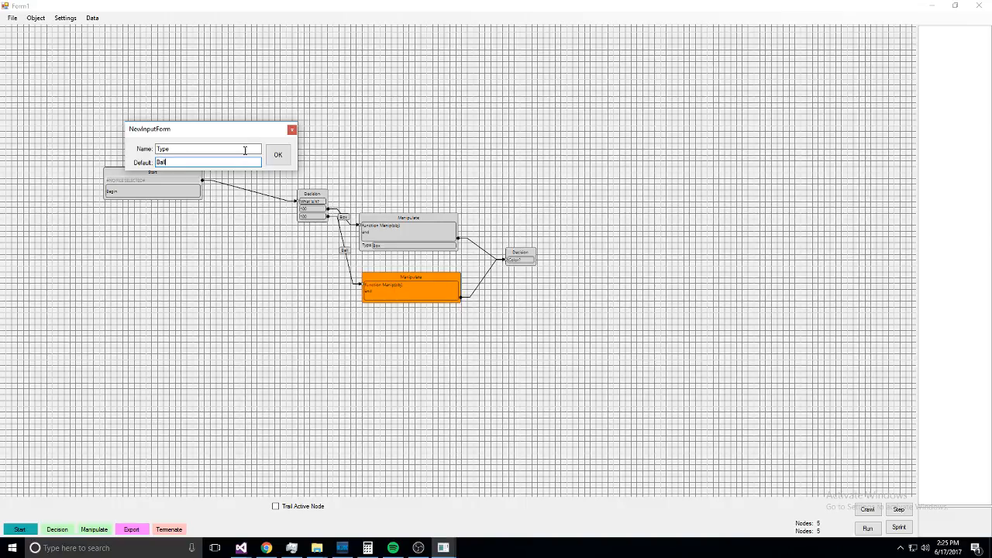
click(278, 155)
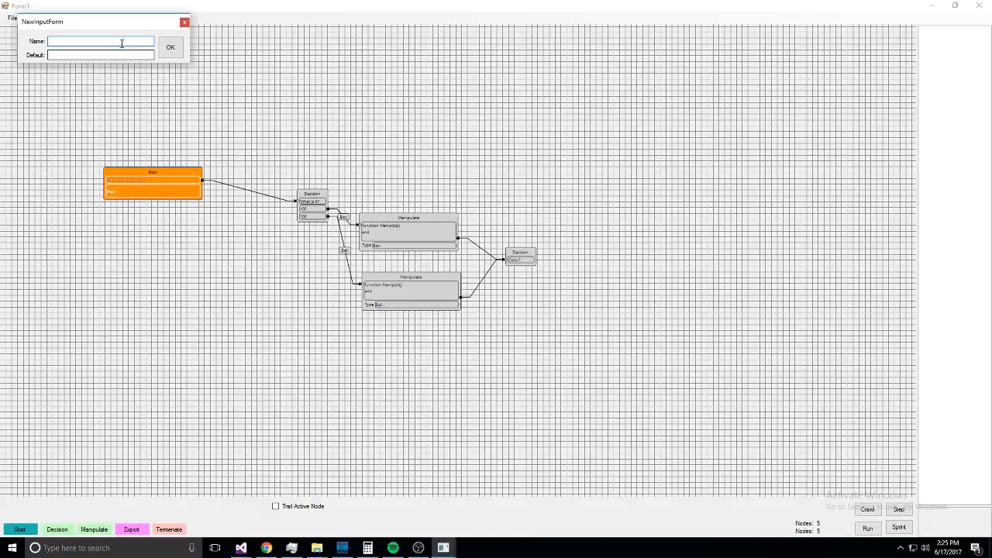
text(Desc)
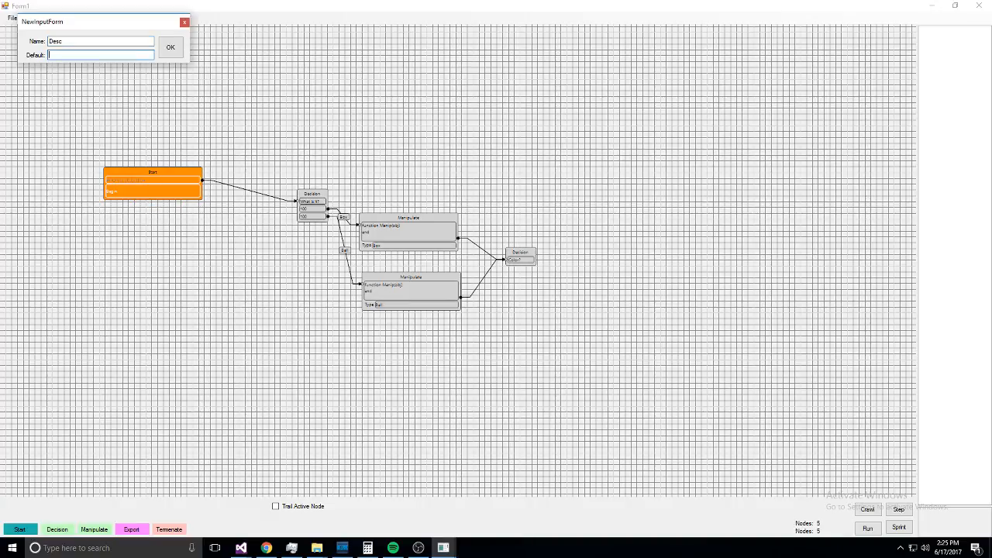
text(t)
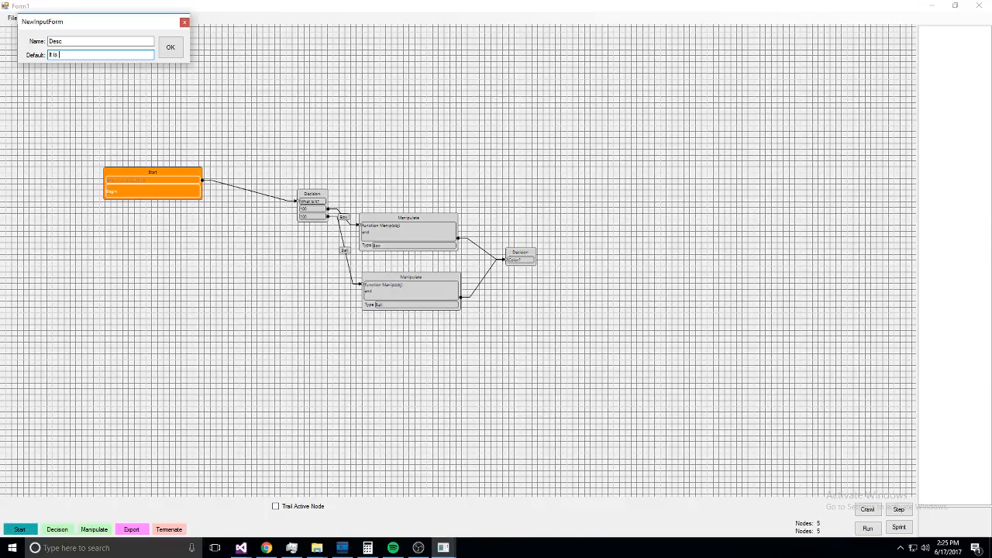
text(a)
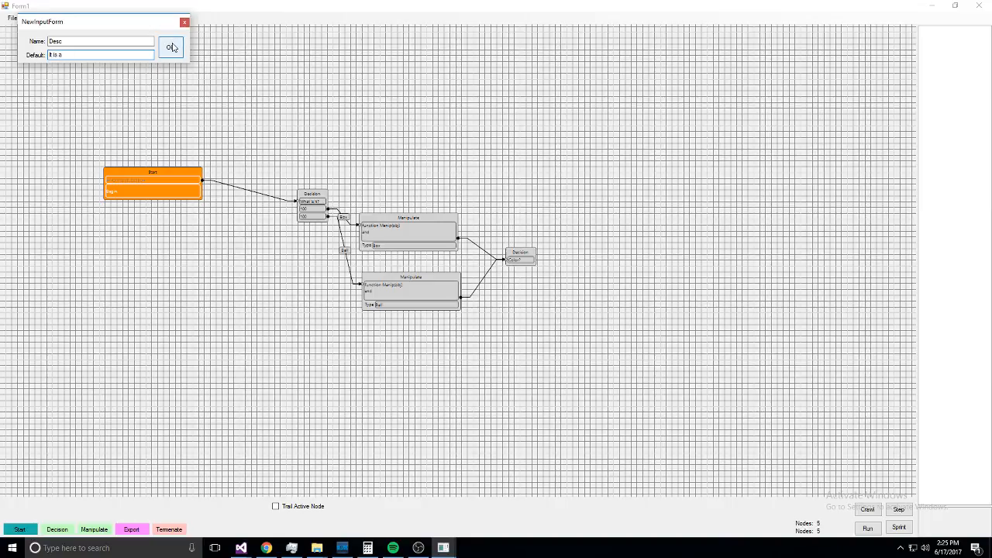
click(171, 47)
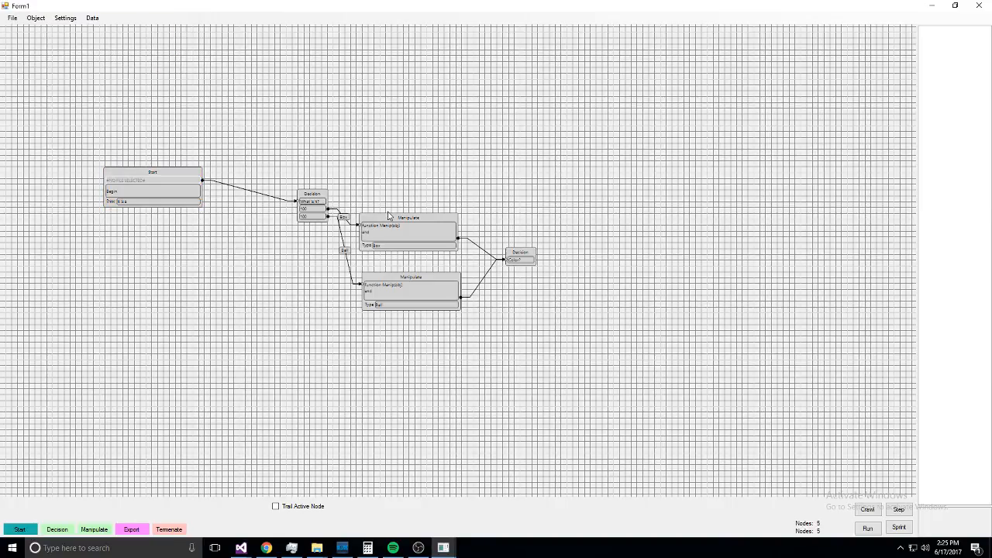
- Give the upper Manipulate a Desc attribute and edit a text value on the lower Manipulate
right_click(407, 229)
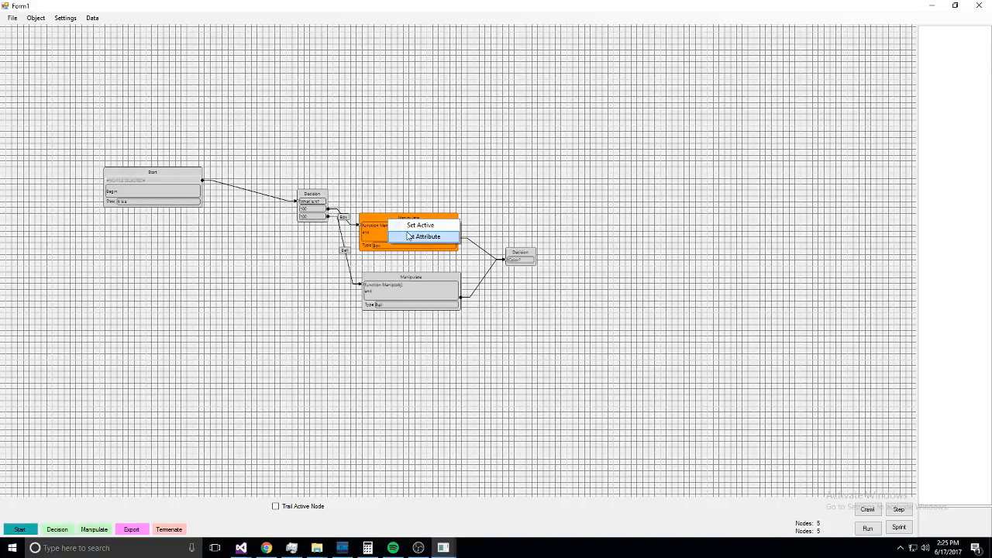
click(425, 236)
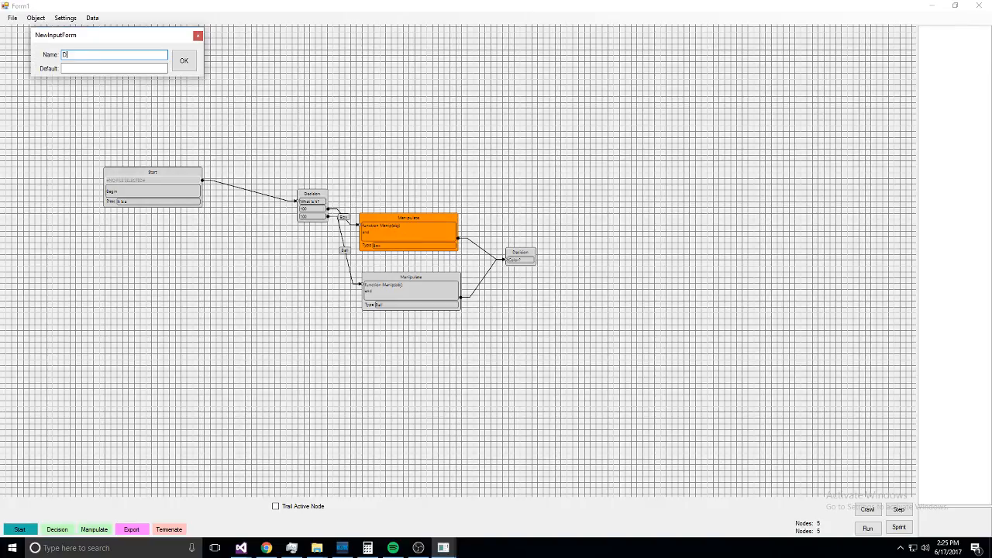
text(esc)
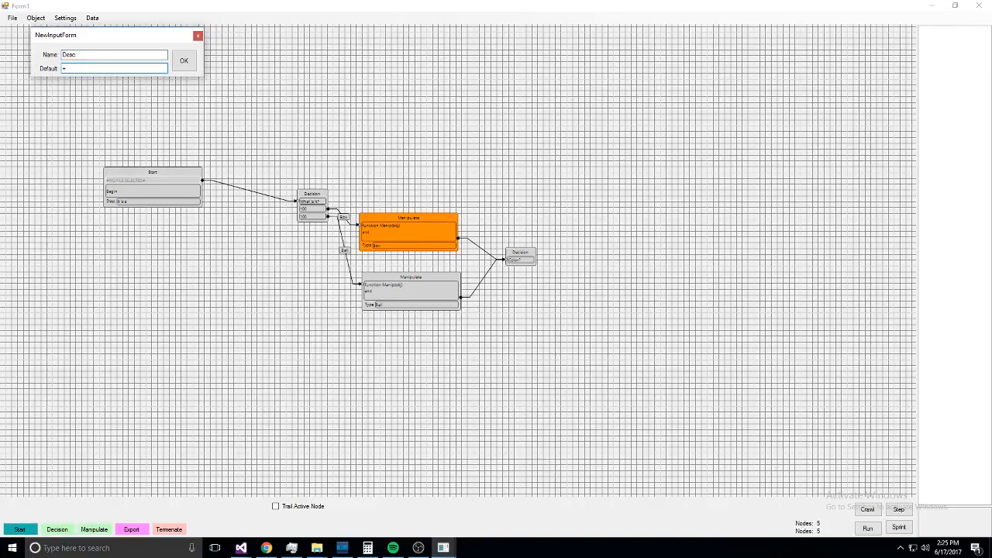
text(B)
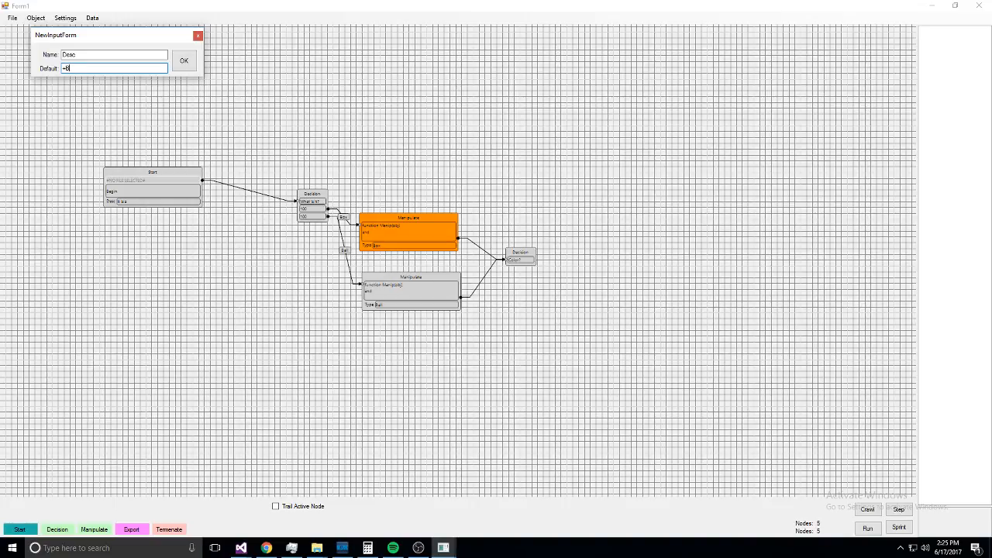
text(bal)
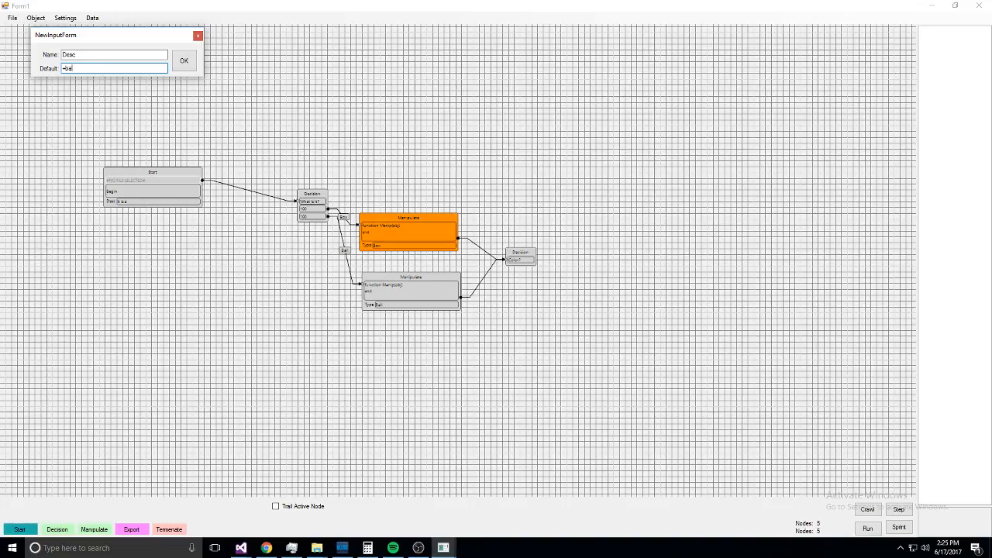
text(box,)
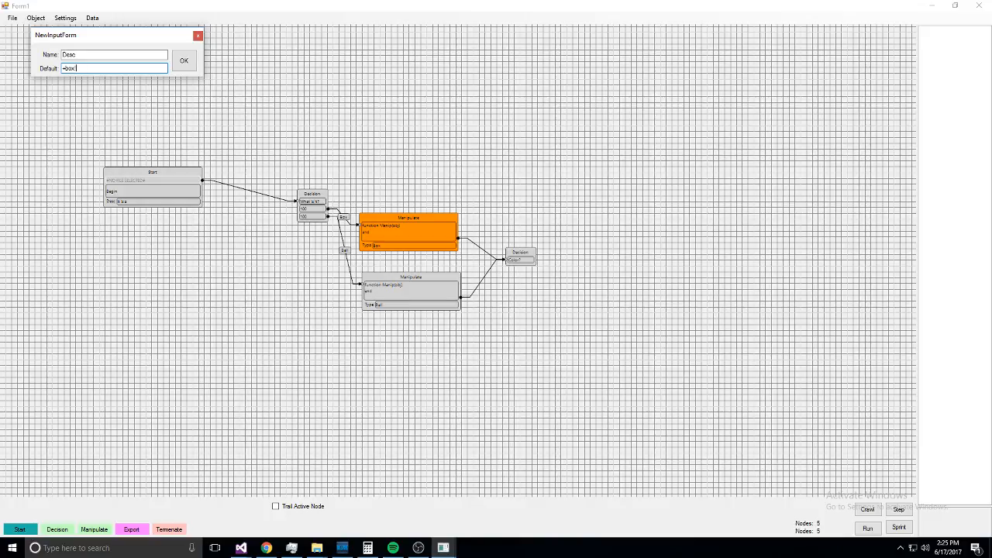
click(183, 59)
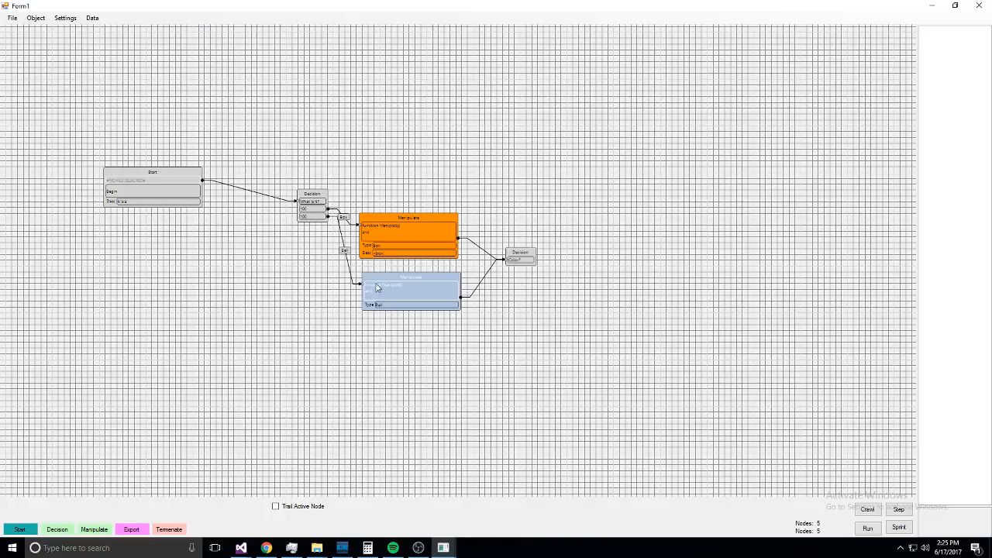
double_click(409, 291)
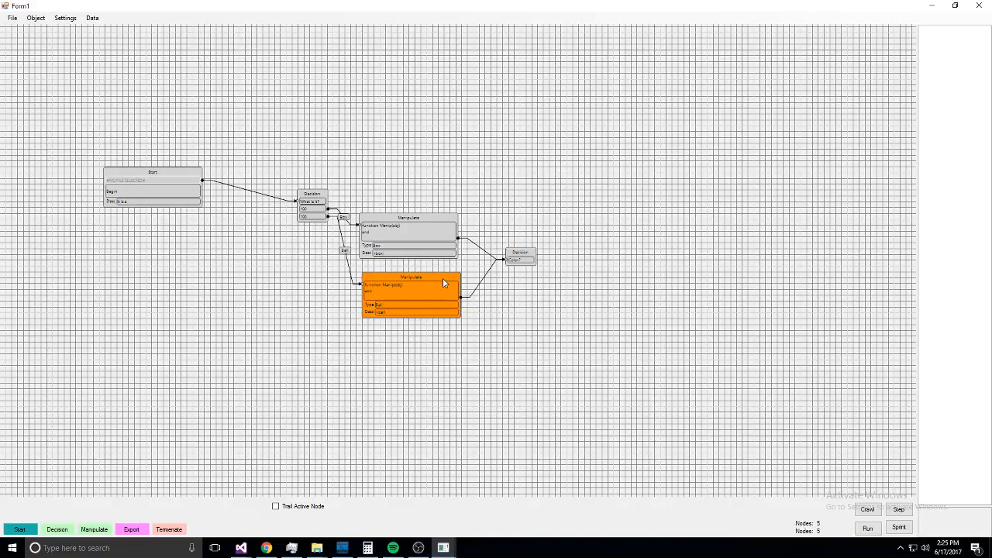
double_click(396, 313)
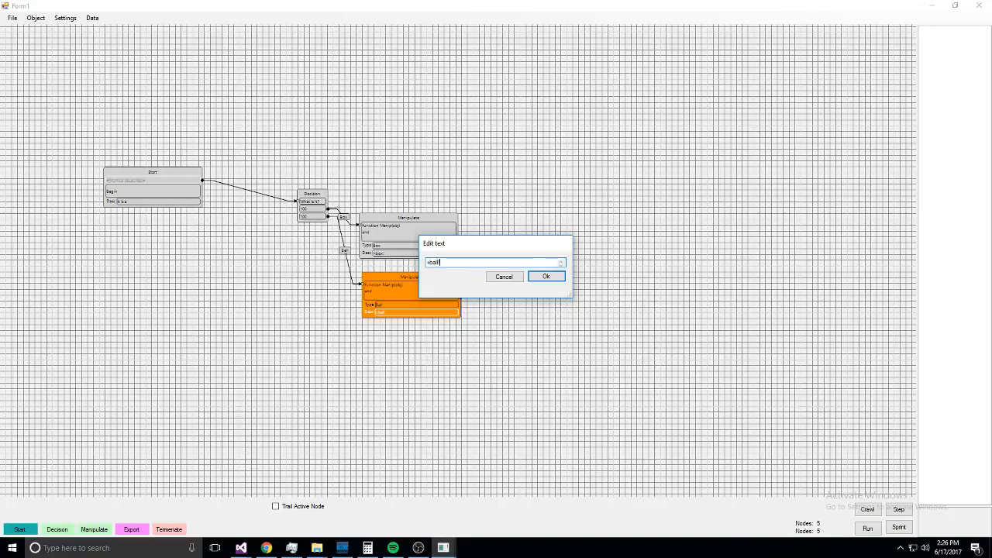
click(546, 276)
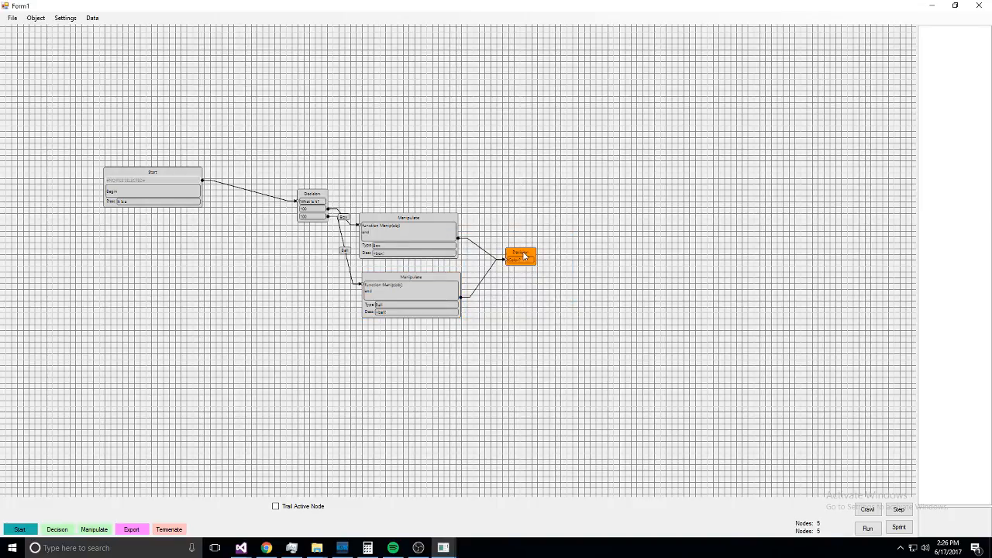
- Branch the second Decision into Red and Blue Manipulate nodes, Red with a Color attribute
right_click(521, 256)
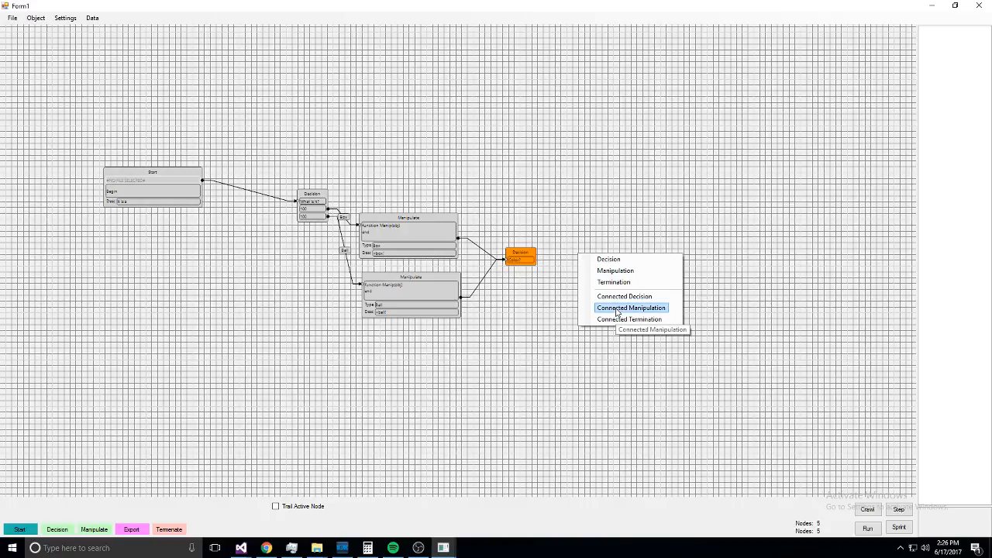
click(631, 307)
text(Red)
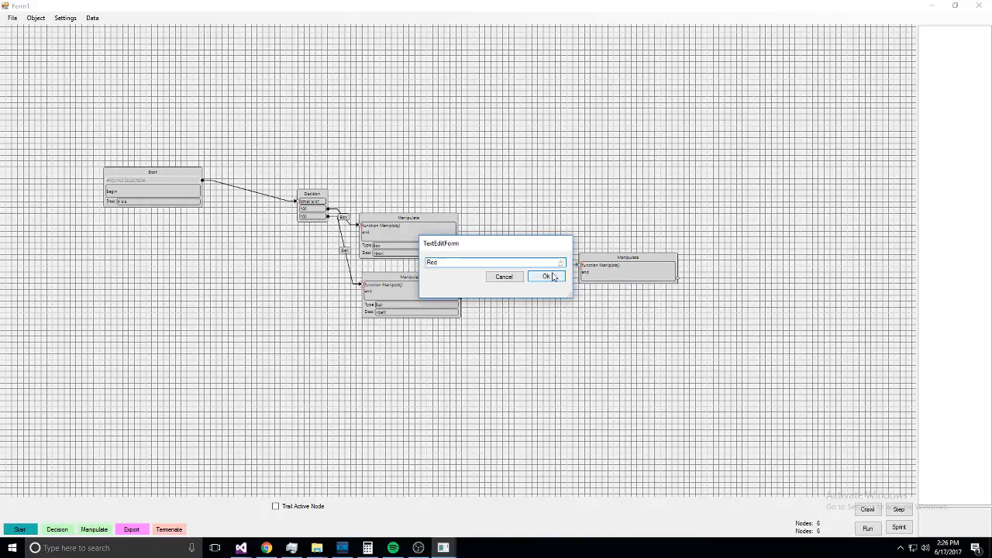
click(545, 276)
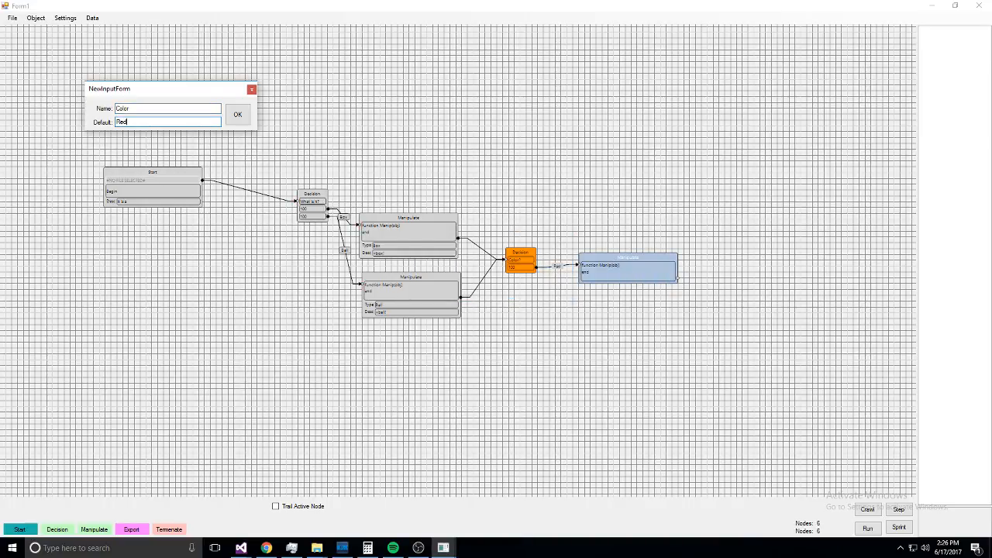
click(237, 114)
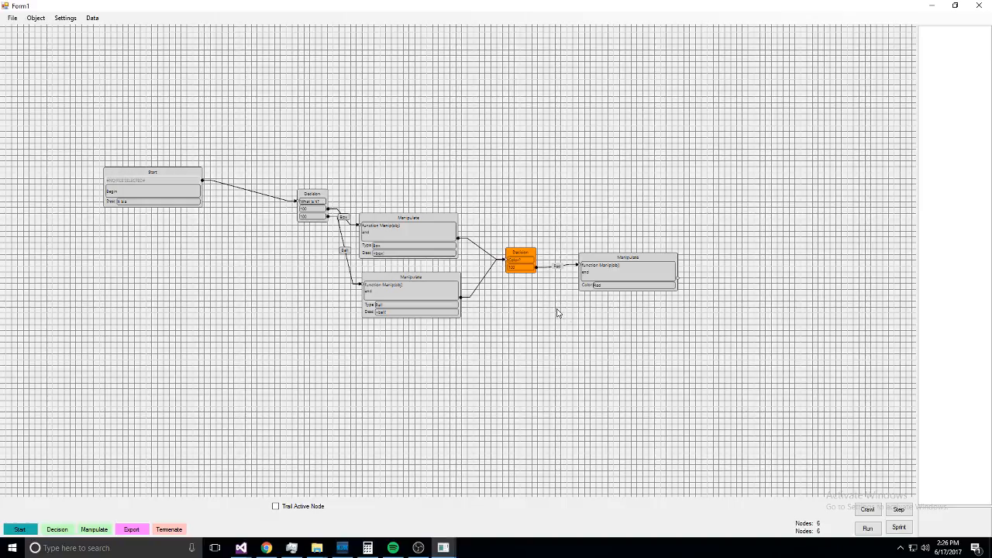
click(93, 530)
text(Bl)
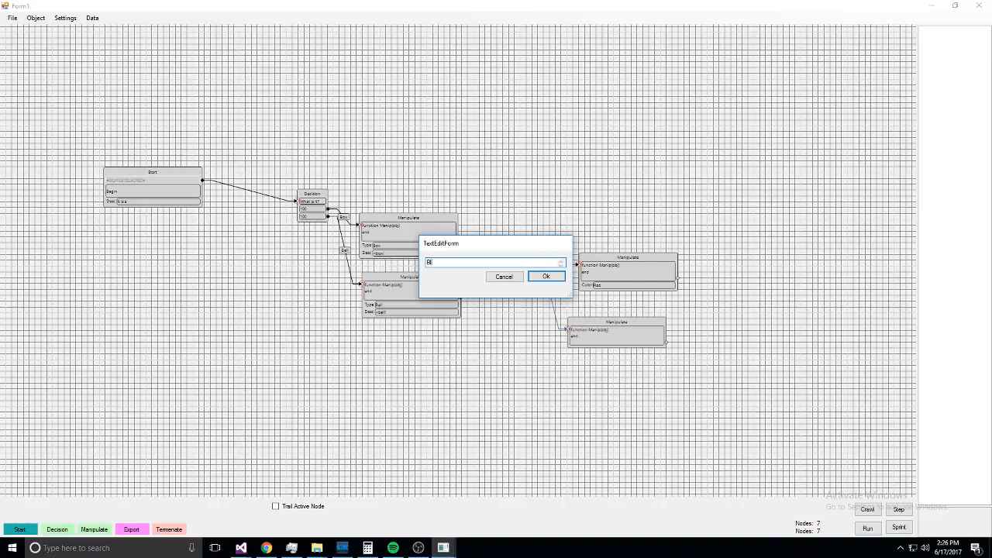
click(546, 276)
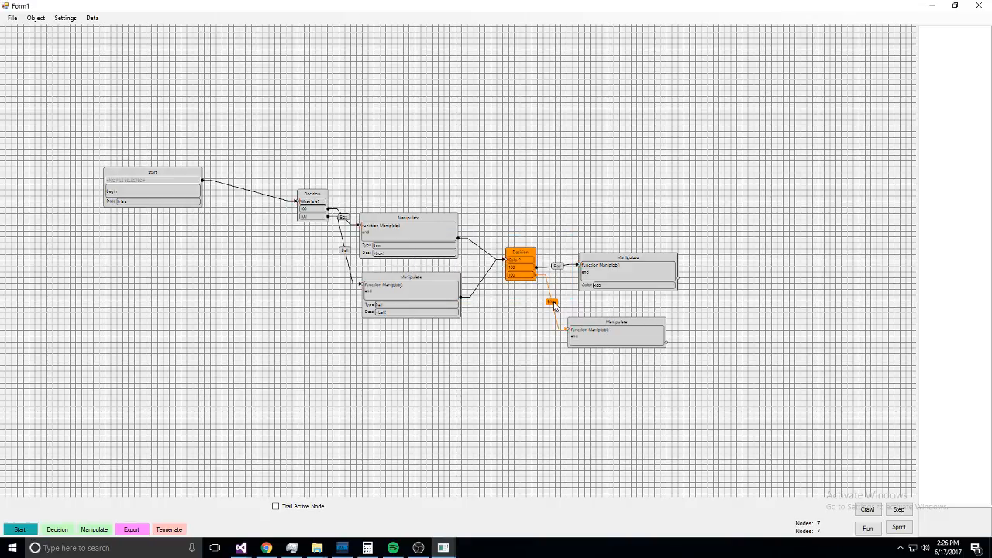
- Give the Blue Manipulate node Color and Desc attributes
right_click(617, 334)
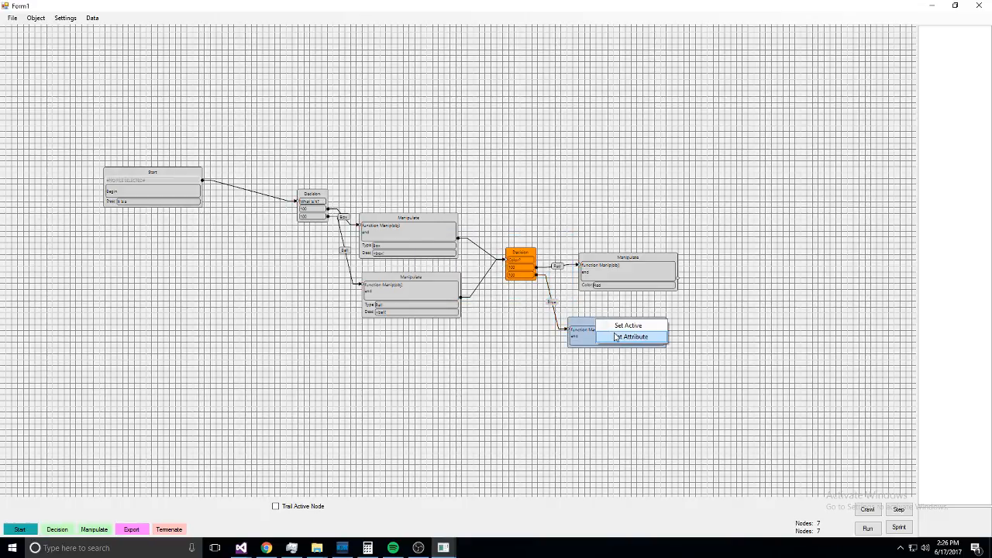
click(631, 336)
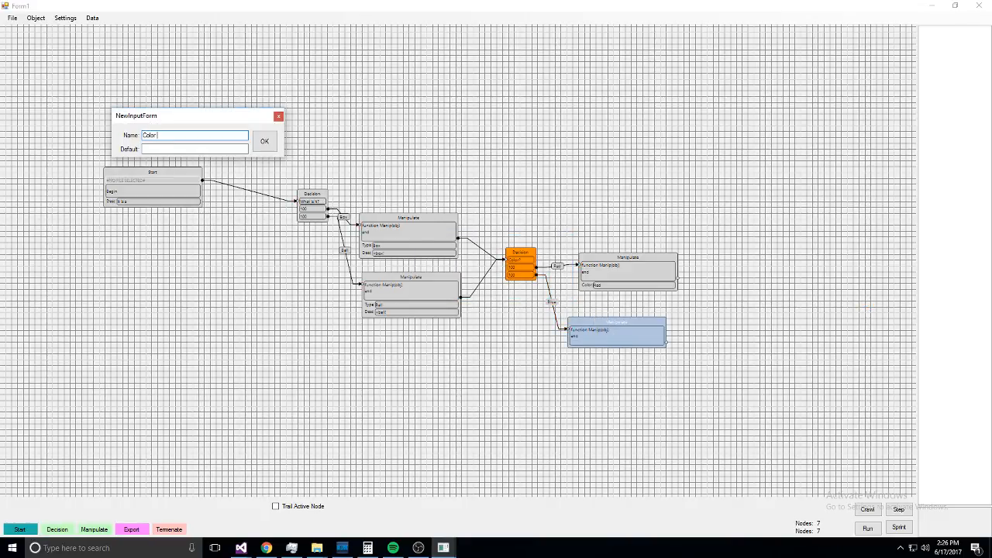
click(264, 140)
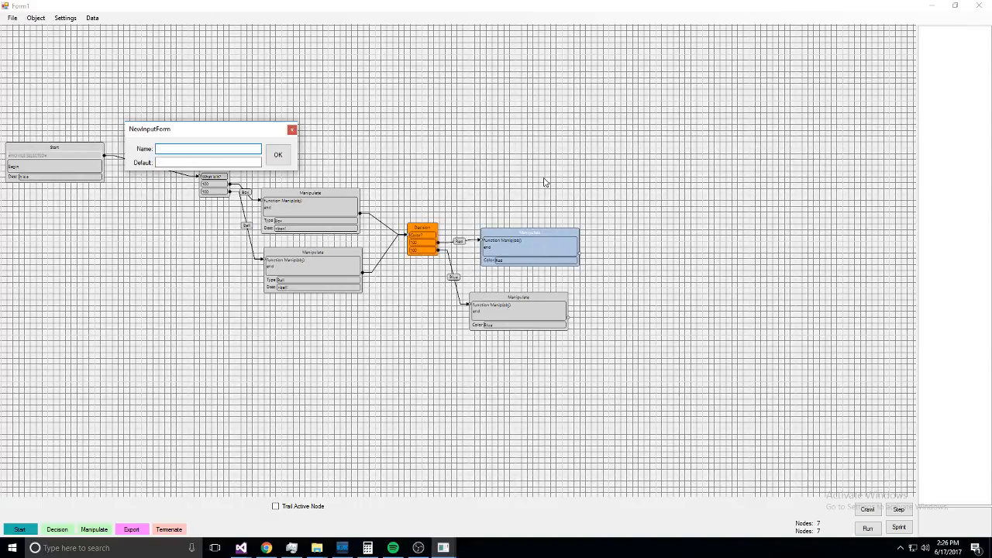
text(Desc)
click(208, 161)
text(~It is R)
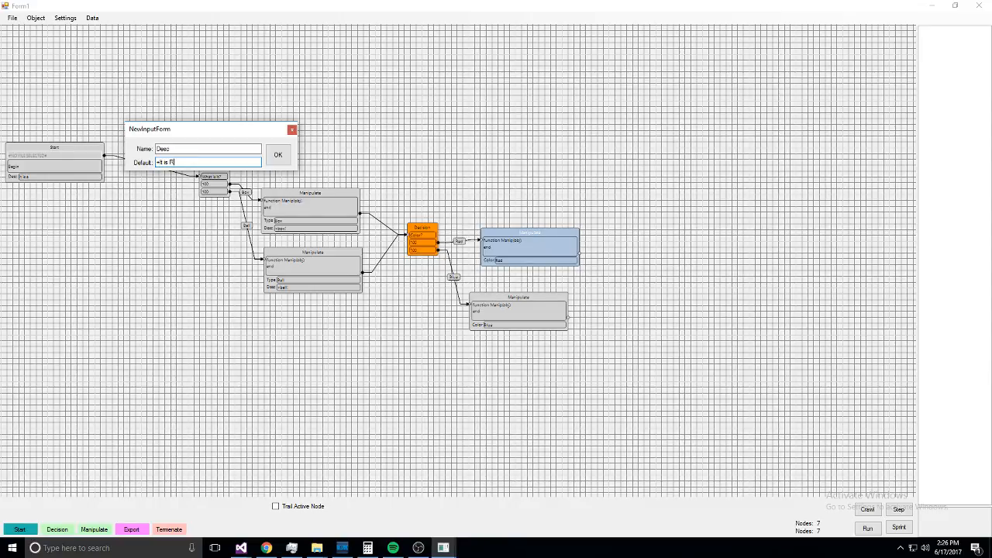
click(278, 155)
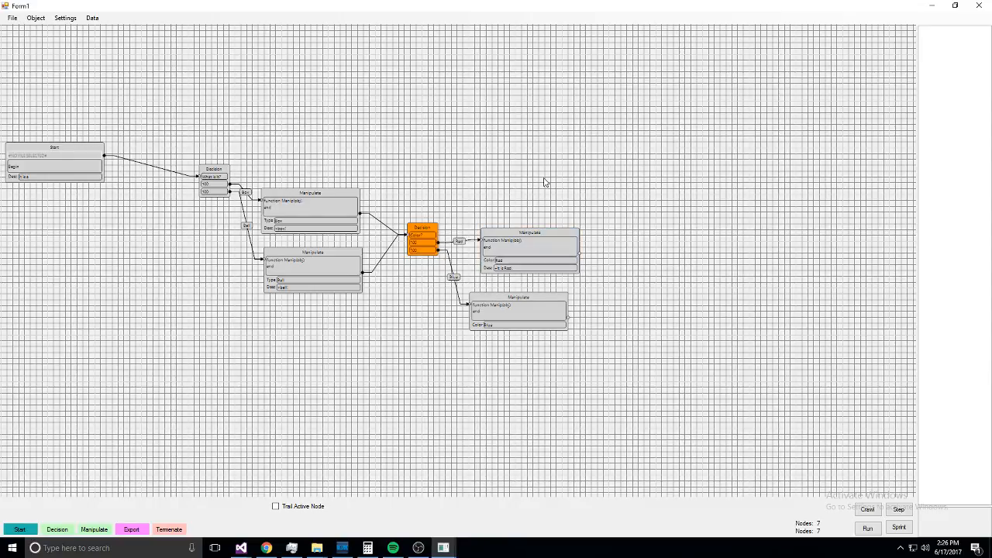
- Add a Desc input with a default description to the lower right Manipulate, then select both right-hand Manipulates
right_click(518, 310)
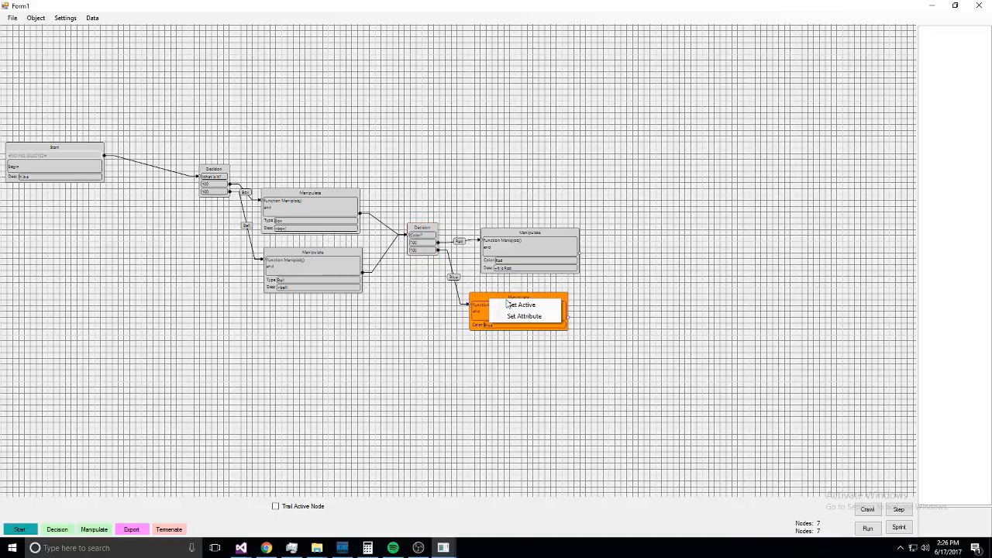
click(526, 316)
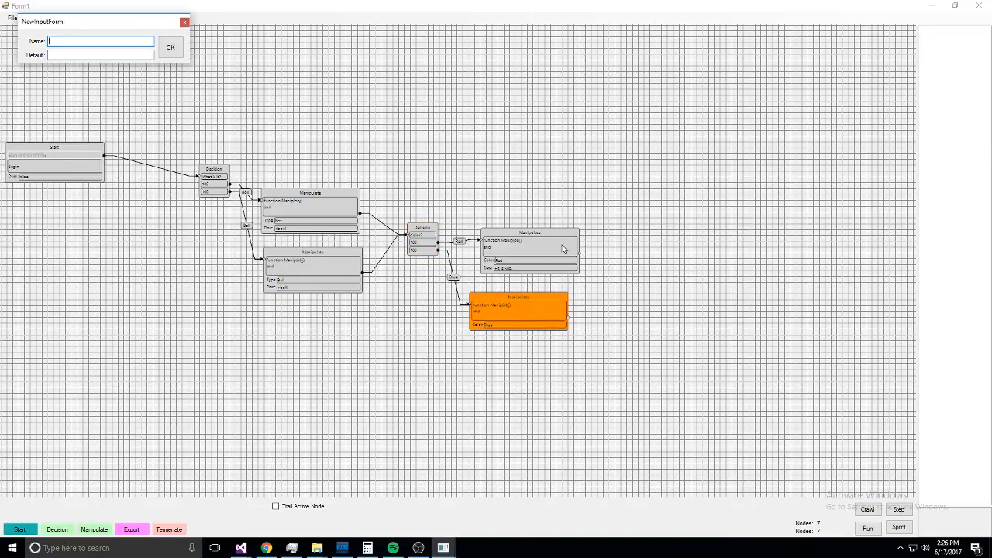
text(D)
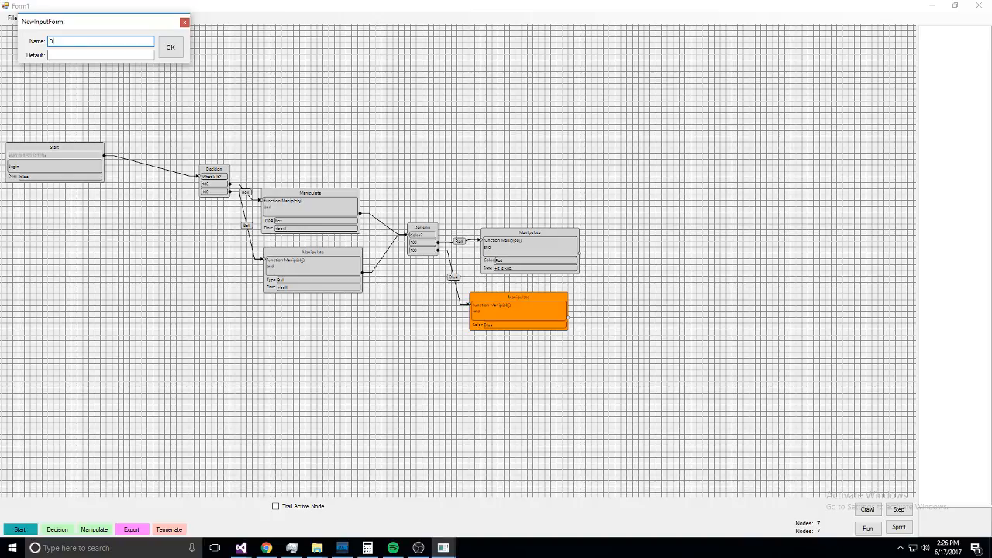
text(Desc)
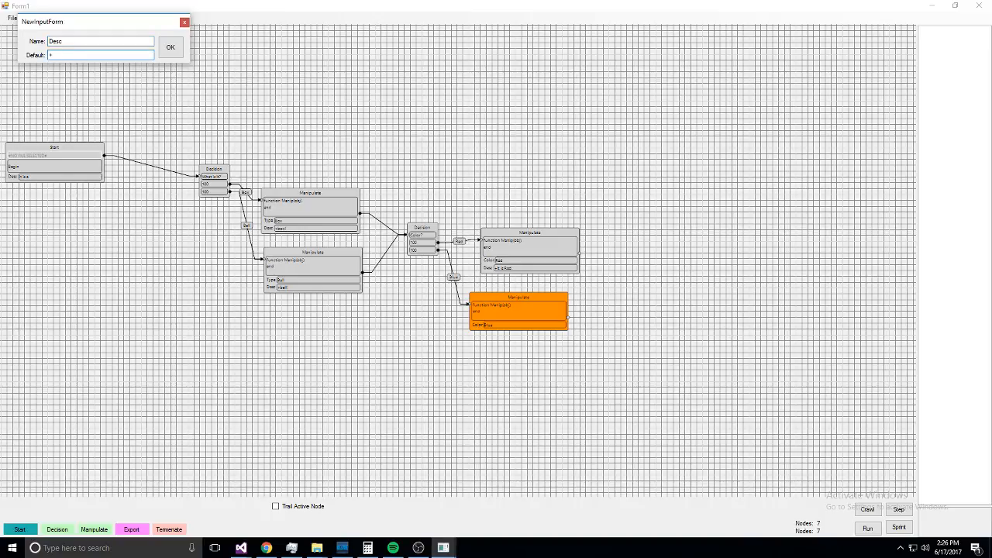
text(my fav)
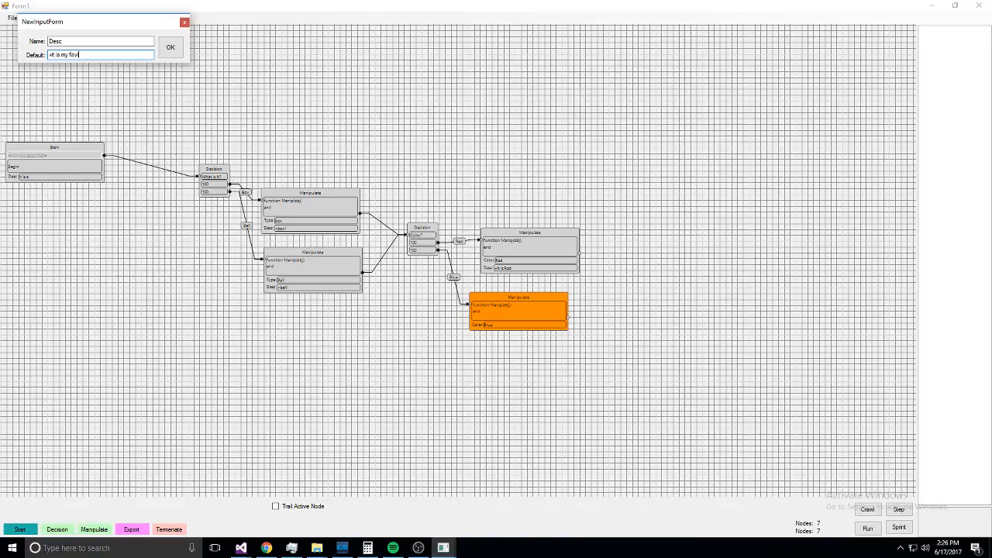
text(orite color, blue!)
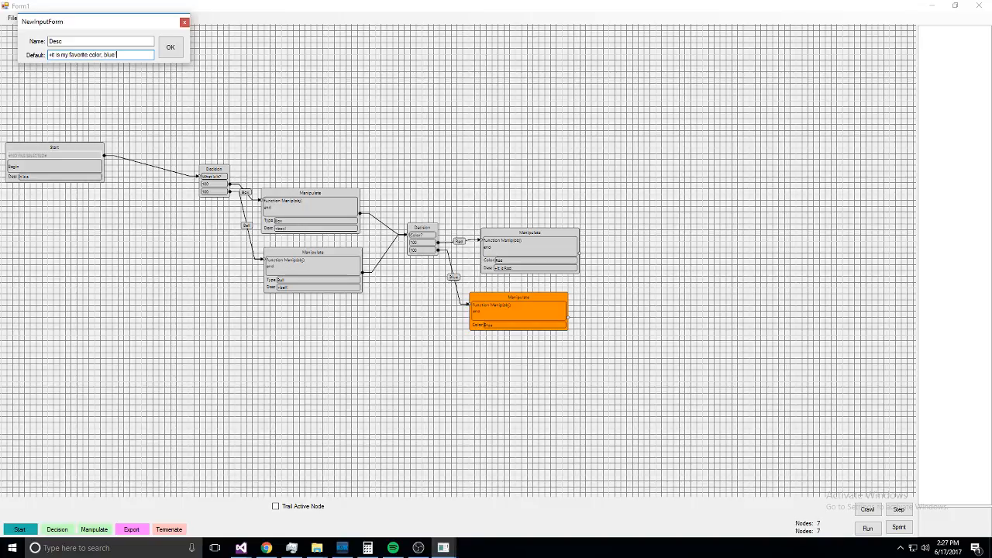
click(171, 46)
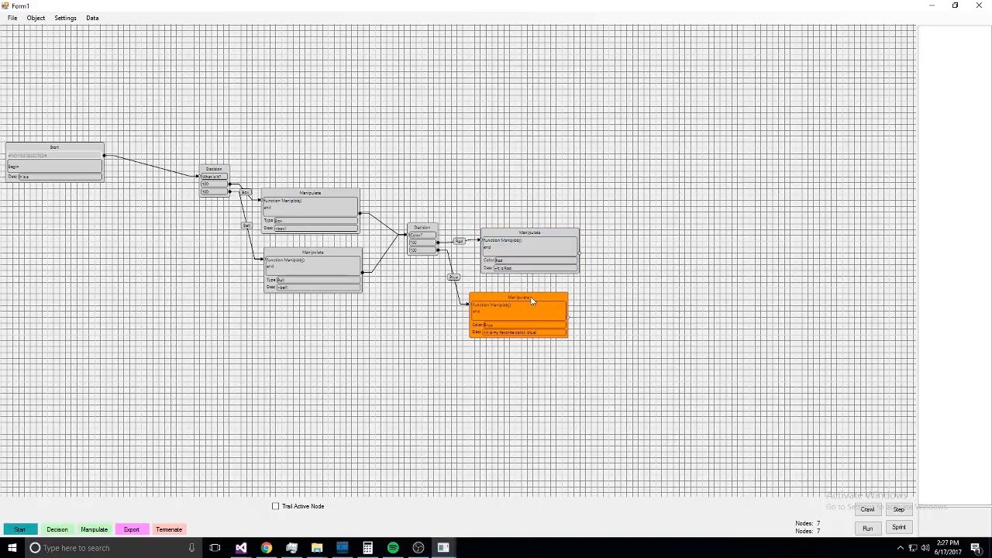
drag(481, 183, 696, 452)
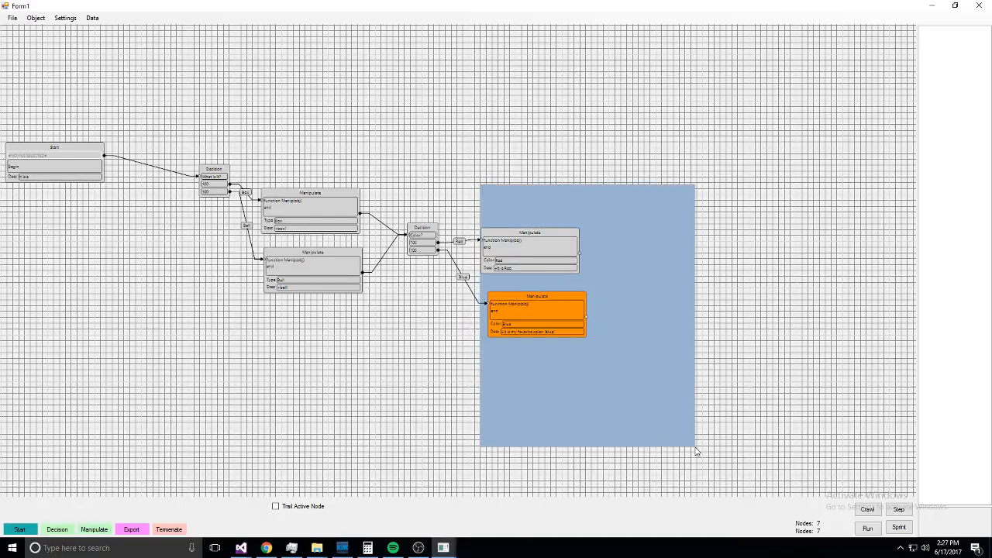
- Add an Export node and connect both selected Manipulate nodes into it
right_click(696, 452)
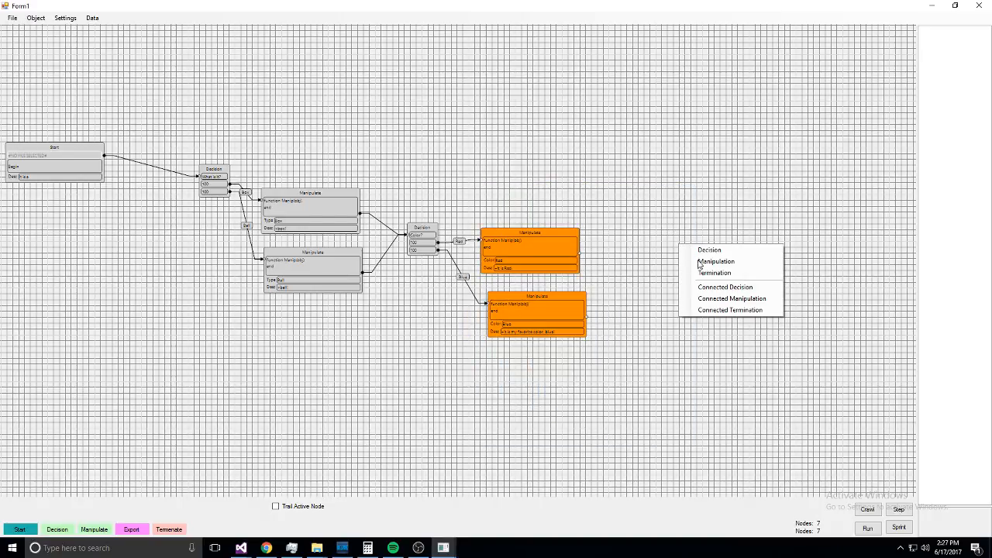
mouse_move(155, 513)
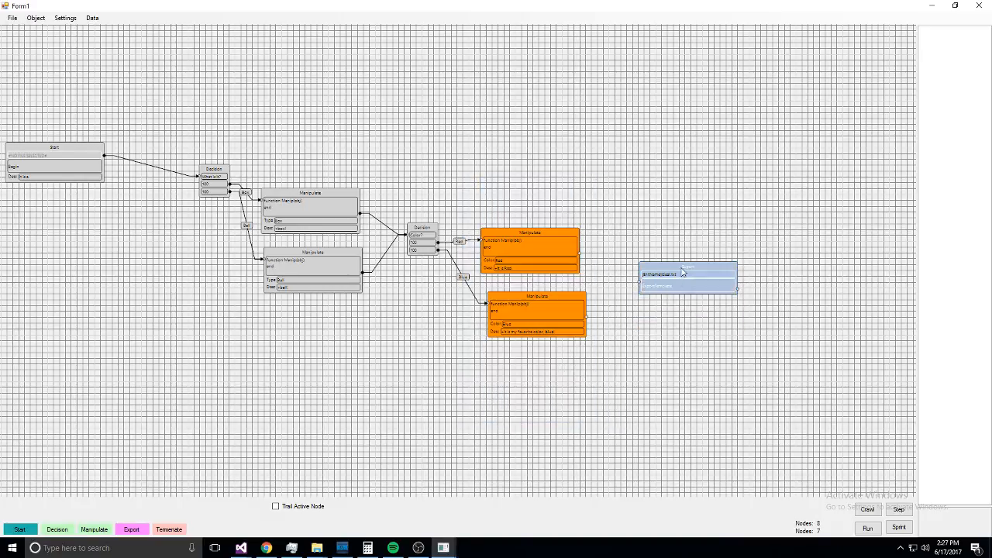
right_click(688, 276)
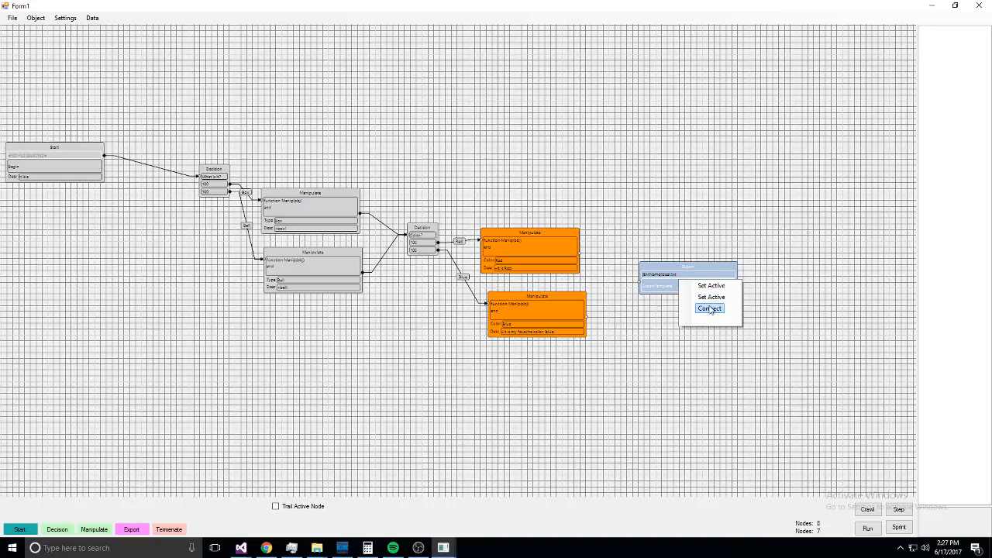
click(710, 308)
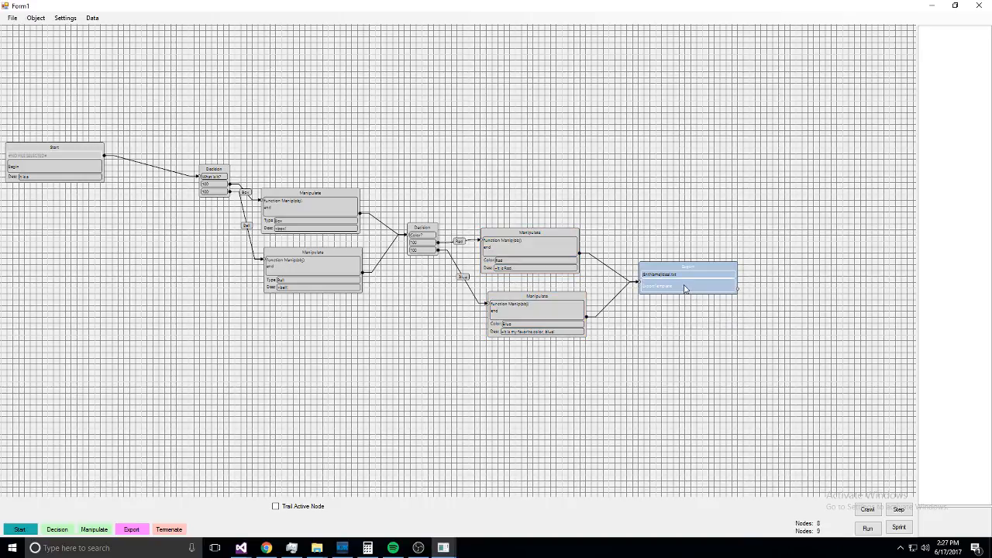
- Set the Export node's template to "Generated a {Color} {Type}!"
double_click(686, 285)
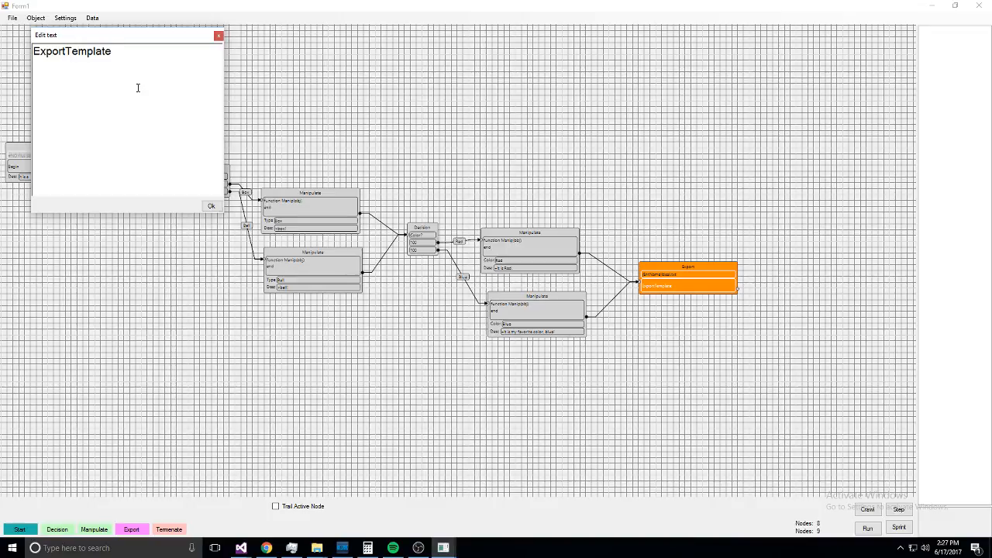
key(ctrl+a)
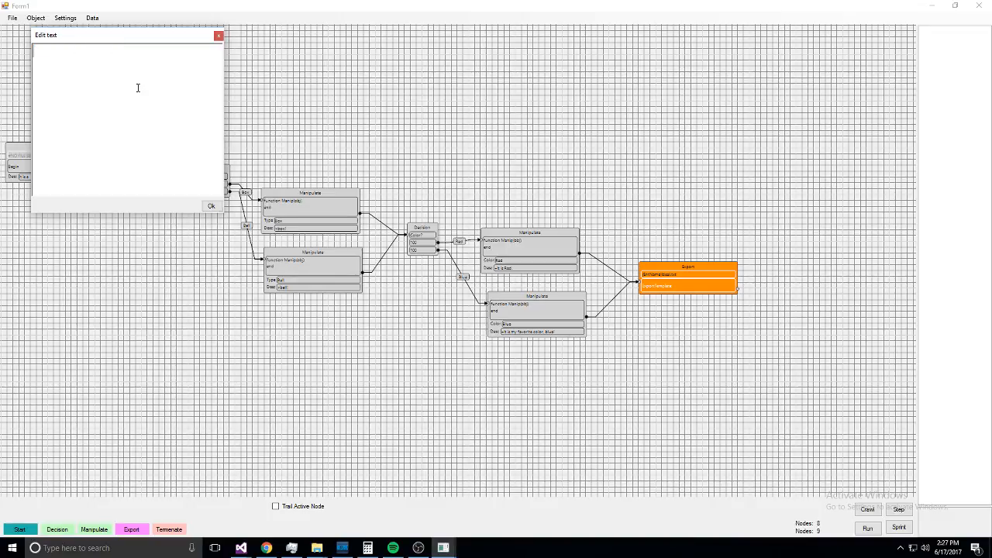
text(Generated a)
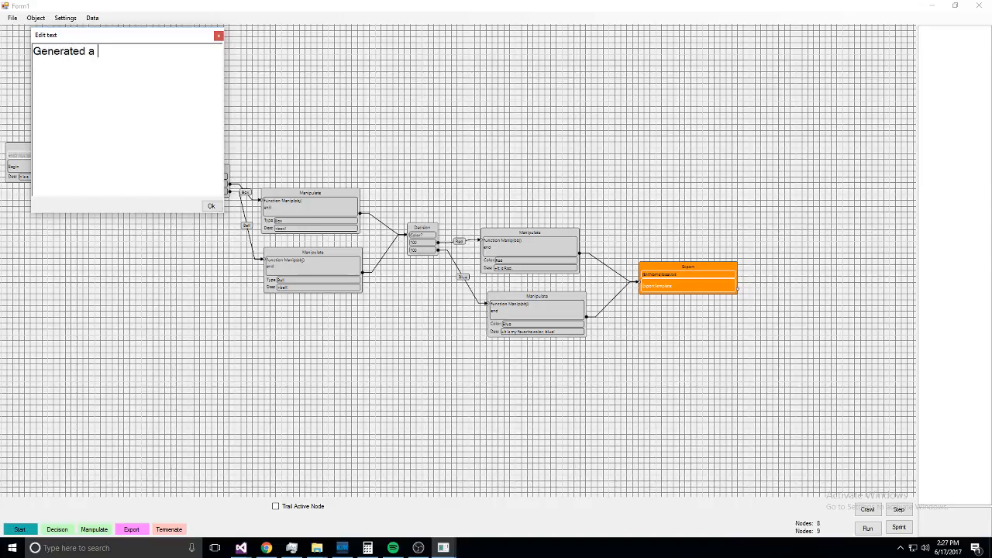
text(o)
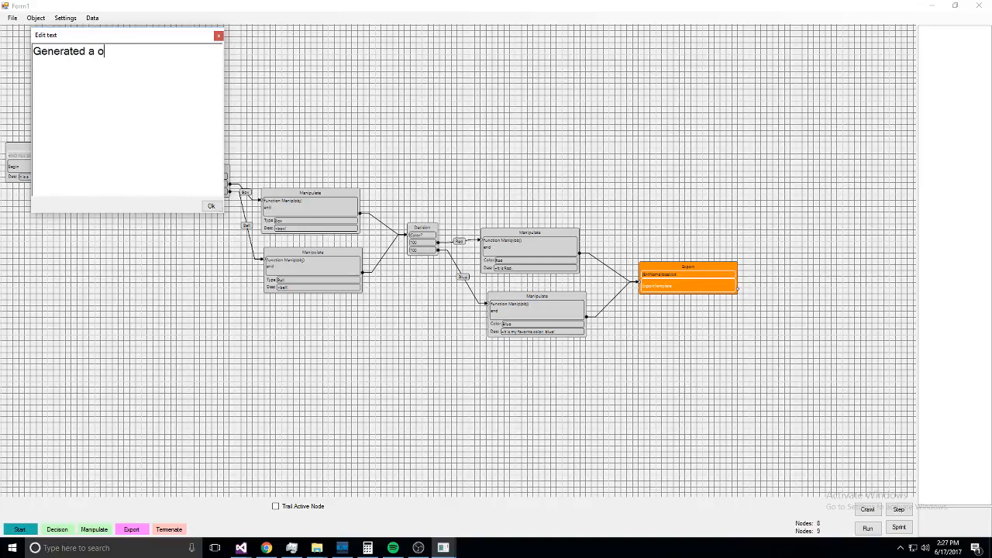
text({Colo)
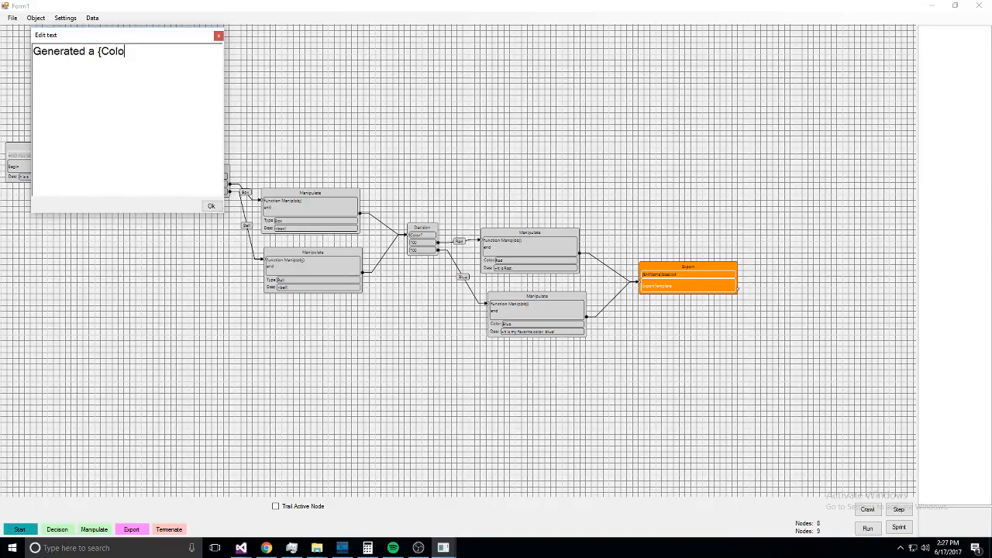
text(r} {Tye)
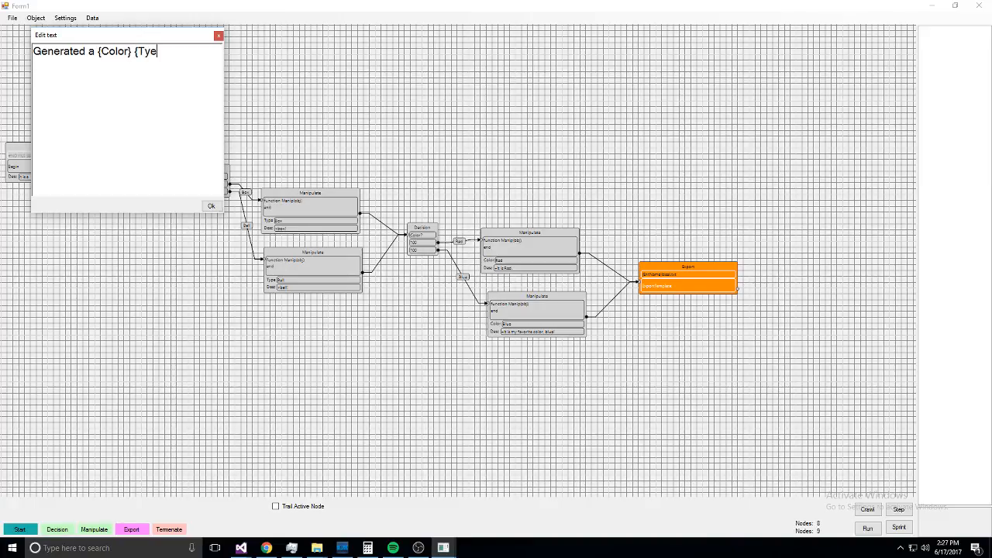
text(pe}!)
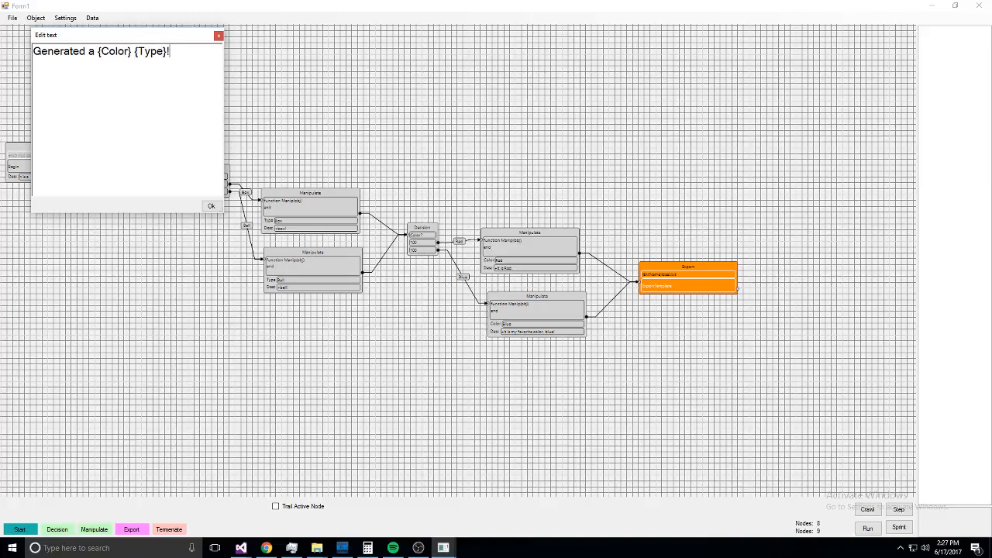
click(211, 205)
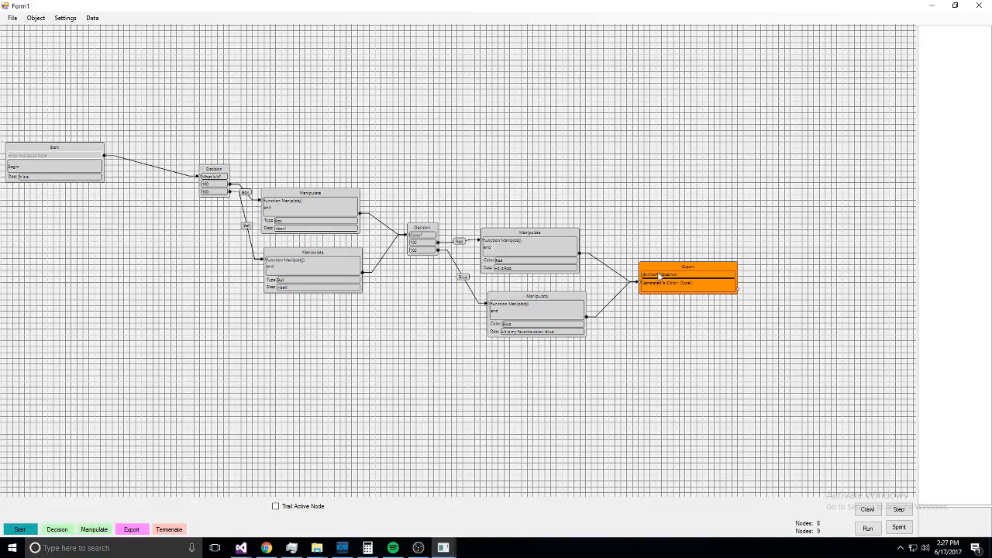
- Set the Export node's output file to thing inside the _OUTPUT folder
click(659, 274)
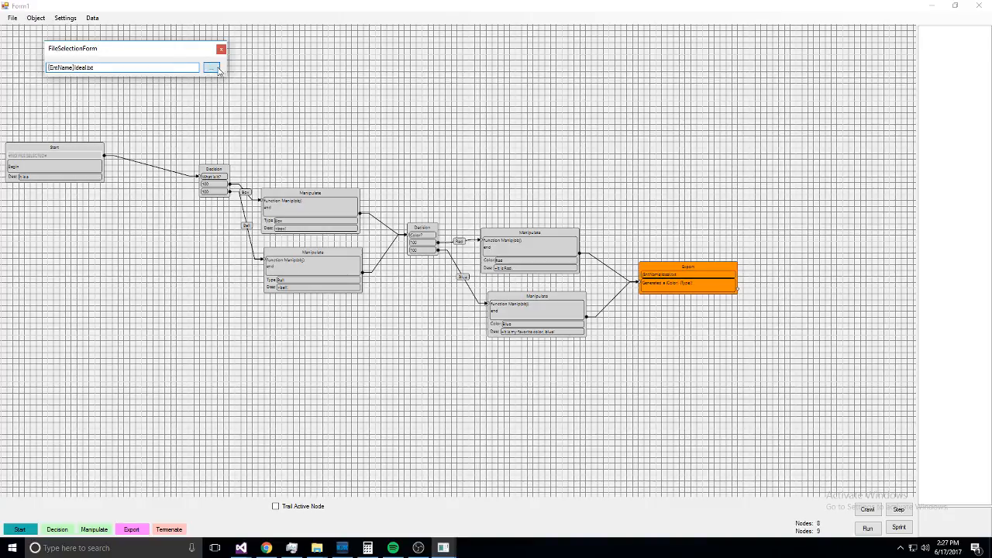
click(211, 68)
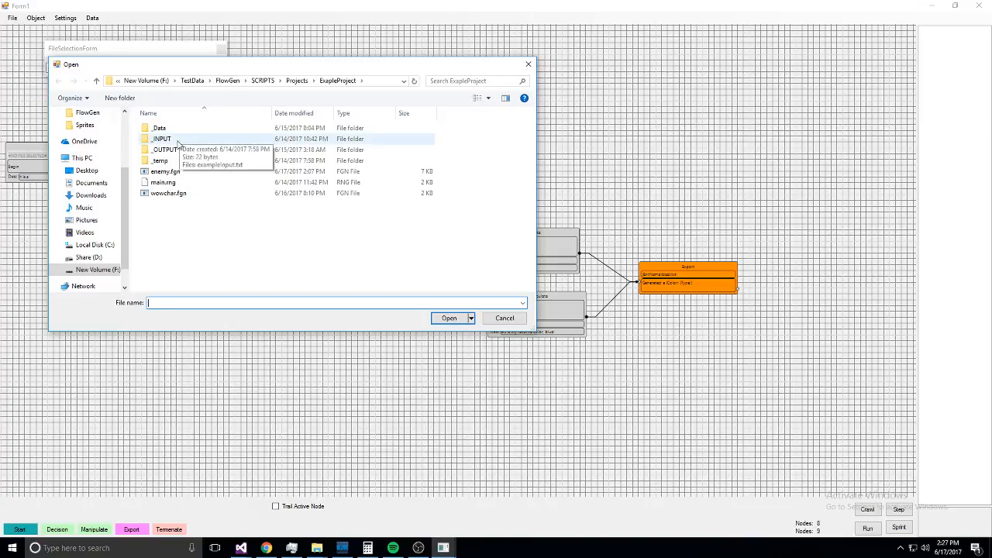
double_click(165, 149)
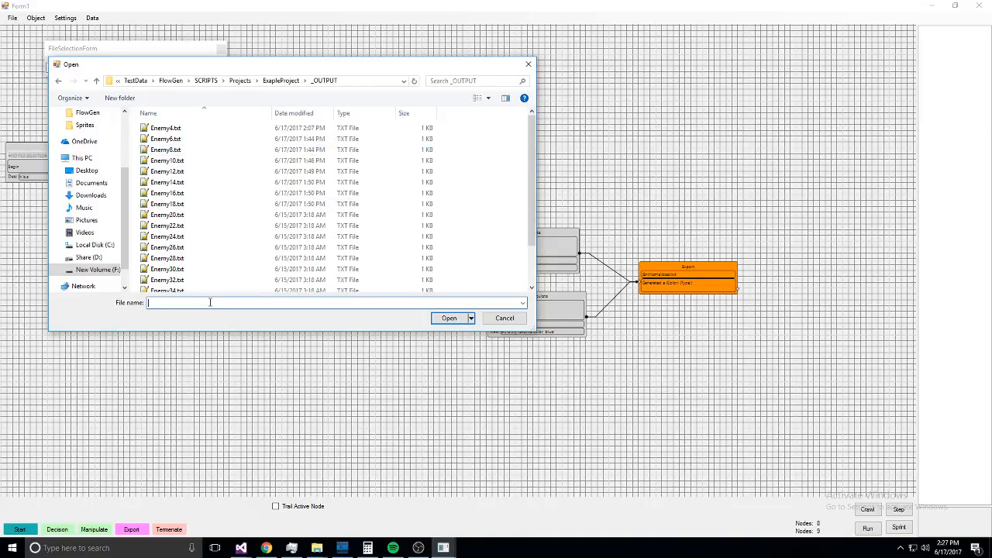
text(thing)
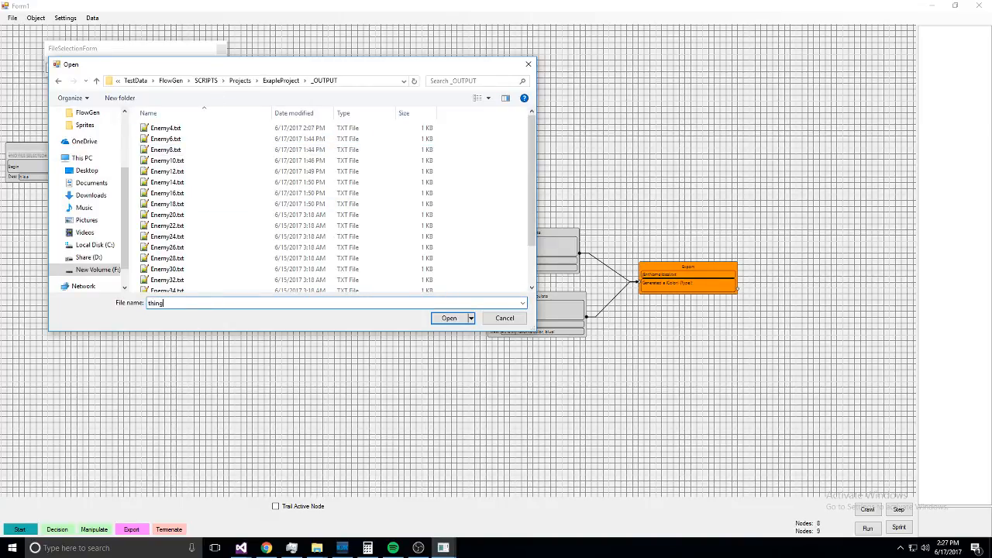
click(448, 318)
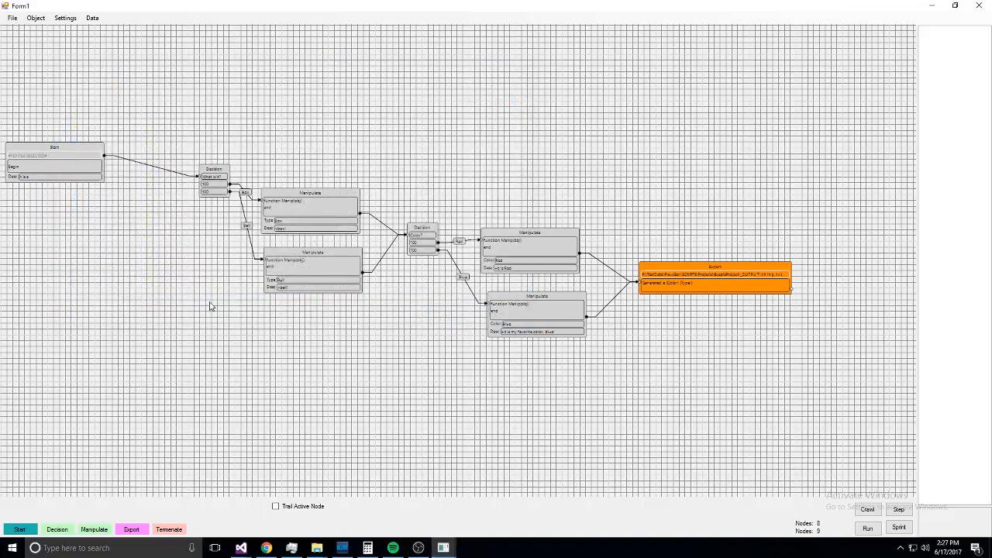
click(713, 279)
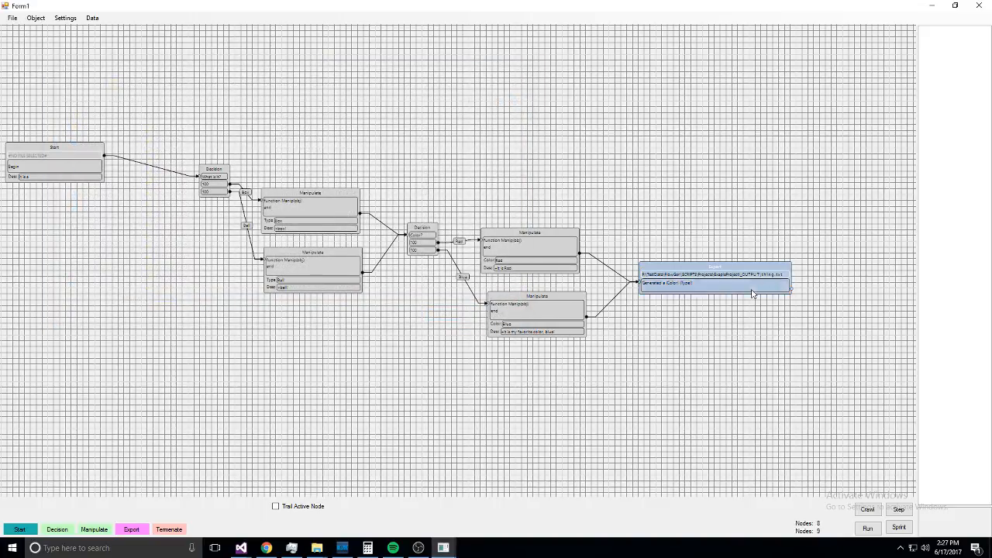
- Add a Terminate node connected after the Export node as the chart's endpoint
right_click(713, 279)
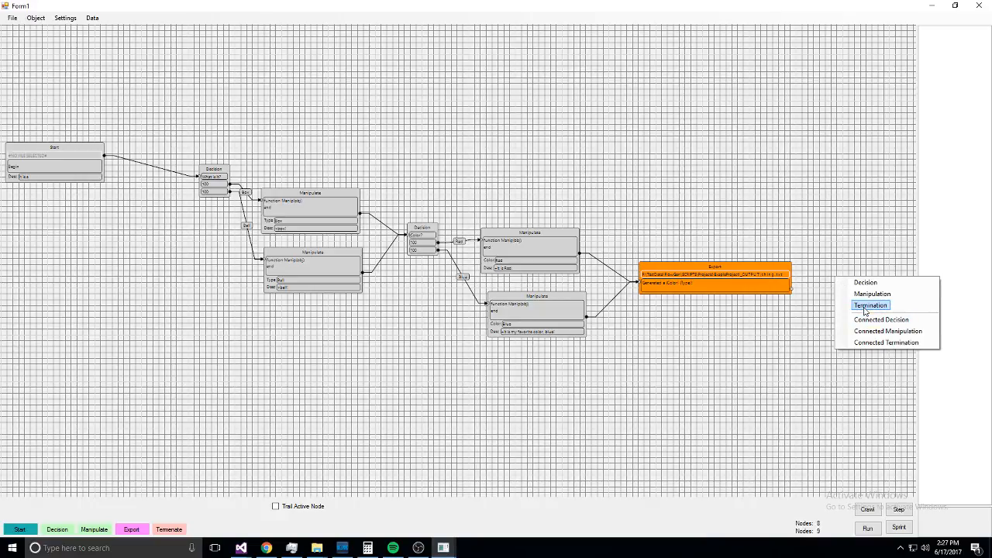
click(870, 304)
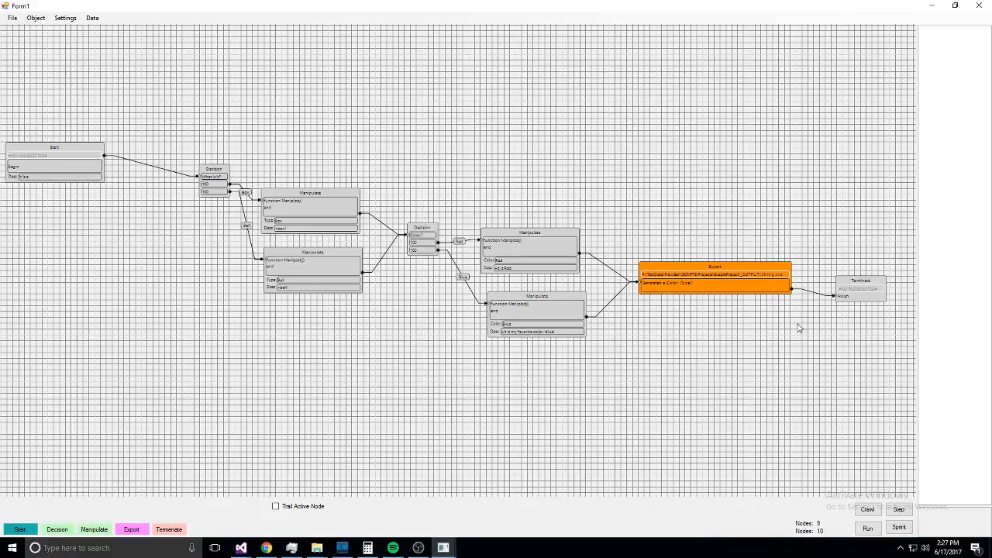
click(859, 286)
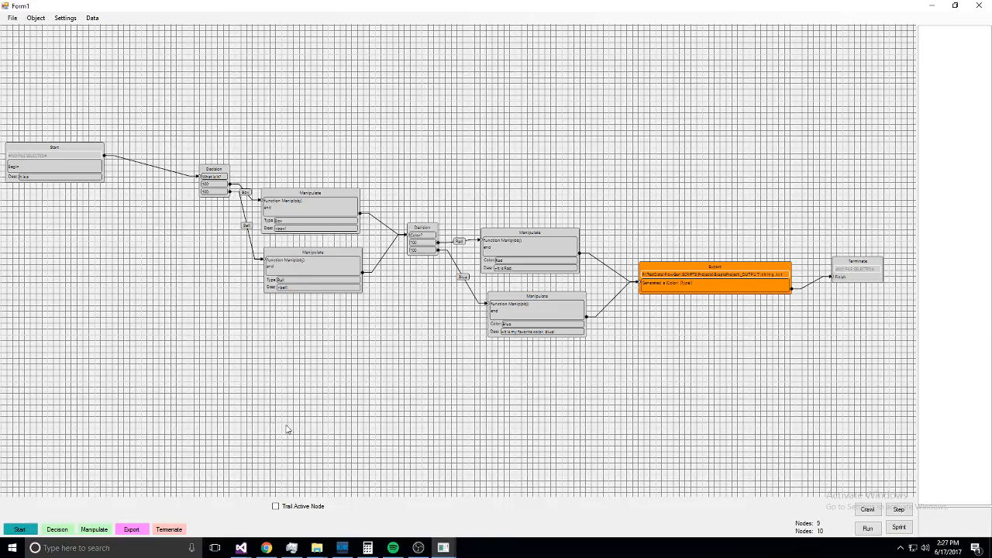
mouse_move(225, 230)
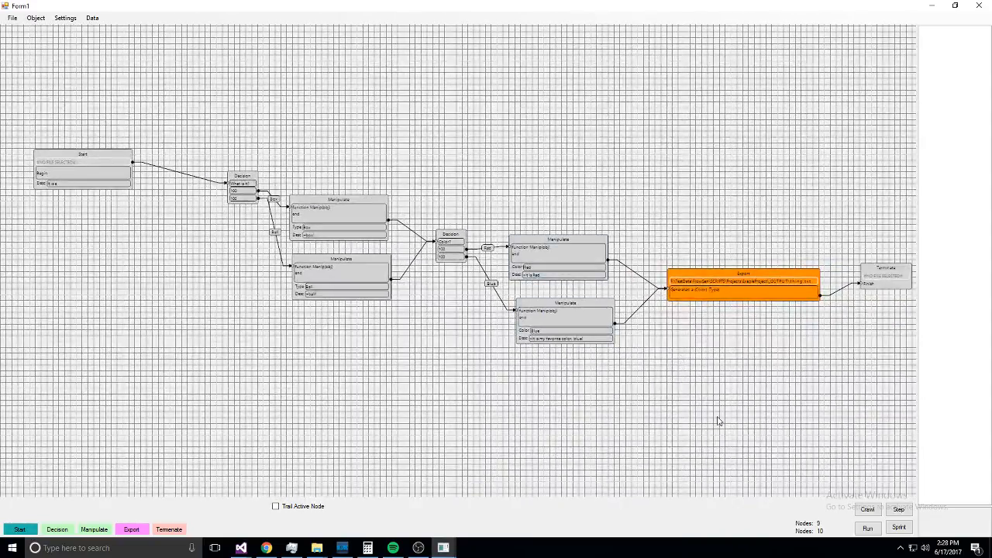
click(899, 527)
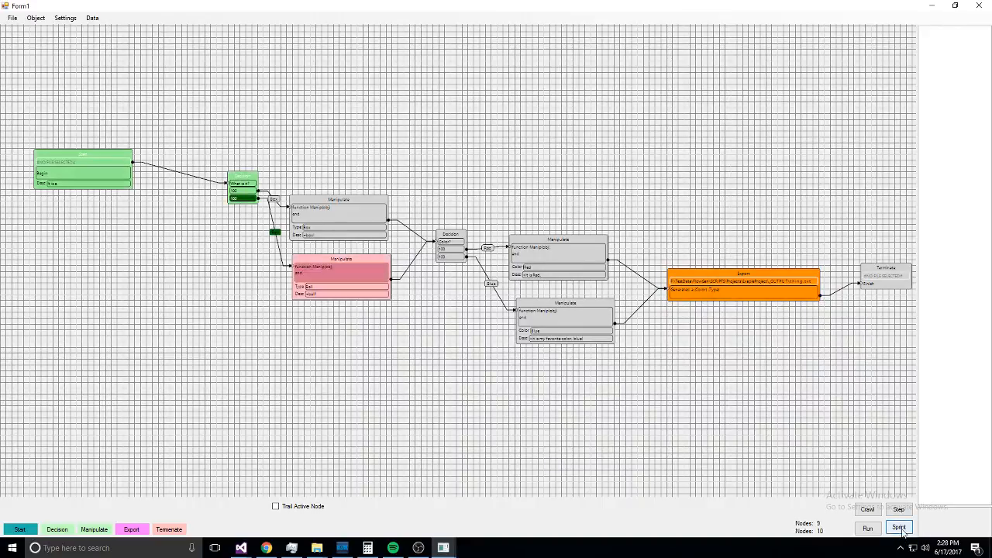
click(899, 527)
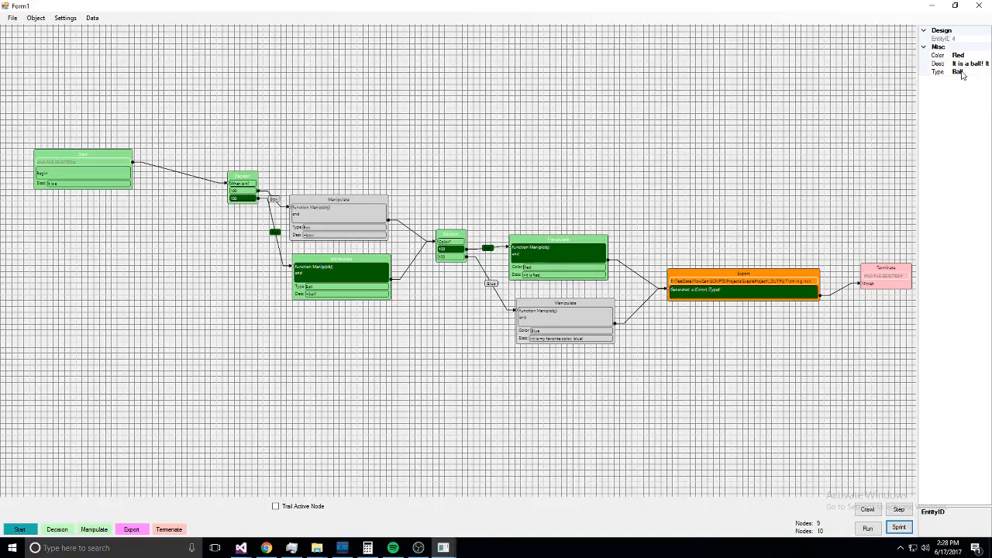
mouse_move(316, 548)
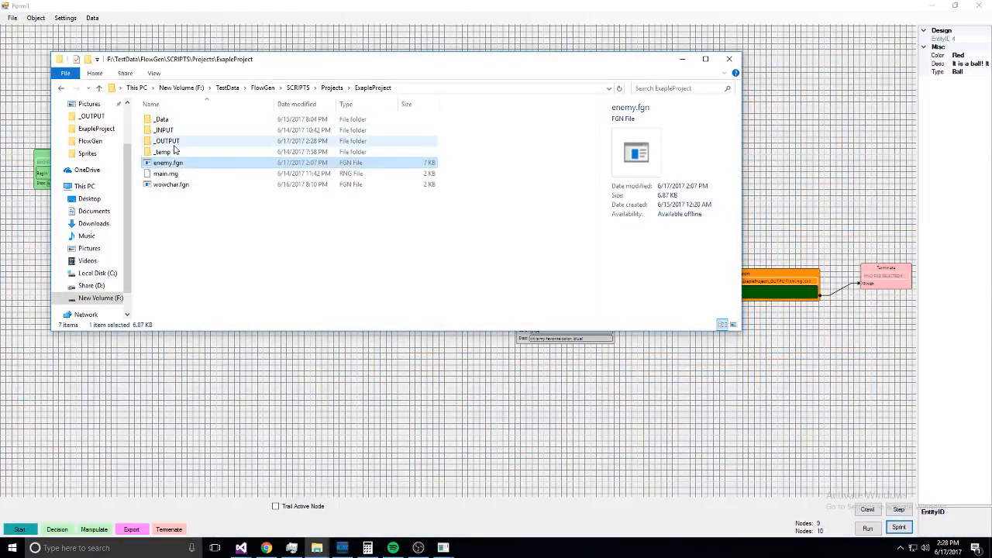
double_click(168, 140)
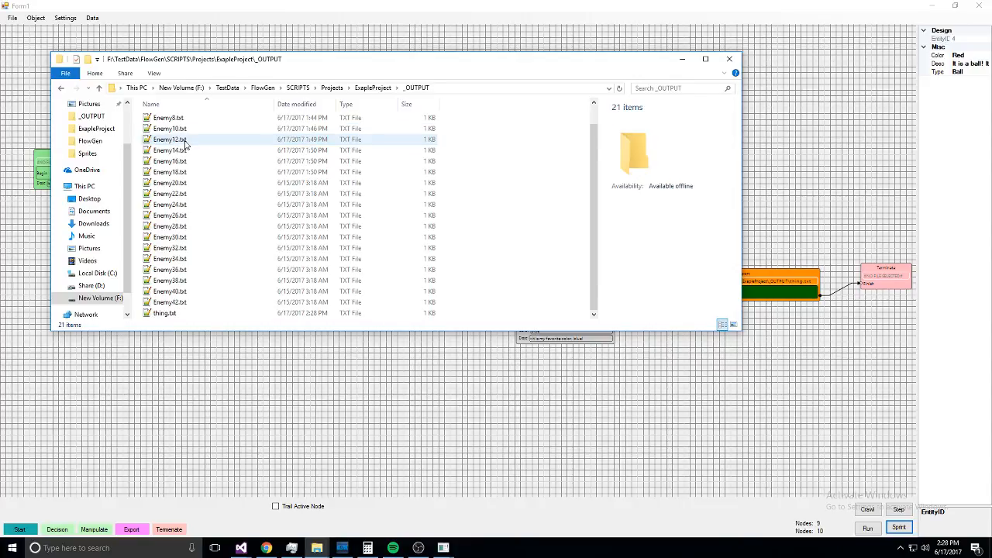
double_click(164, 313)
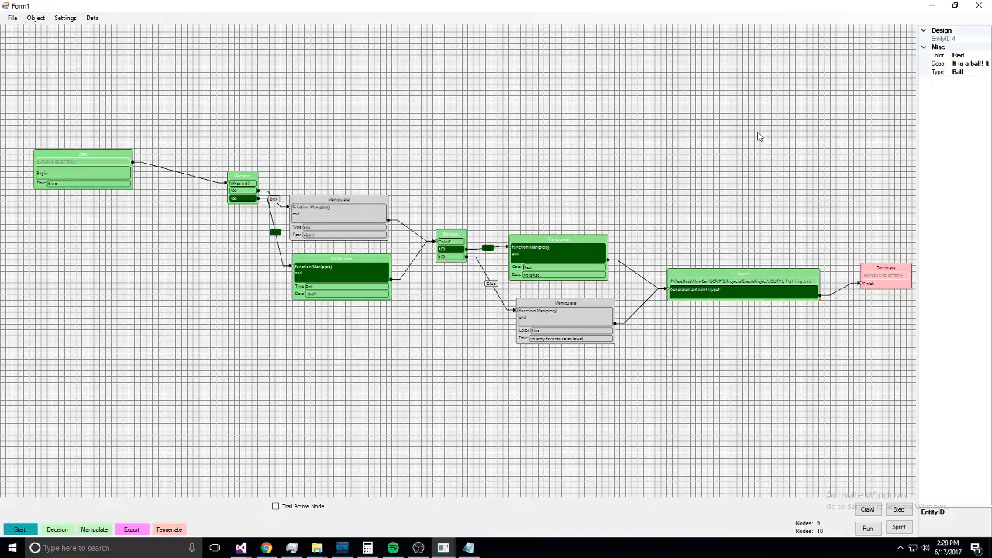
mouse_move(617, 192)
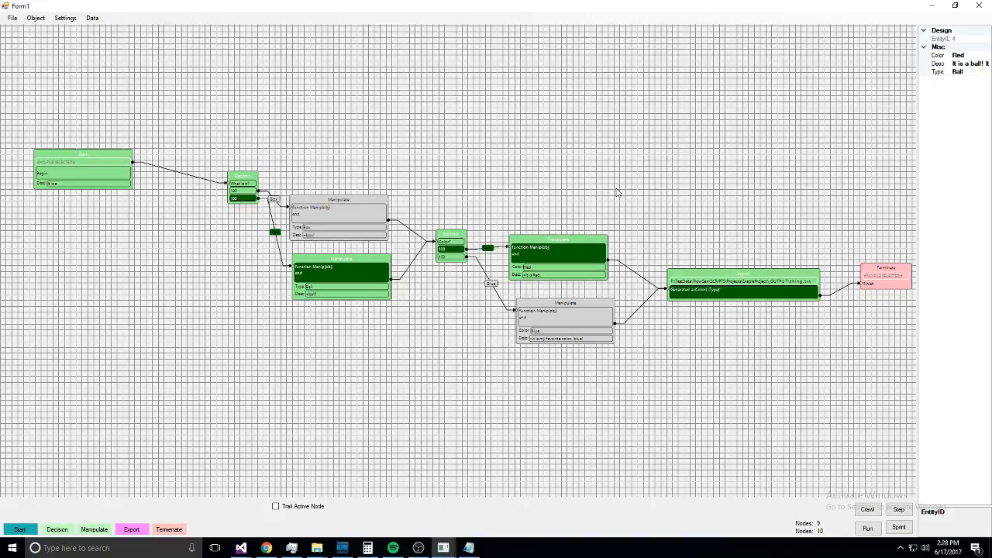
- Open the saved .fgn creature-generator project via File > Open
click(13, 17)
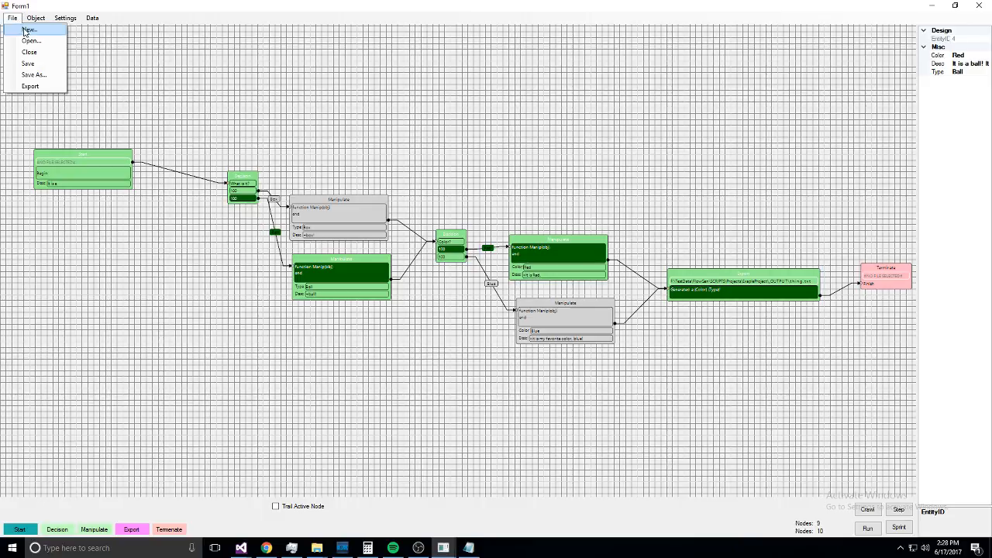
mouse_move(31, 41)
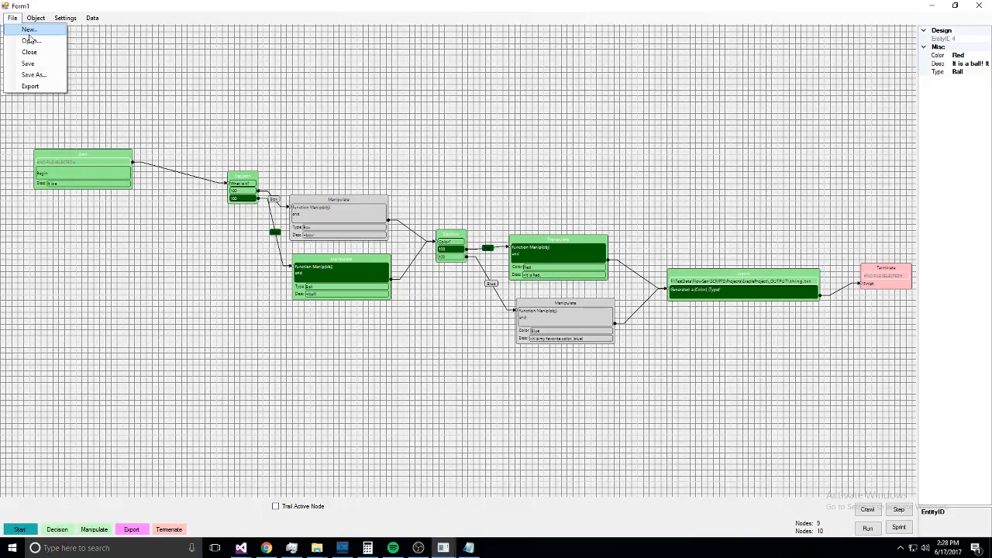
mouse_move(31, 40)
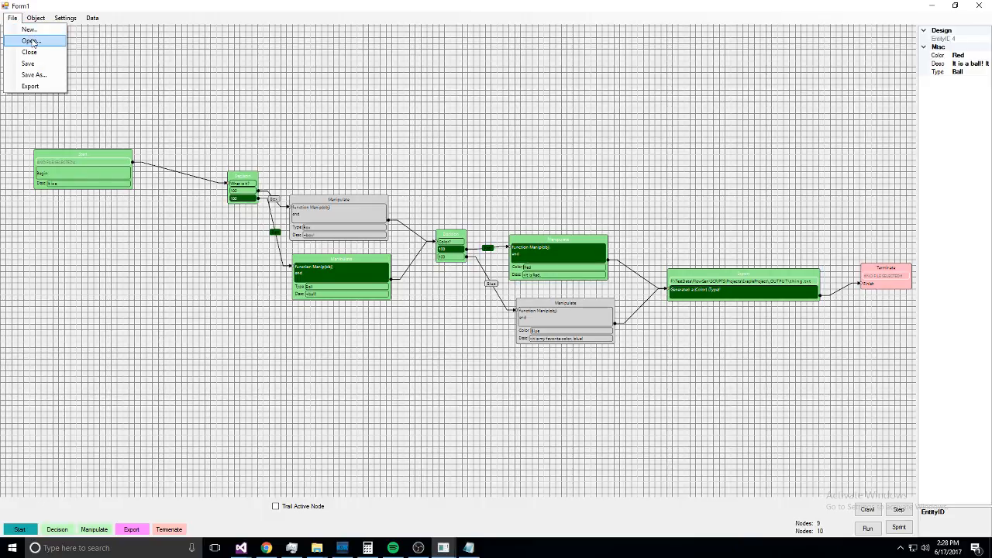
click(31, 40)
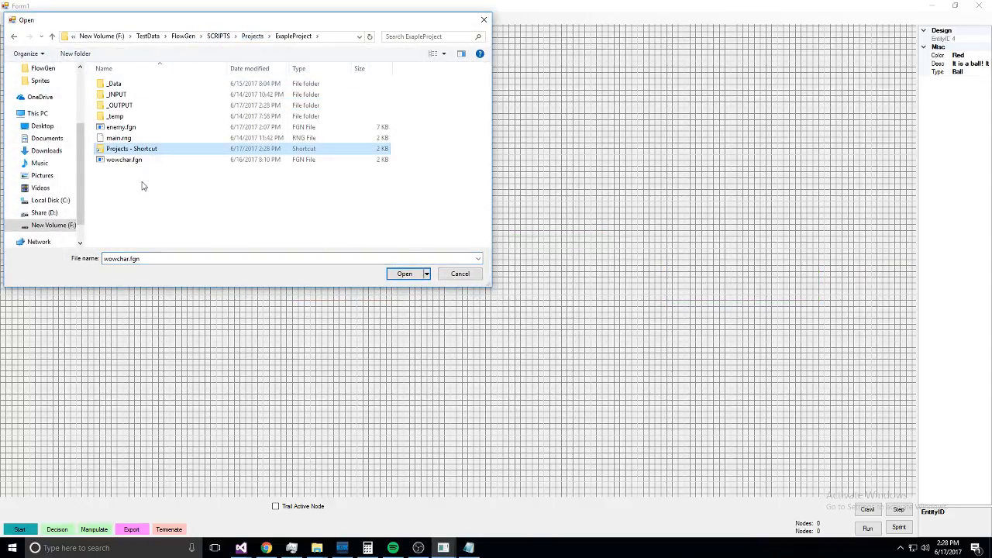
click(403, 273)
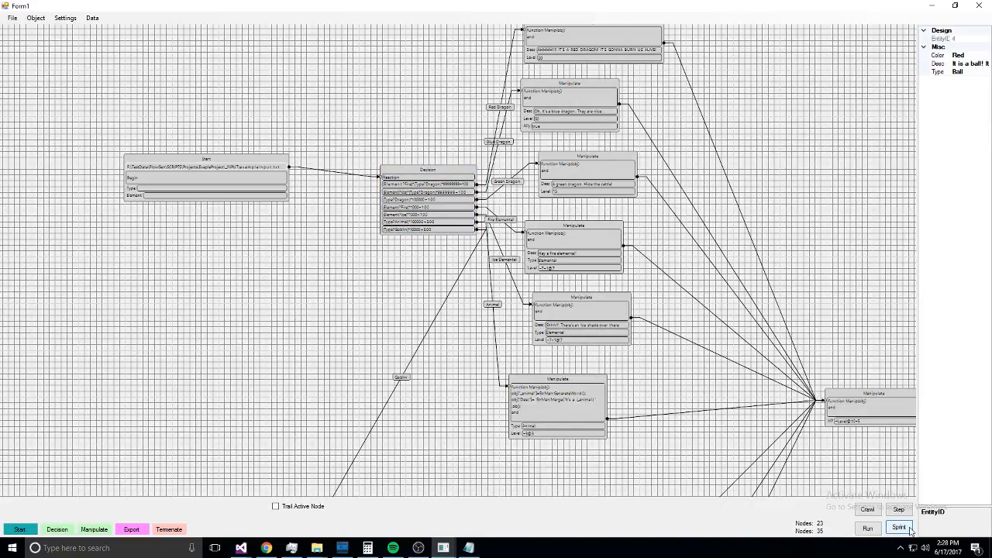
- Run the generator several times to produce different random creatures in the Design panel
click(899, 527)
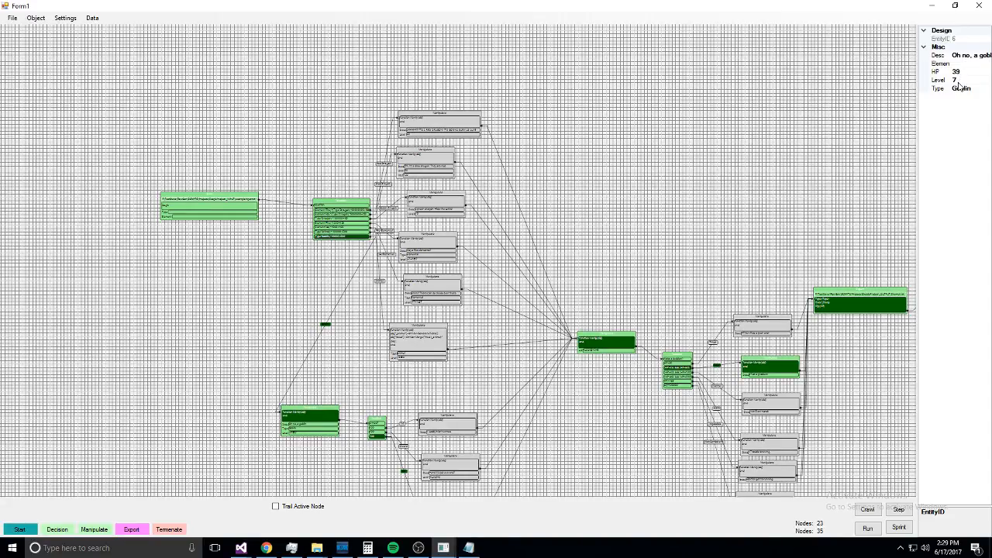
click(424, 163)
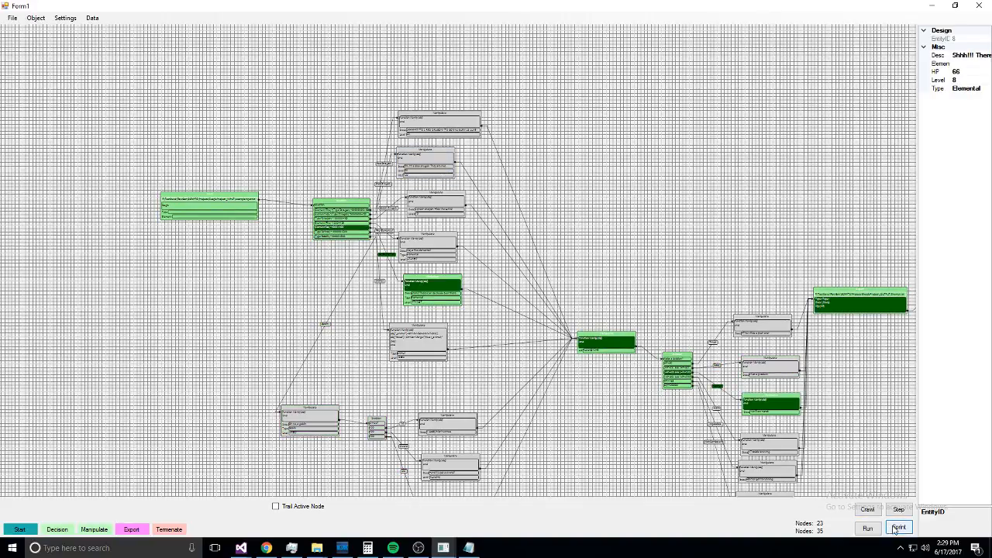
click(899, 527)
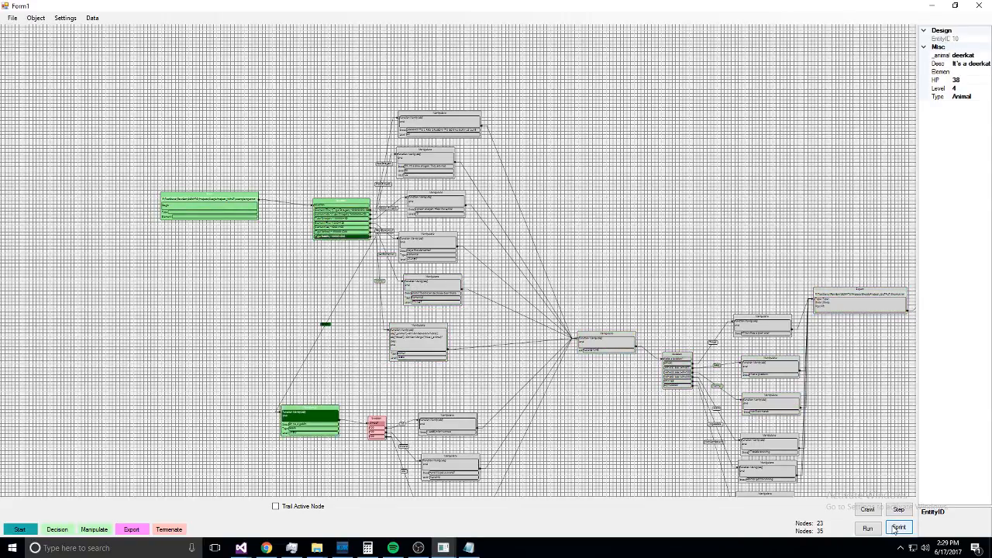
click(897, 509)
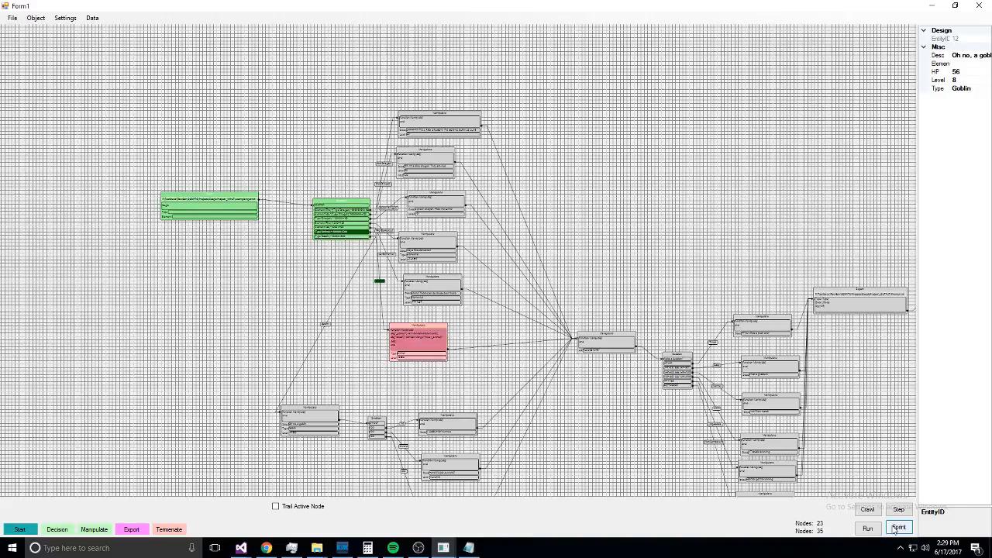
click(899, 527)
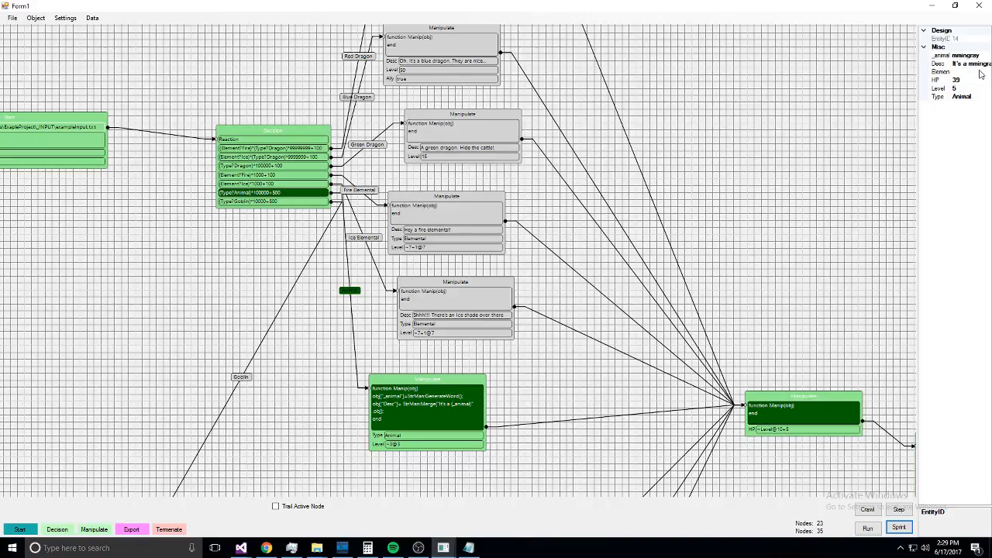
mouse_move(974, 70)
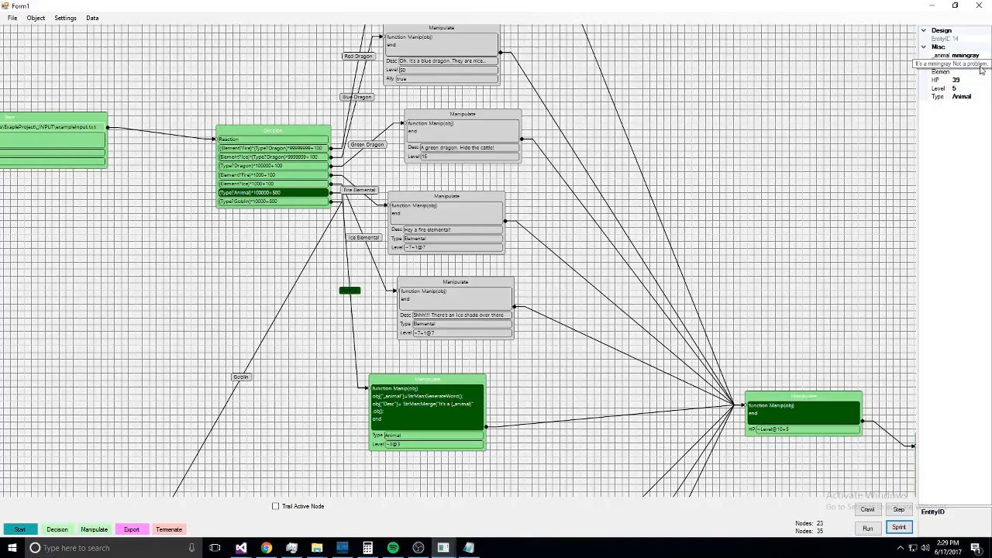
mouse_move(788, 272)
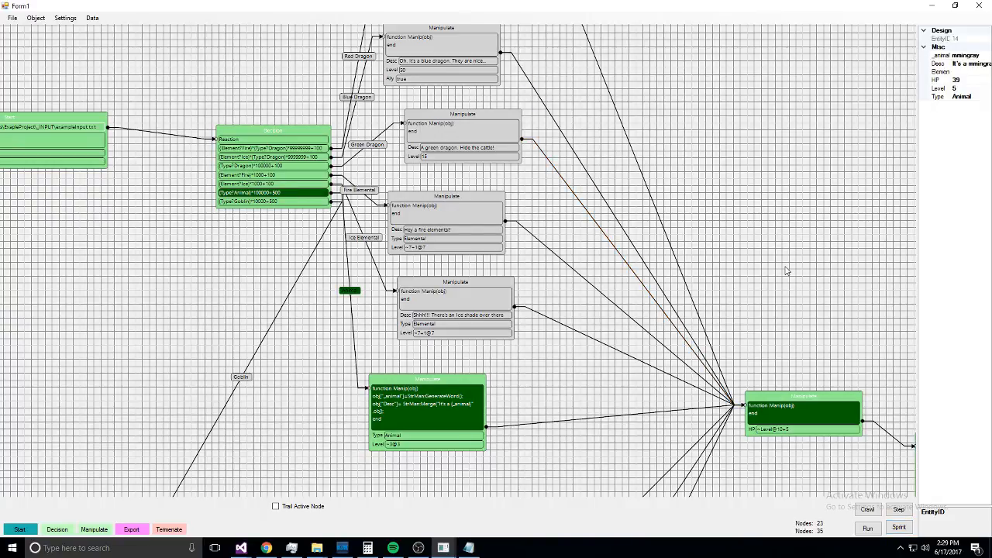
click(899, 527)
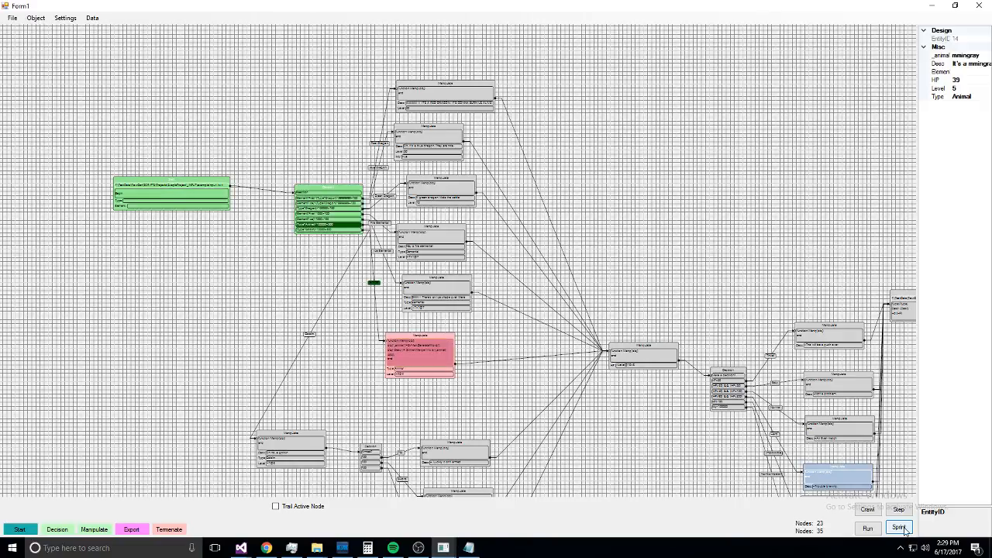
click(899, 527)
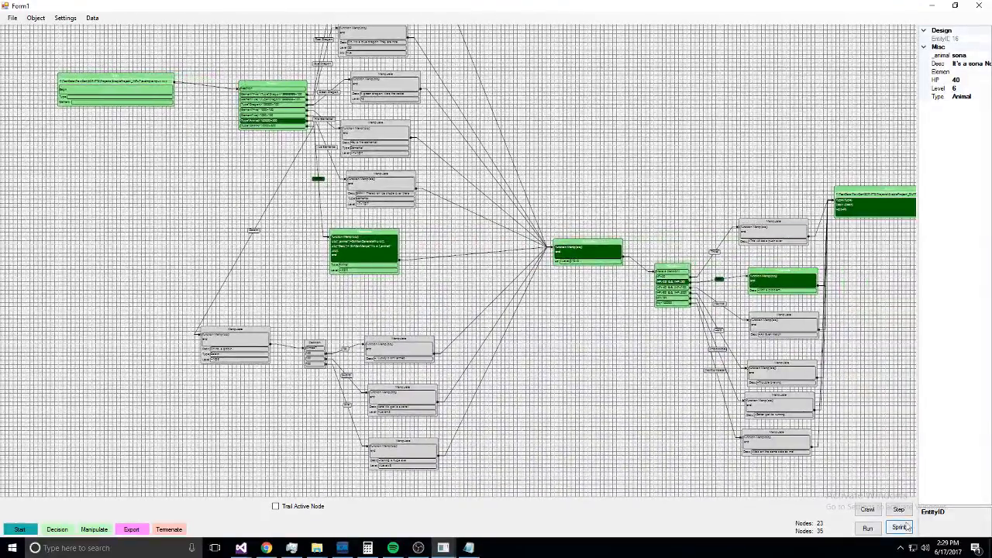
click(869, 527)
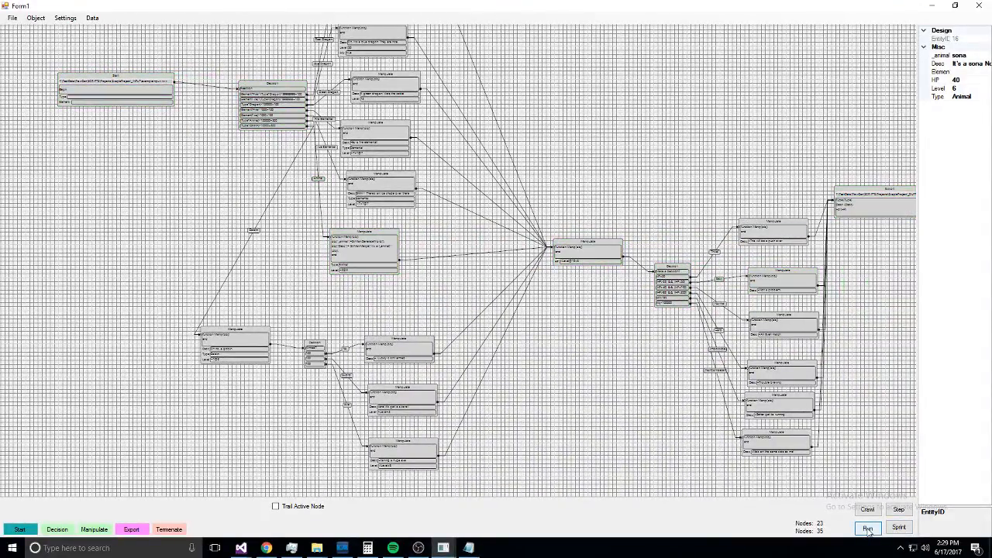
- Run the flow from the start, step it node by node, then reset the active nodes
click(868, 527)
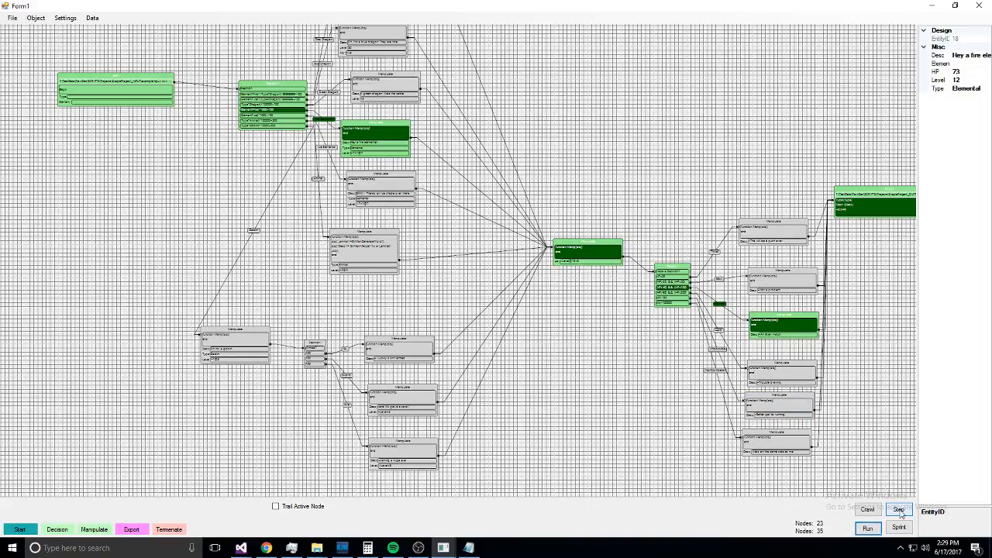
click(899, 508)
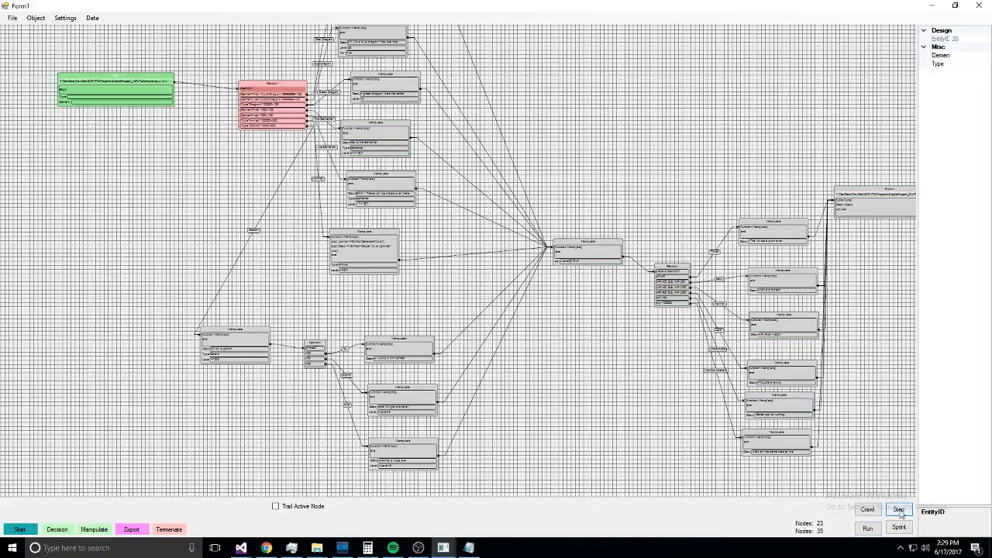
click(900, 509)
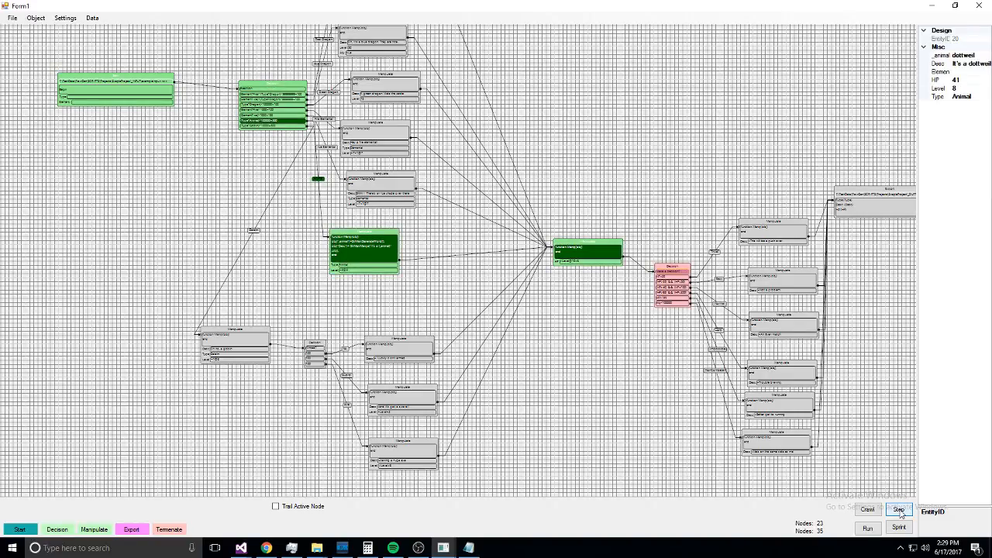
click(899, 509)
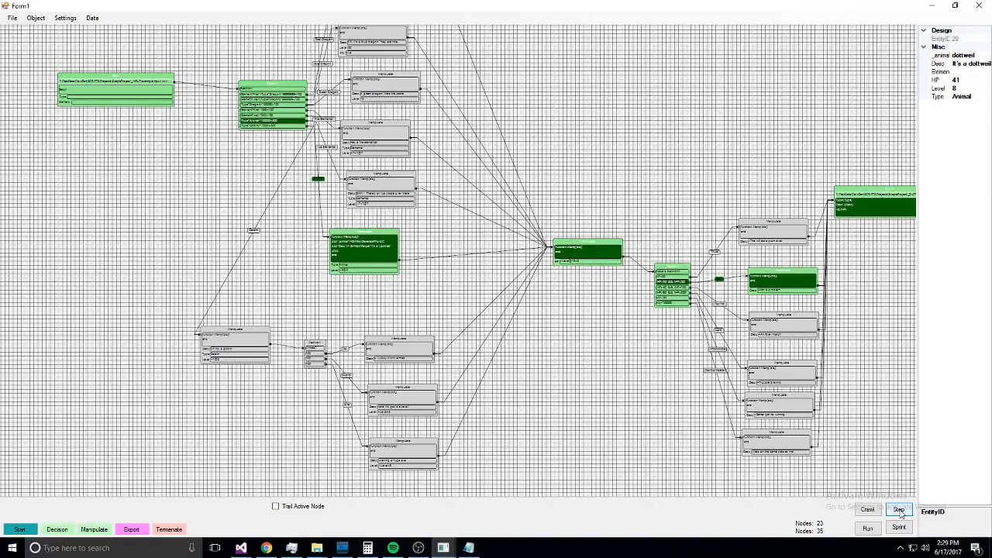
click(868, 508)
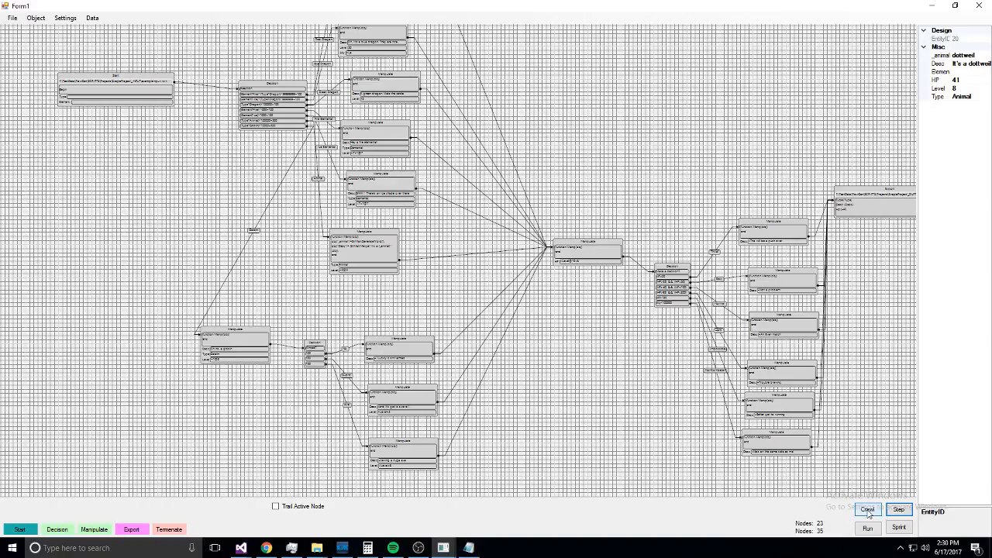
- Step into the reaction decision and answer it manually with the Animal branch
click(900, 509)
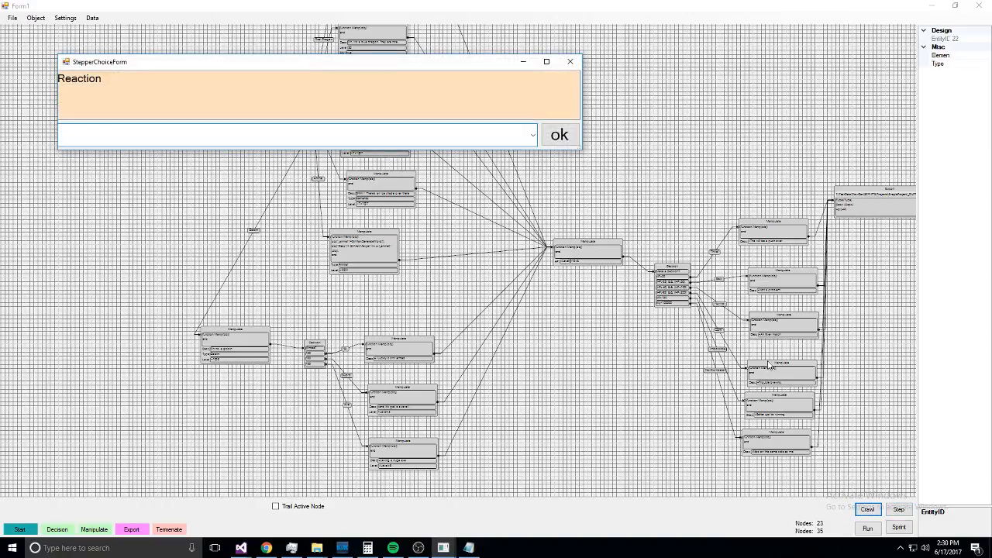
click(533, 134)
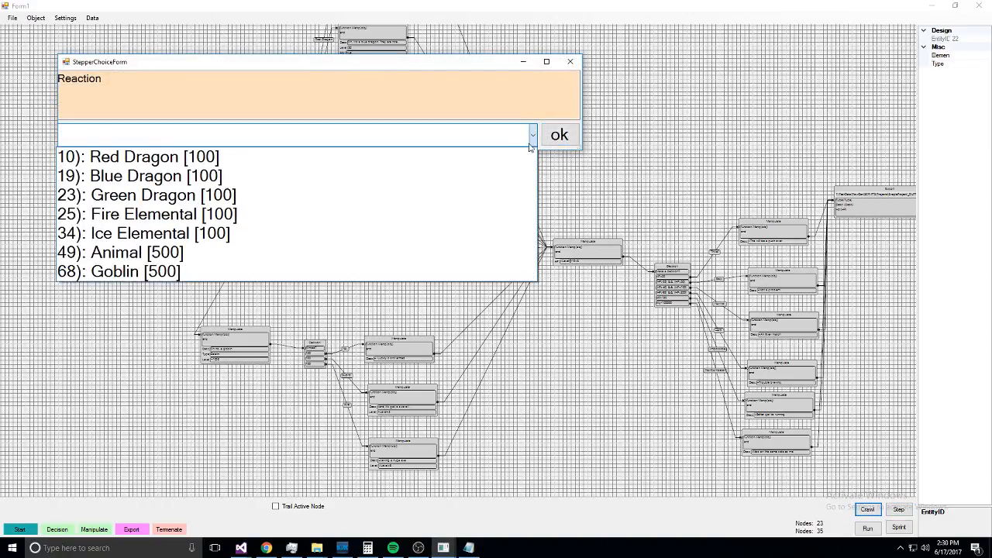
click(137, 251)
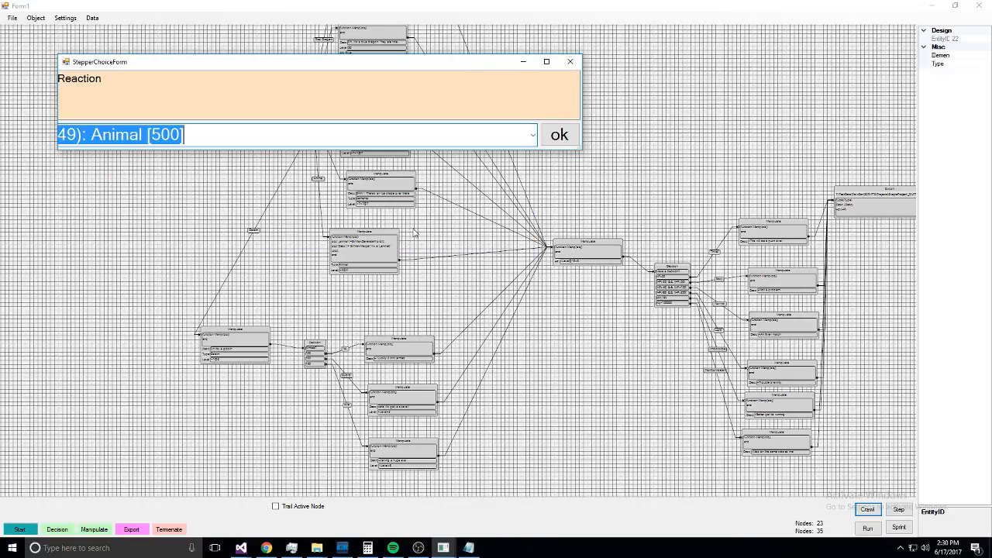
click(559, 134)
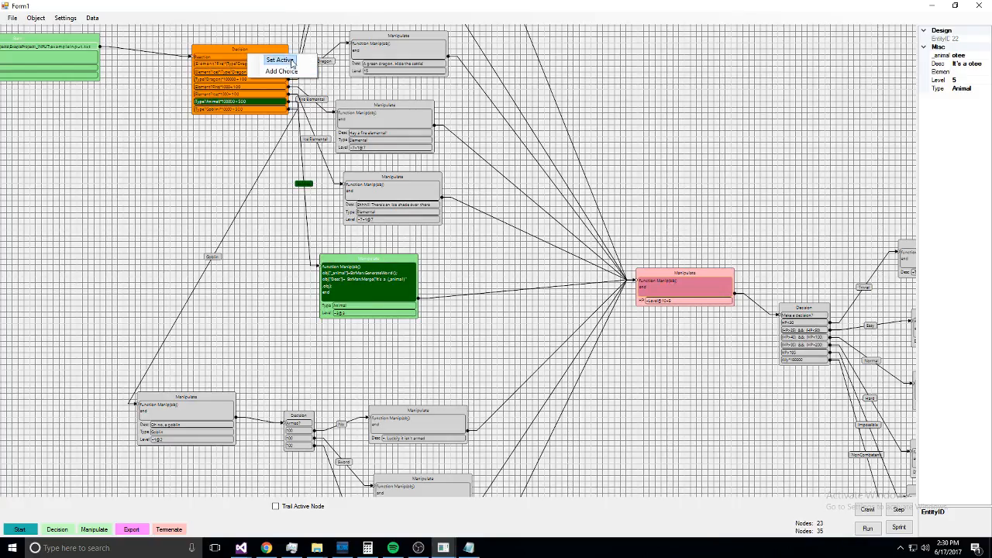
- Make the decision node active and step on until the difficulty question offers its choices
click(279, 59)
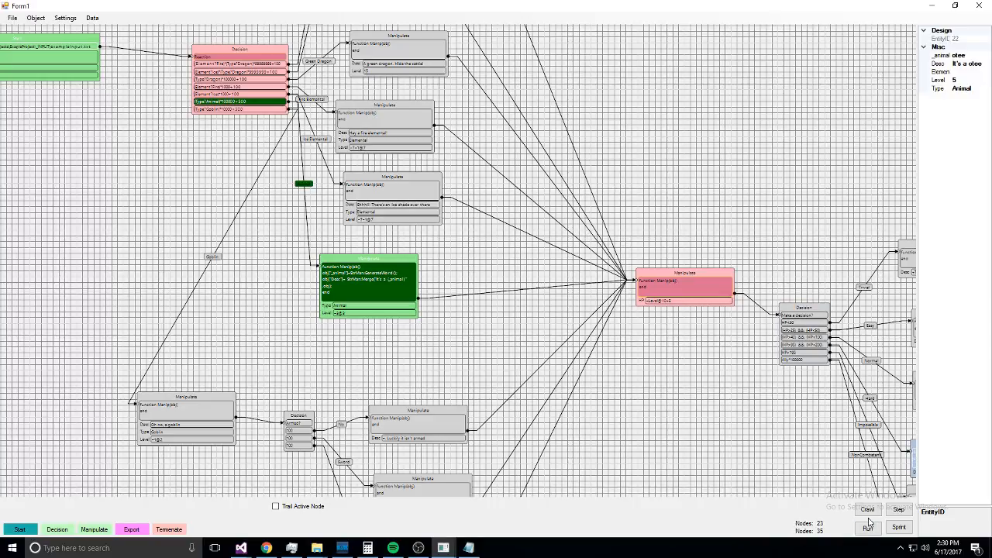
click(900, 508)
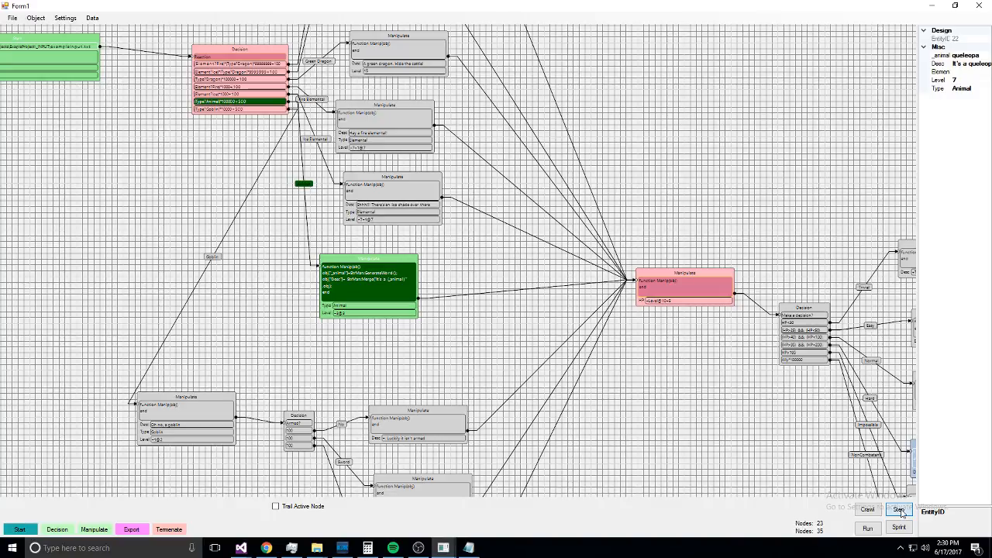
click(900, 509)
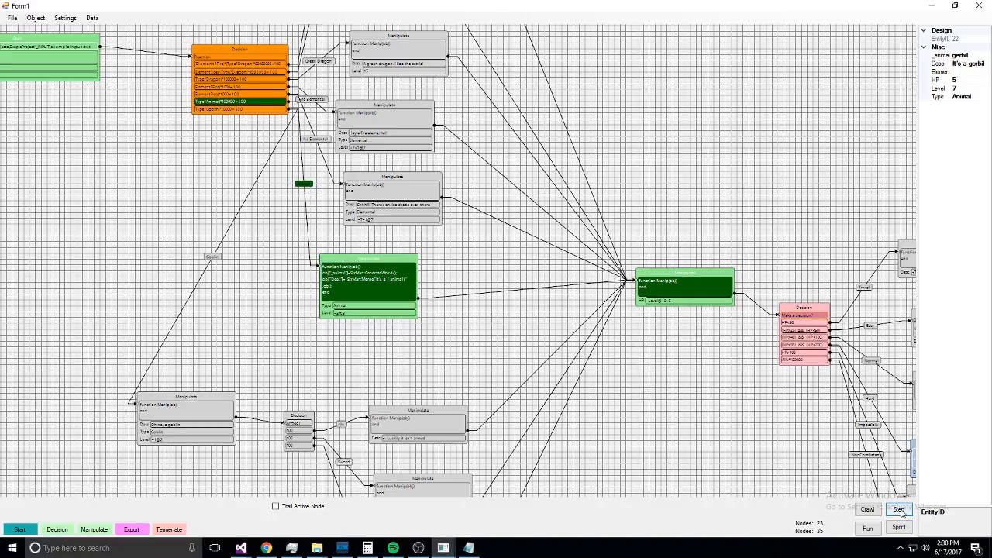
click(899, 508)
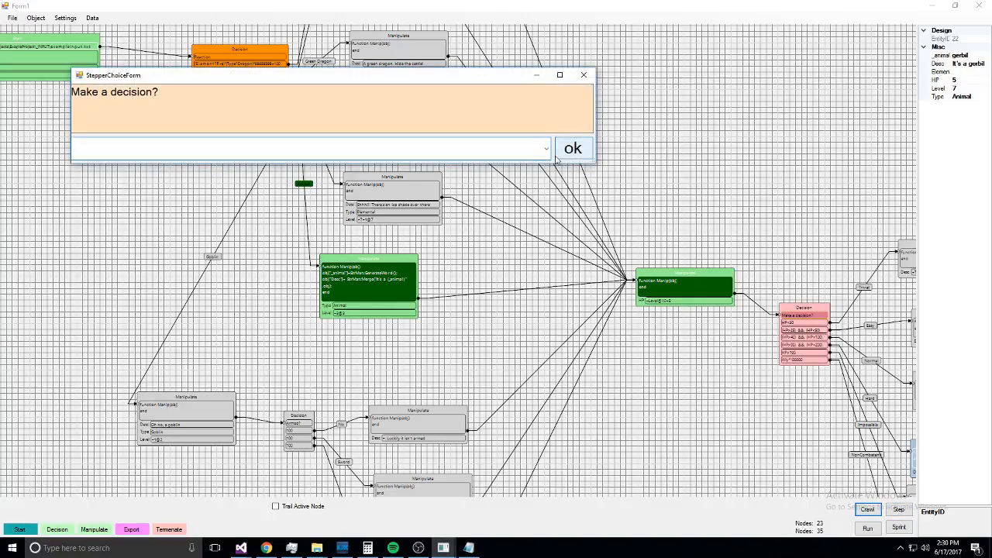
click(546, 149)
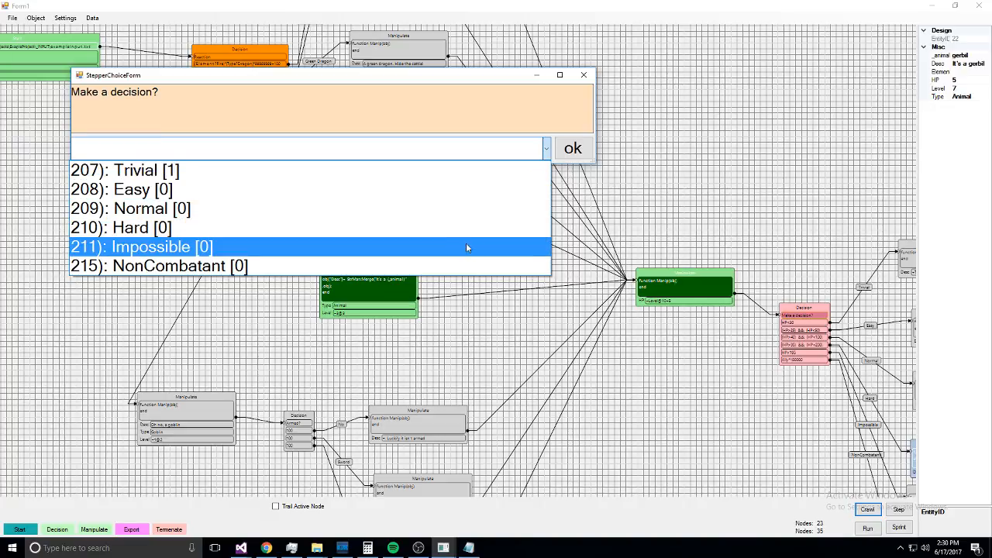
click(572, 149)
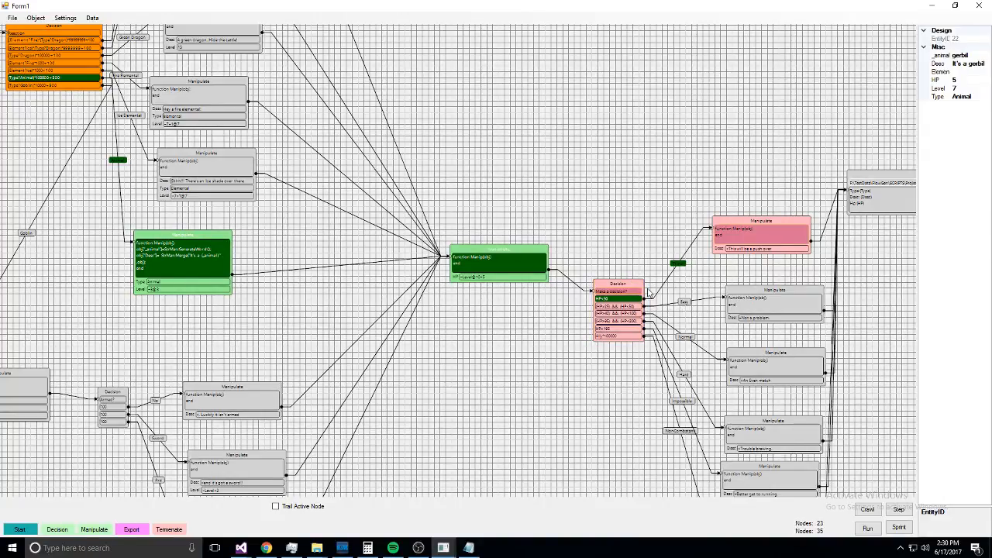
- Enable Trail Active Node and answer the difficulty decision with 207): Trivial
click(899, 508)
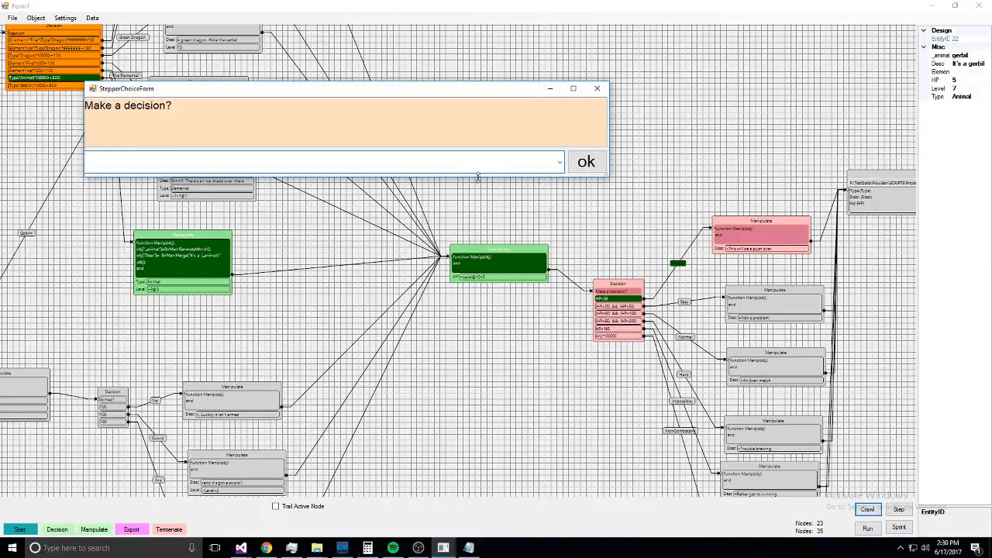
click(558, 161)
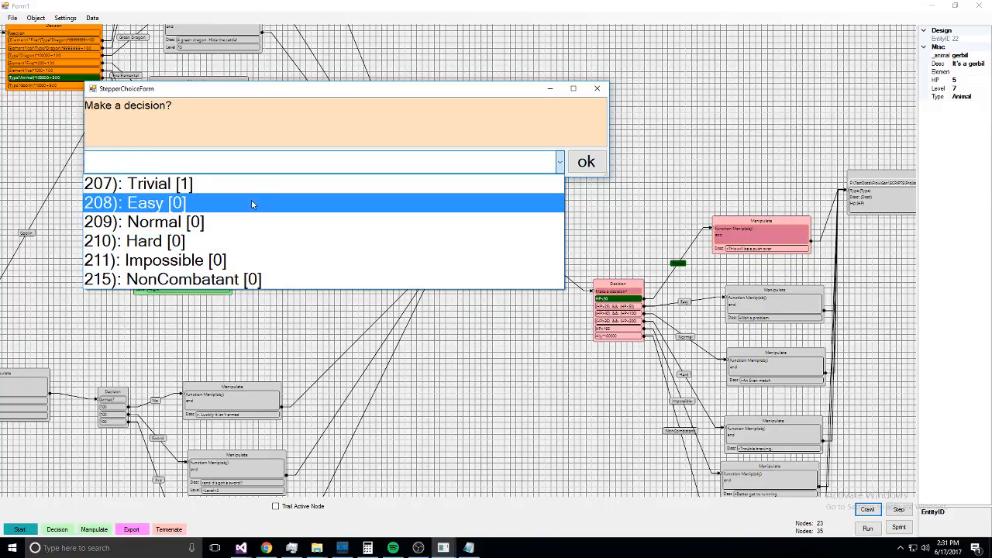
click(194, 279)
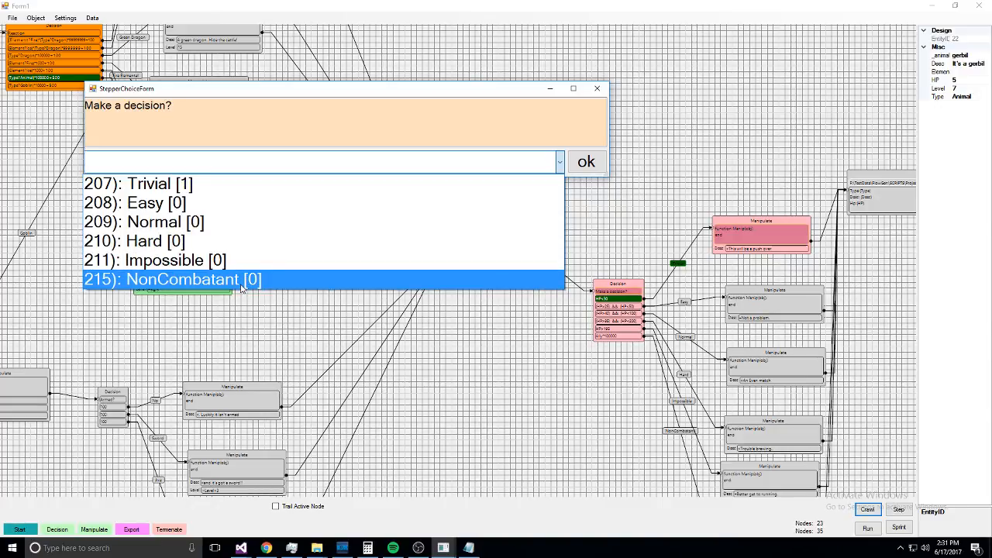
mouse_move(276, 300)
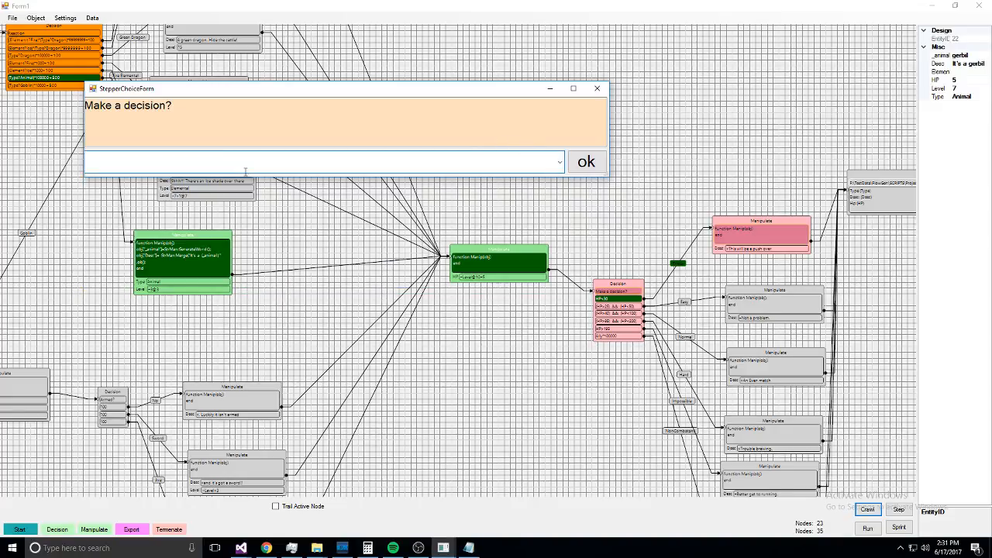
click(558, 162)
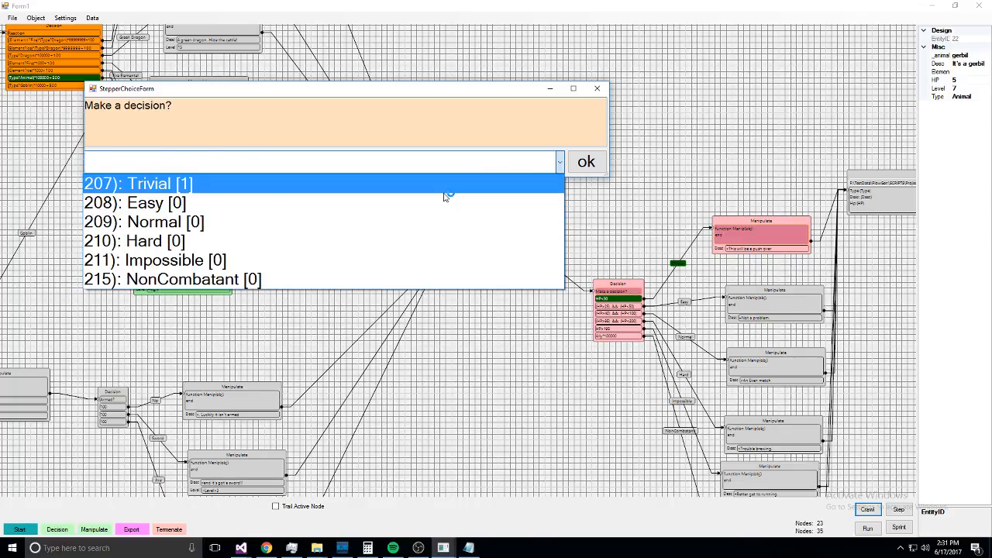
click(586, 162)
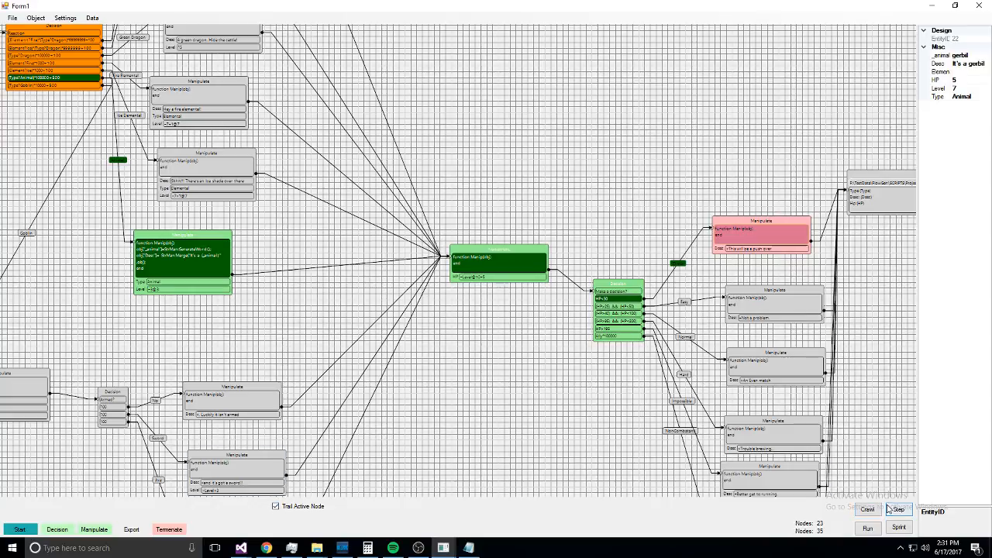
- Step through Export and Terminate, then continue past the exception into a run asking for Name
click(900, 508)
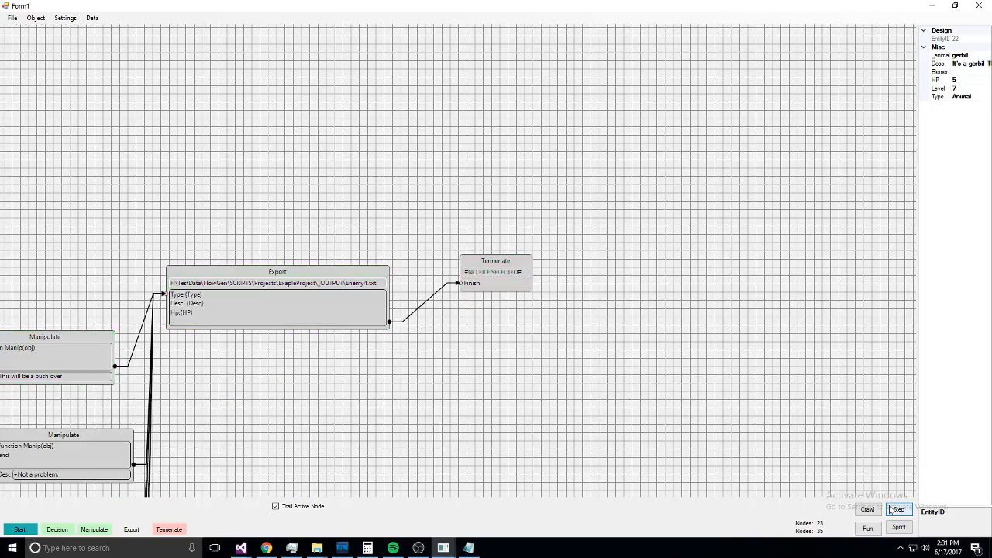
click(896, 508)
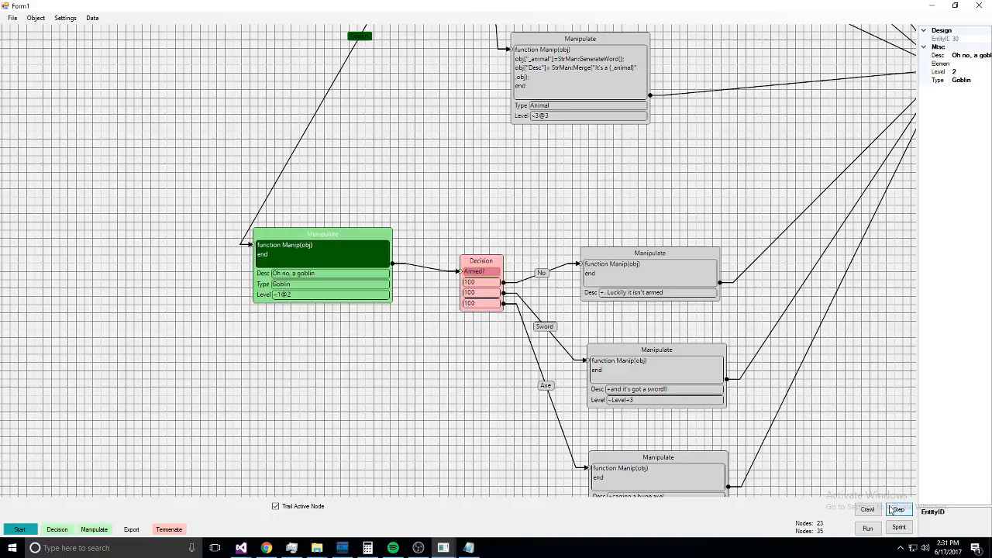
click(898, 509)
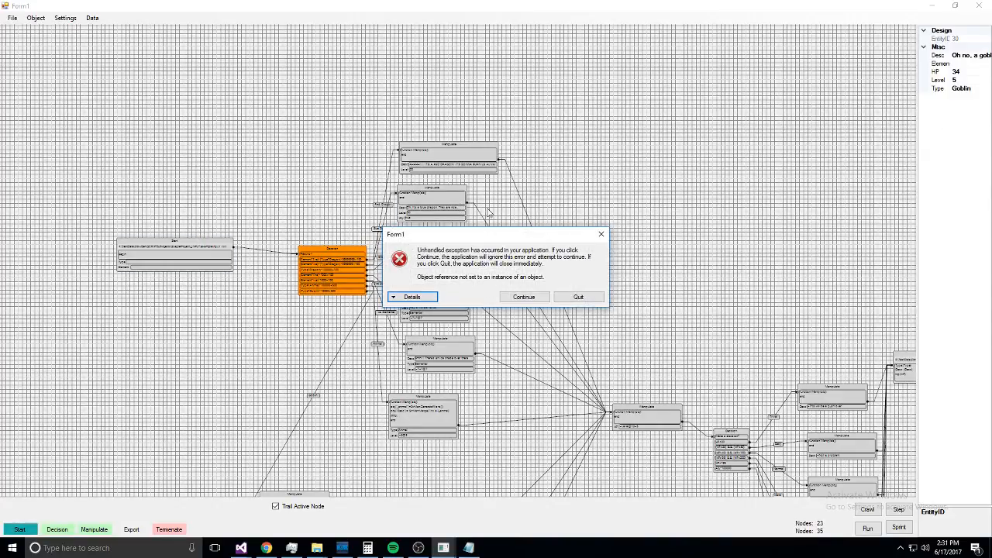
click(524, 298)
text(Bob)
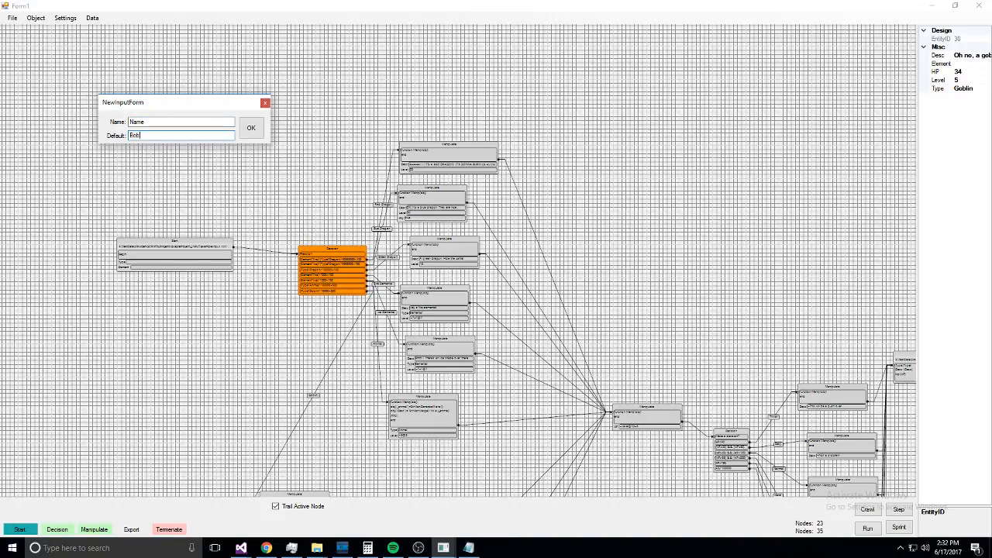
- Accept Name = Bob and Disposition = Happy, stepping the new run past the first Decision node
click(251, 127)
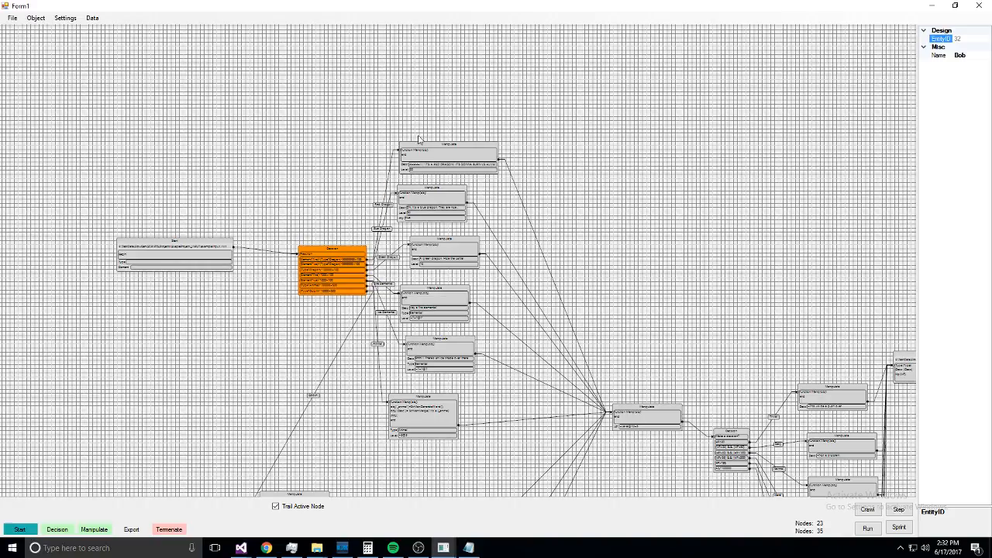
click(899, 509)
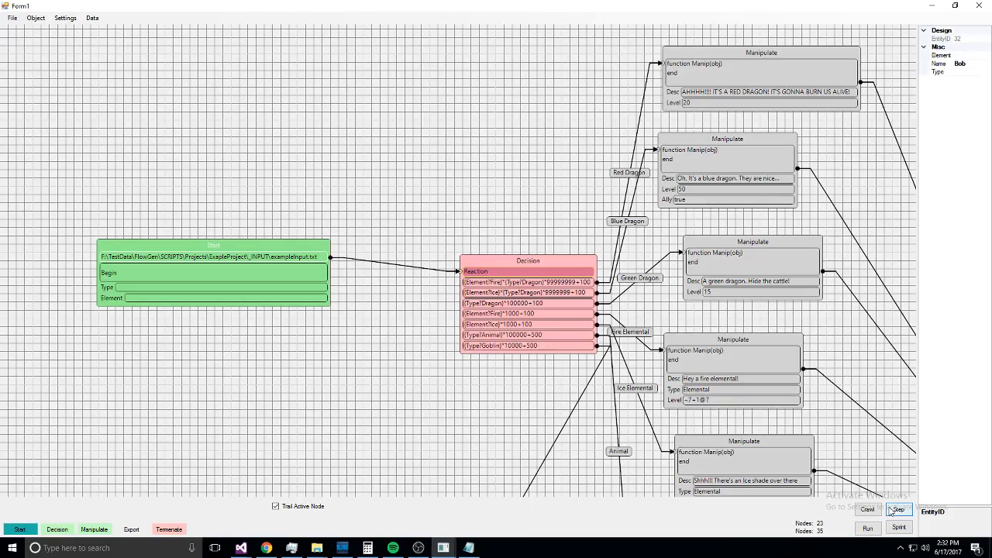
click(899, 509)
text(Colo)
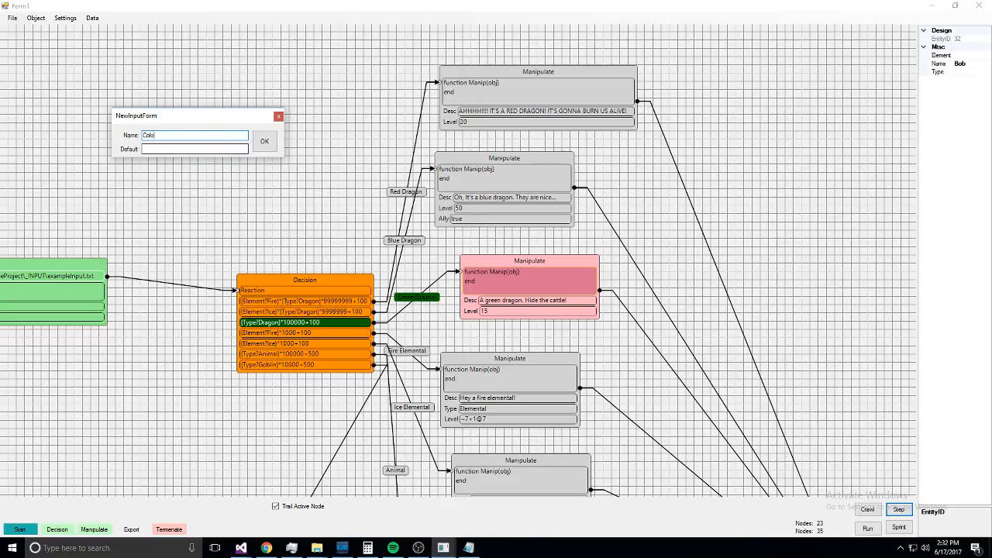
click(263, 141)
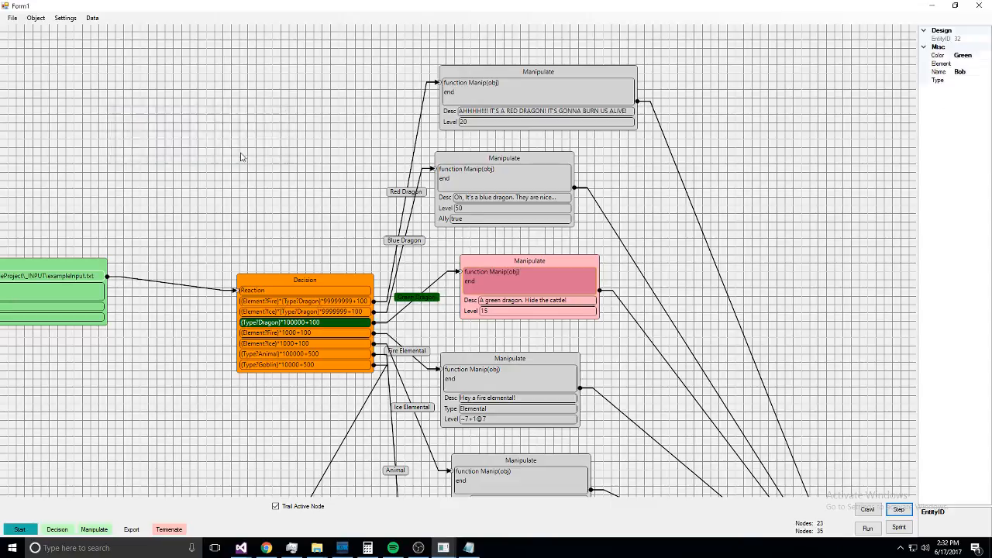
mouse_move(966, 124)
text(Happ)
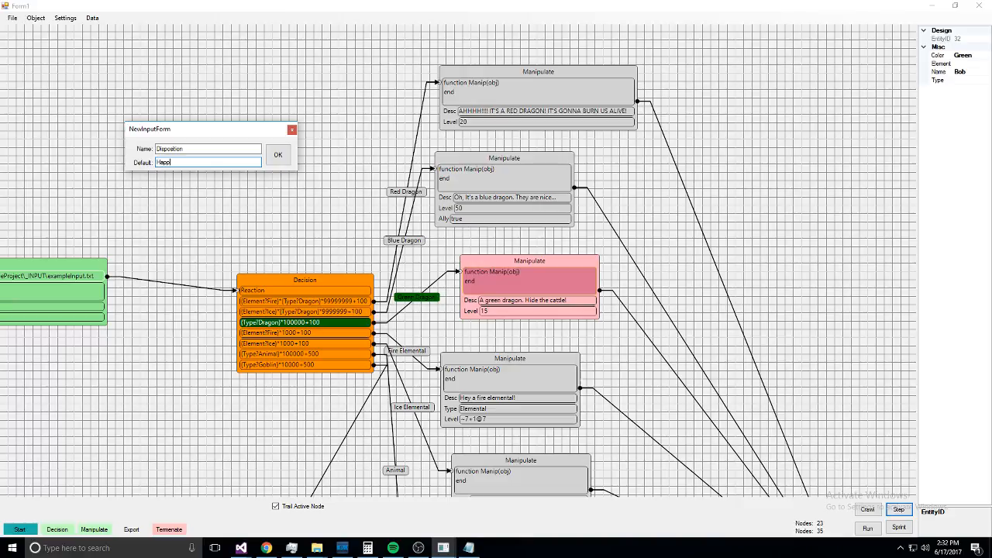
text(y)
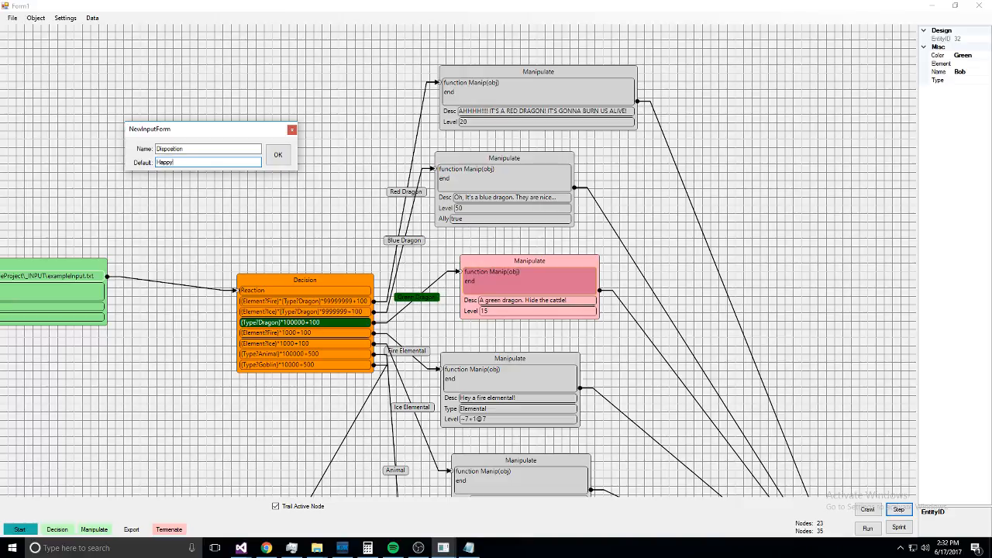
click(277, 155)
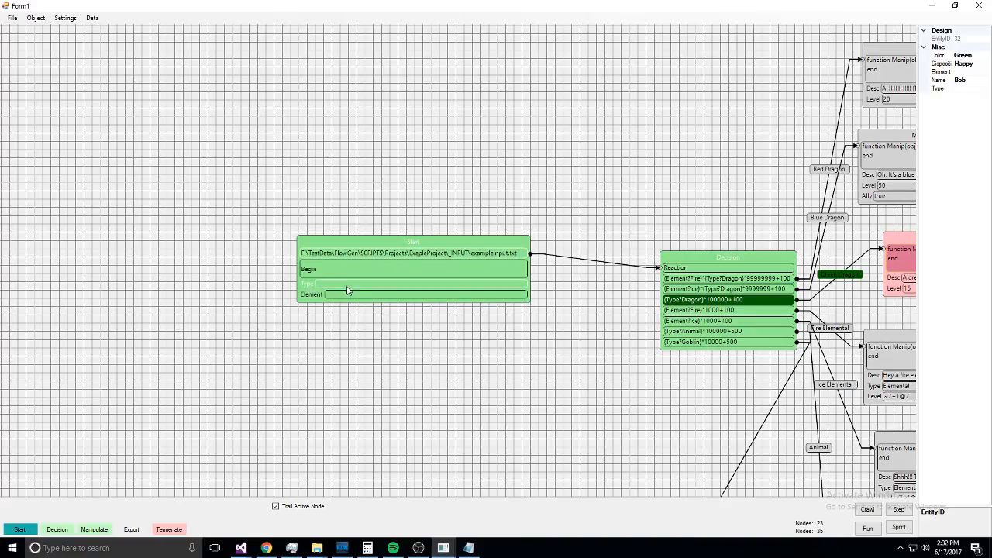
mouse_move(338, 290)
text(Go)
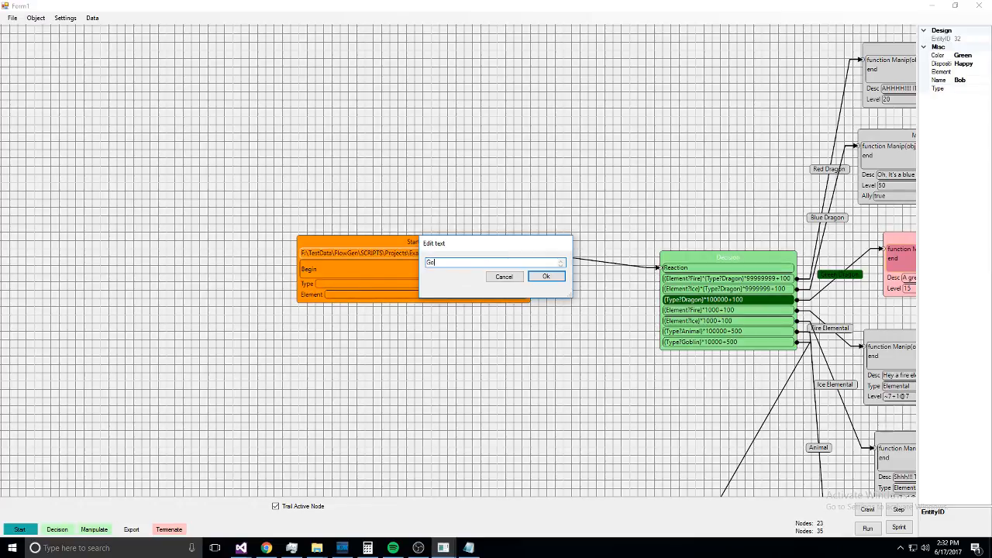
- Confirm the edited text and Sprint the flow end to end several times, producing Animal creatures
click(546, 276)
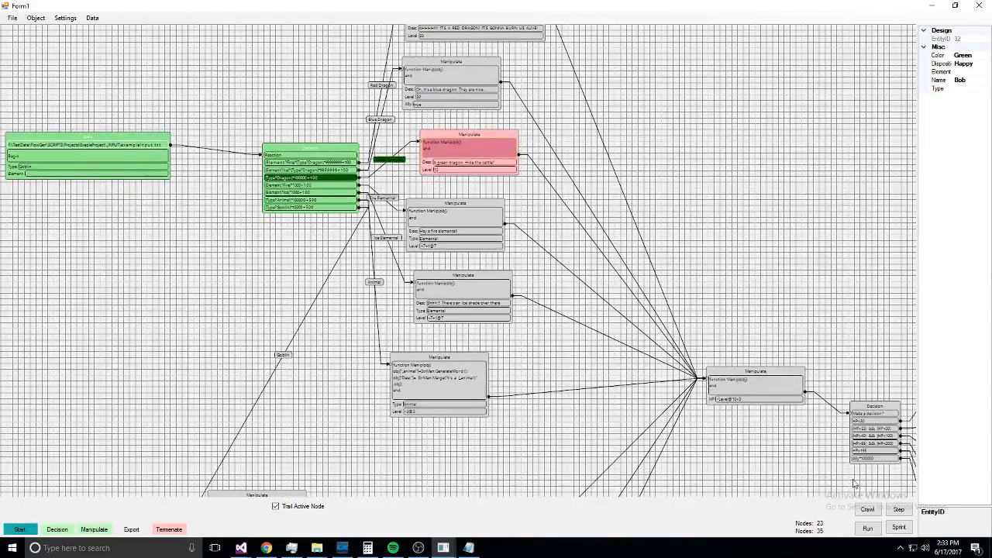
click(899, 528)
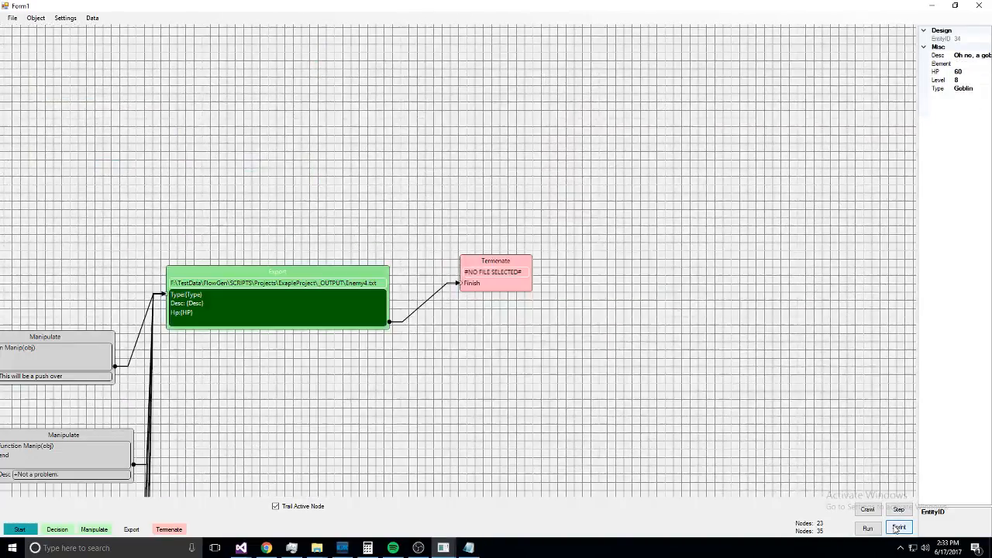
click(899, 527)
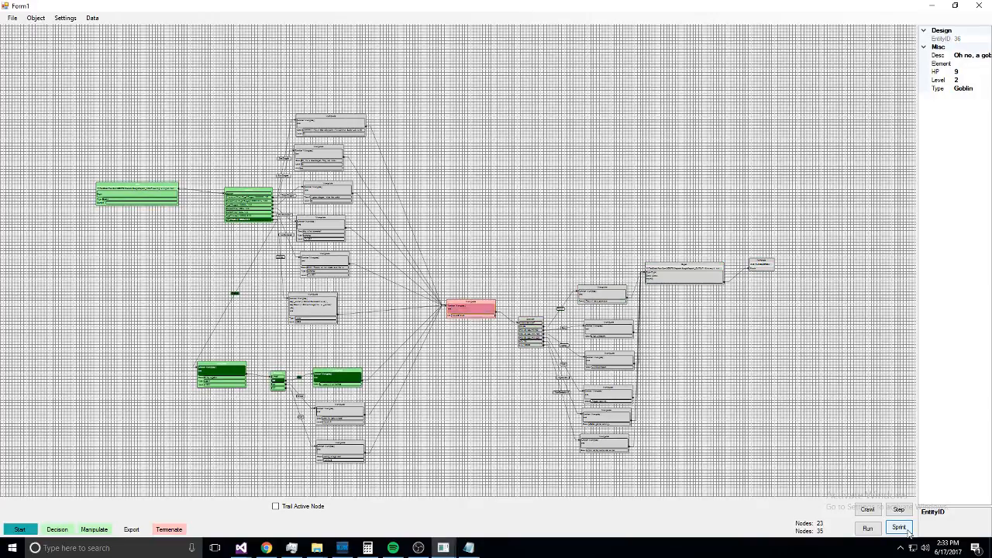
click(899, 527)
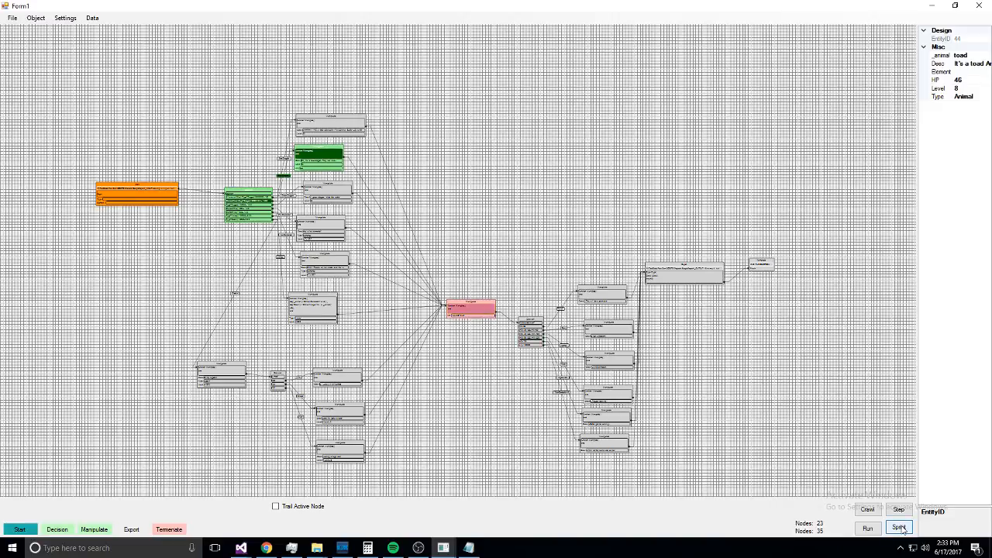
click(899, 527)
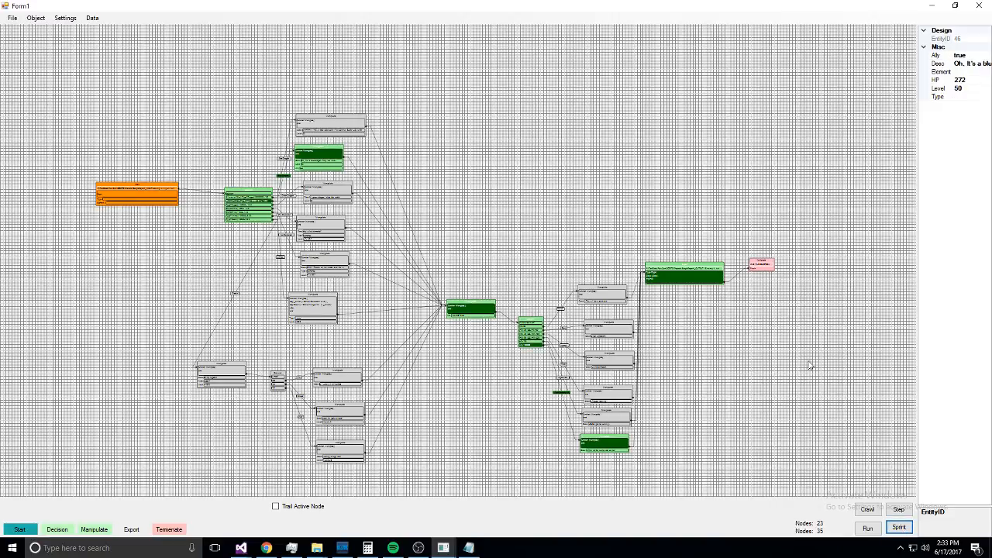
mouse_move(970, 62)
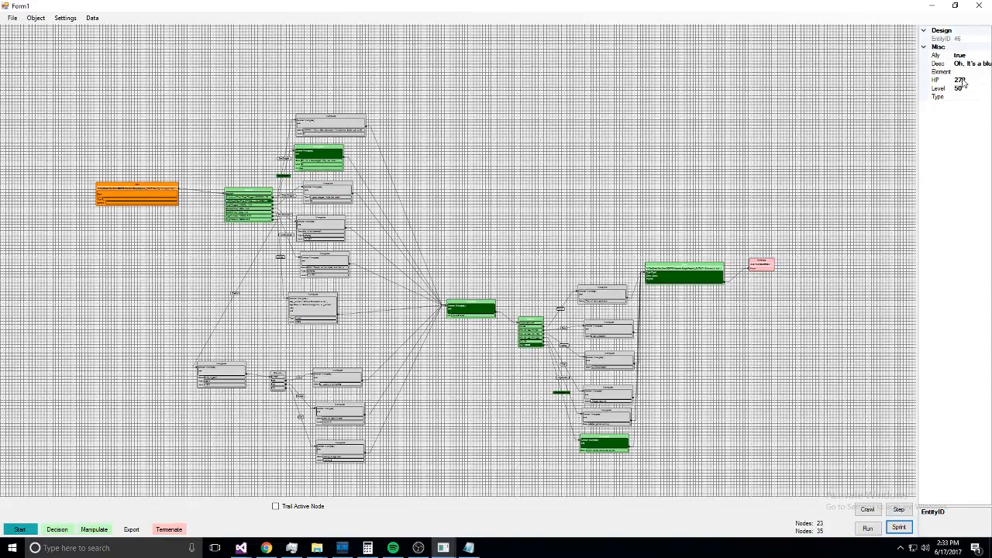
mouse_move(510, 172)
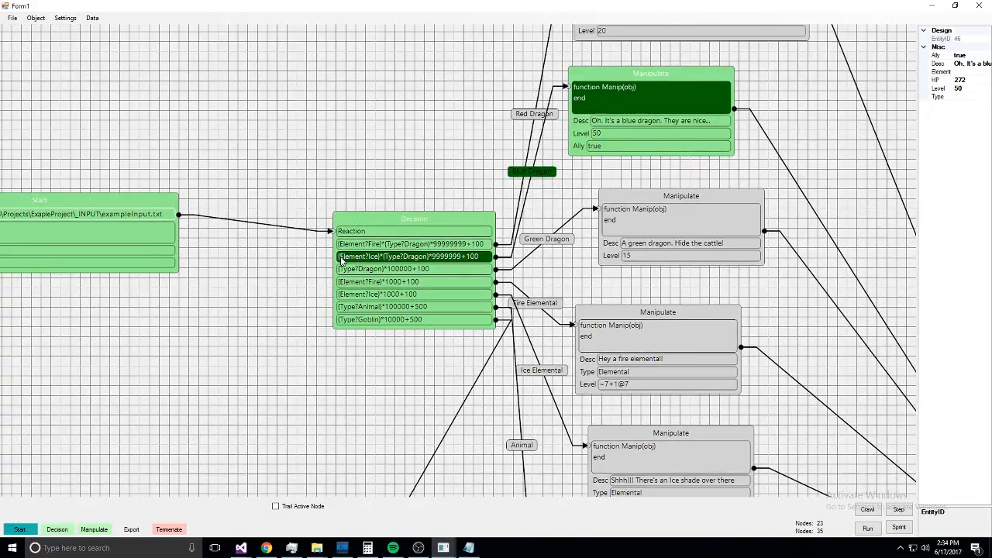
click(412, 243)
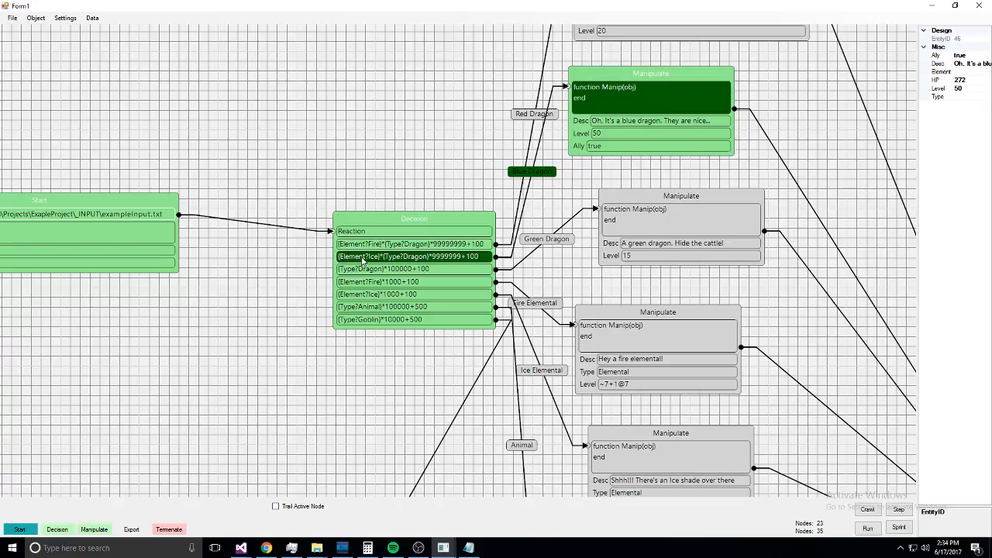
mouse_move(853, 205)
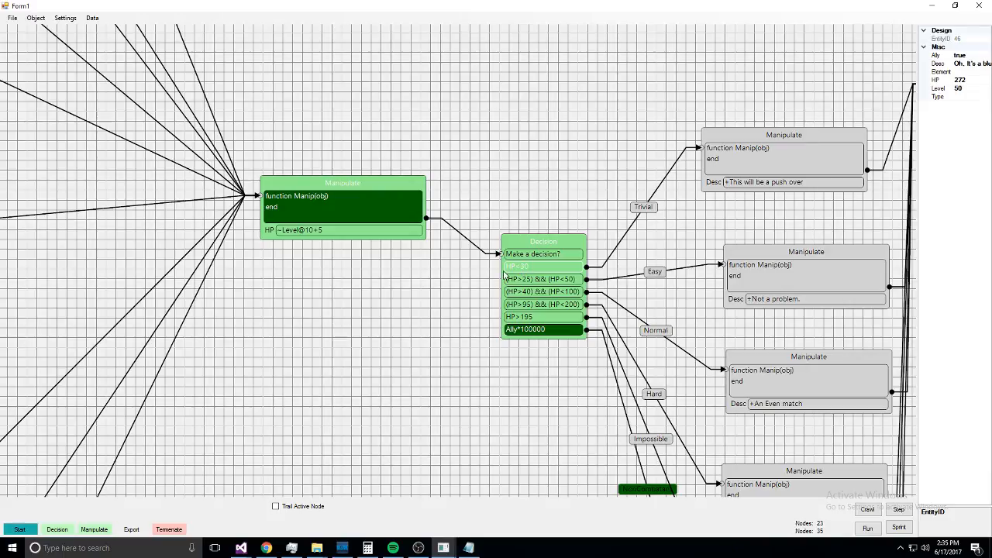
mouse_move(512, 270)
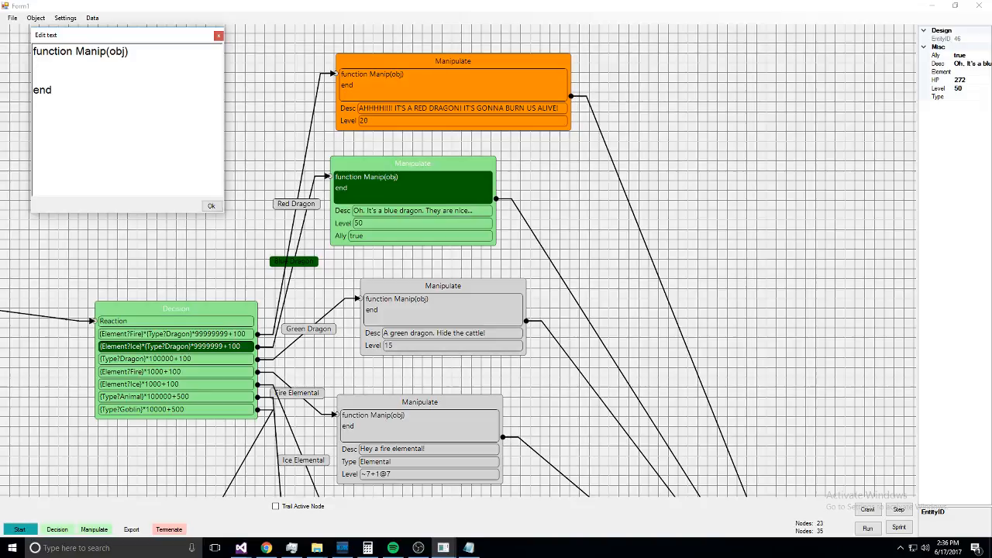
- Write a sample obj["Desc"]="AHHH!..it line in the Manip body, then close without keeping it
click(36, 65)
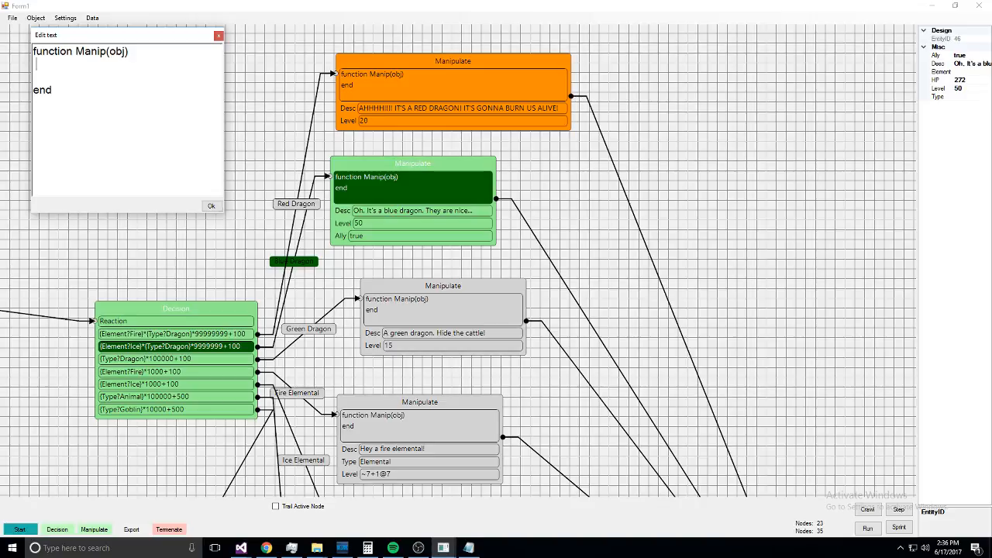
text(obj["D)
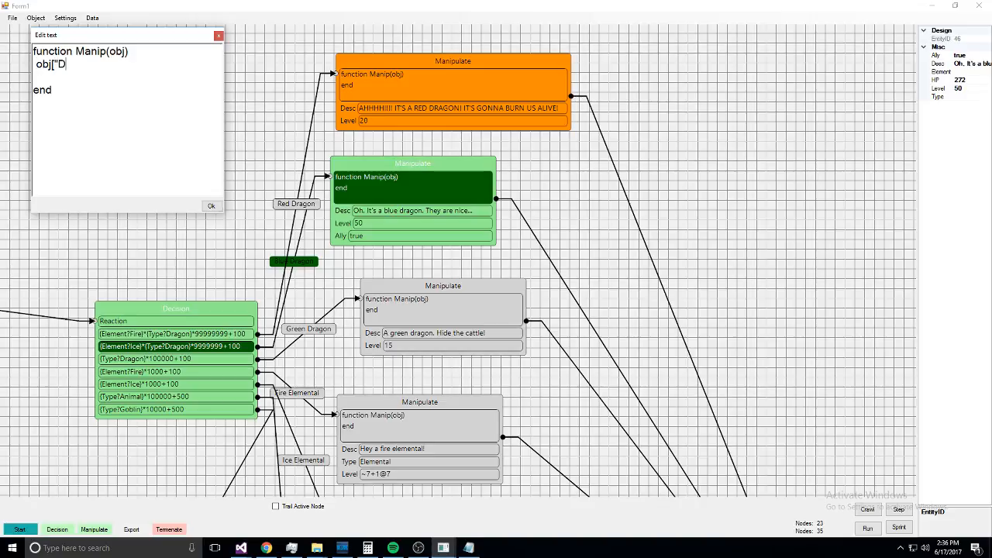
text(esc"]=)
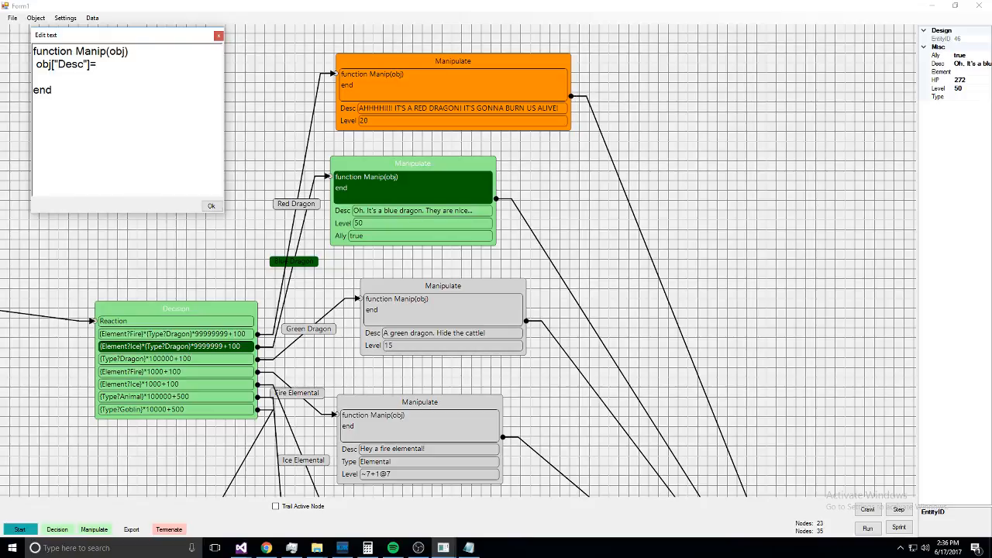
text("AHHH!..it)
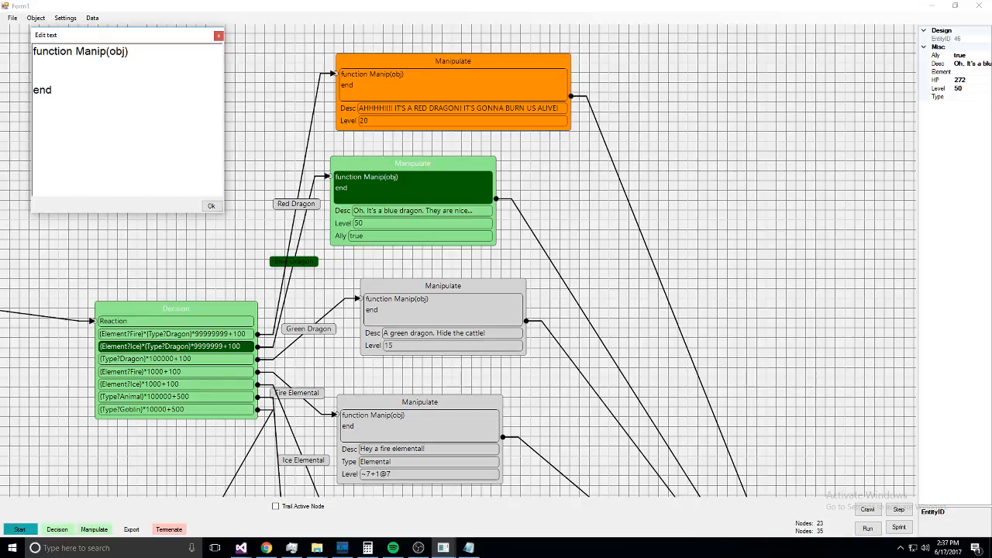
click(211, 205)
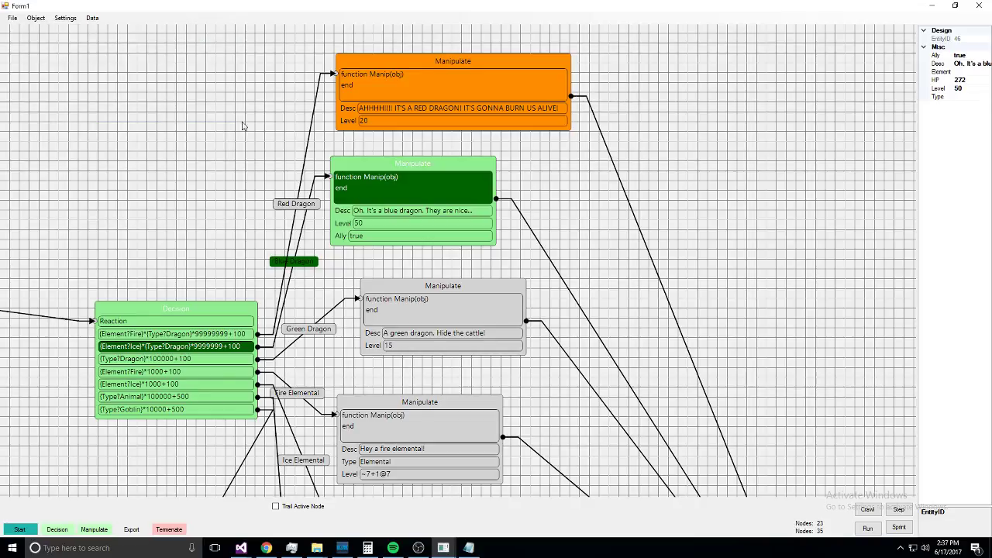
scroll(down, 3)
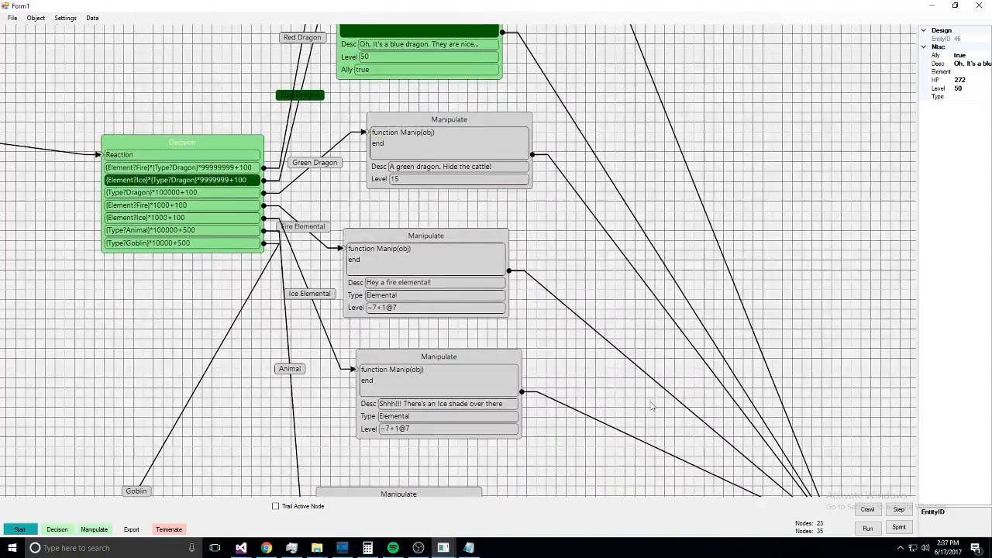
scroll(down, 3)
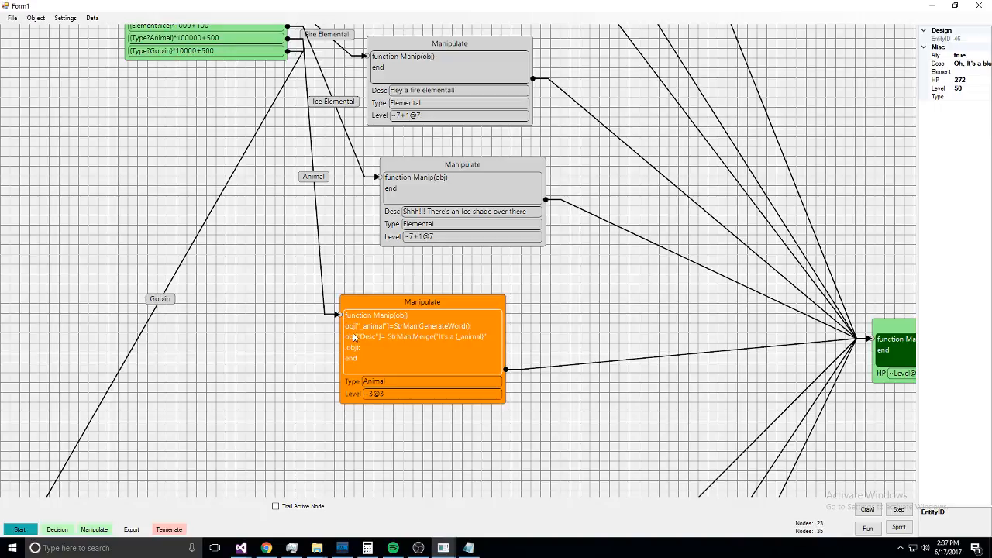
mouse_move(428, 346)
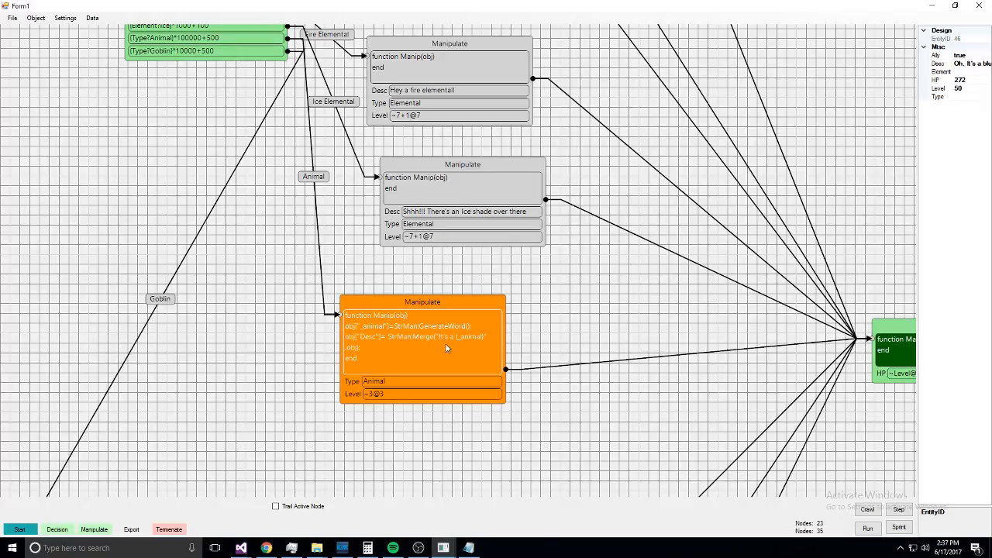
mouse_move(447, 353)
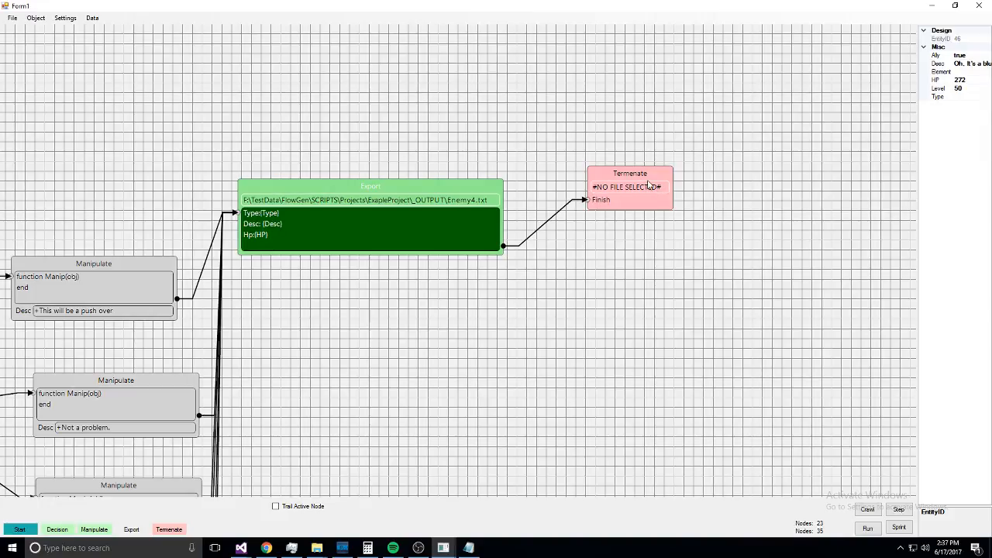
mouse_move(715, 230)
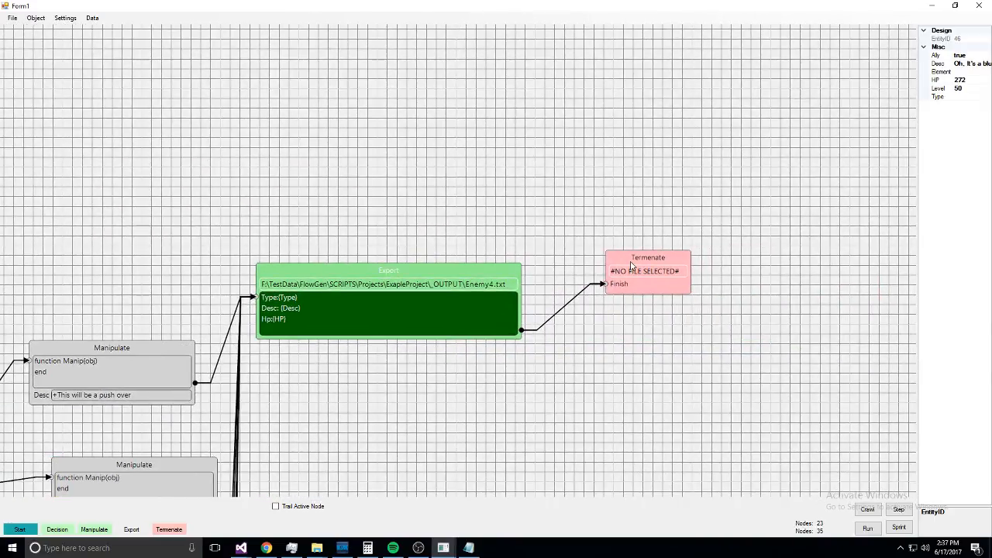
mouse_move(627, 257)
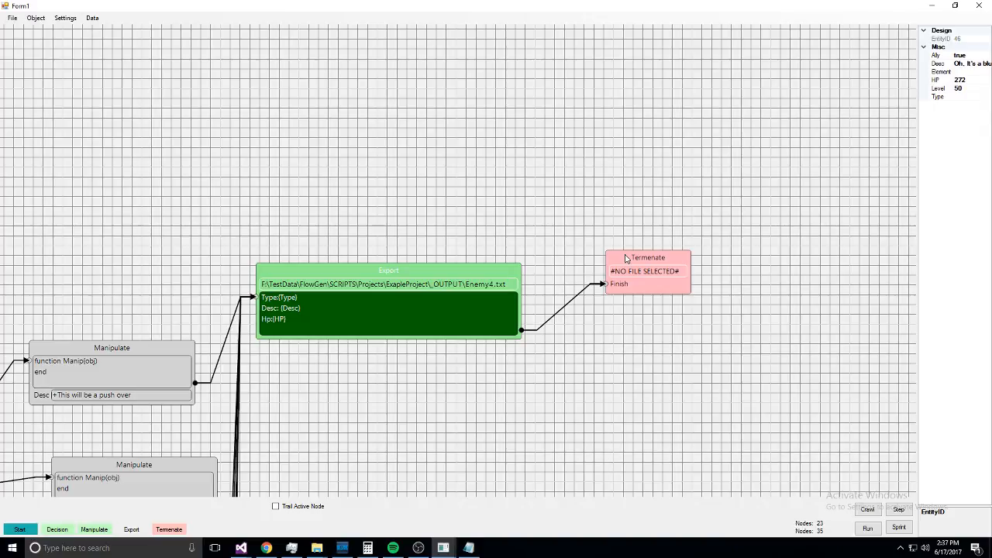
mouse_move(215, 259)
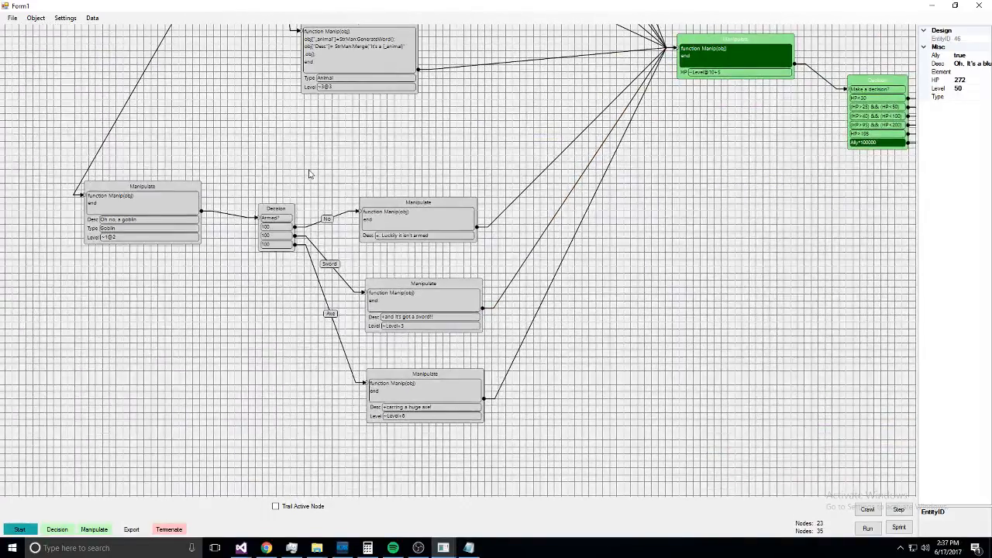
mouse_move(264, 177)
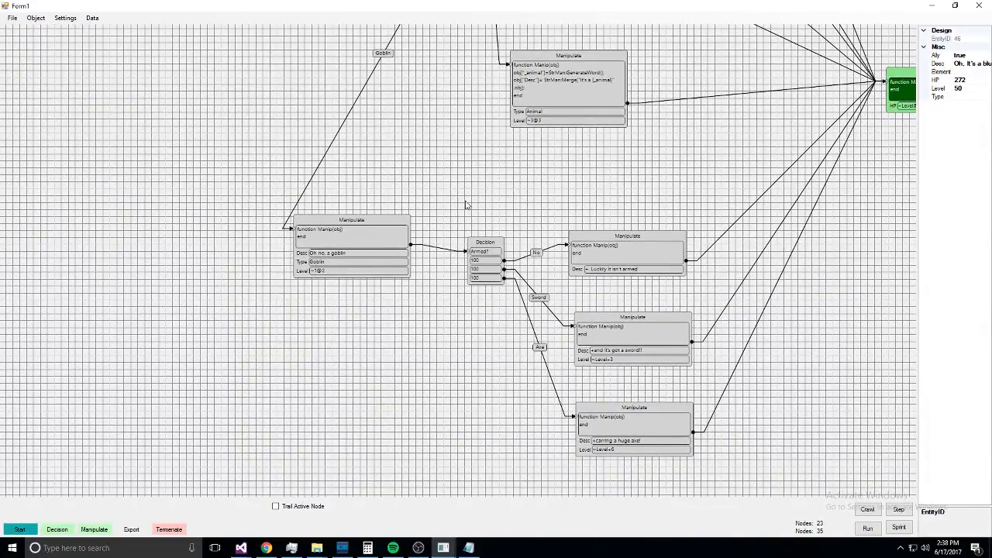
mouse_move(431, 210)
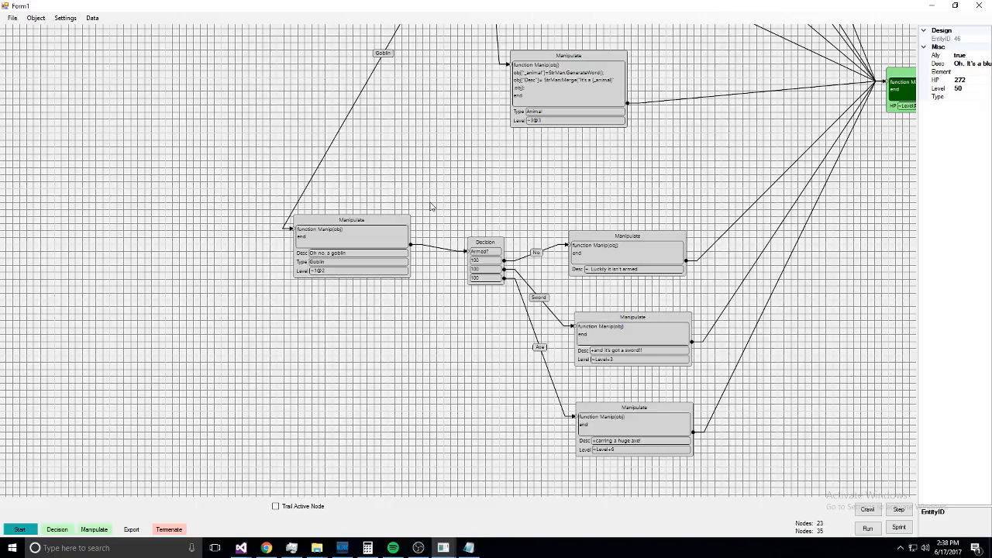
mouse_move(281, 217)
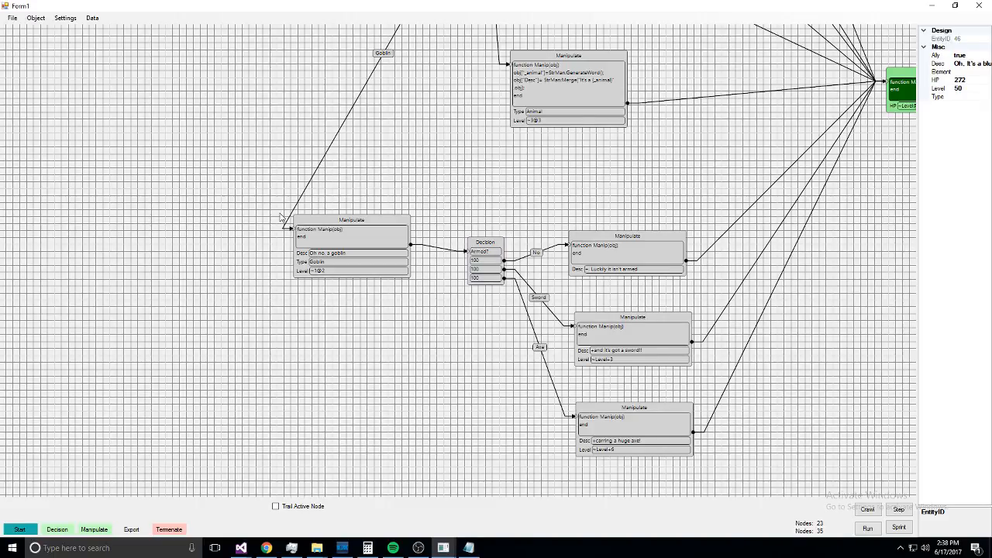
click(351, 254)
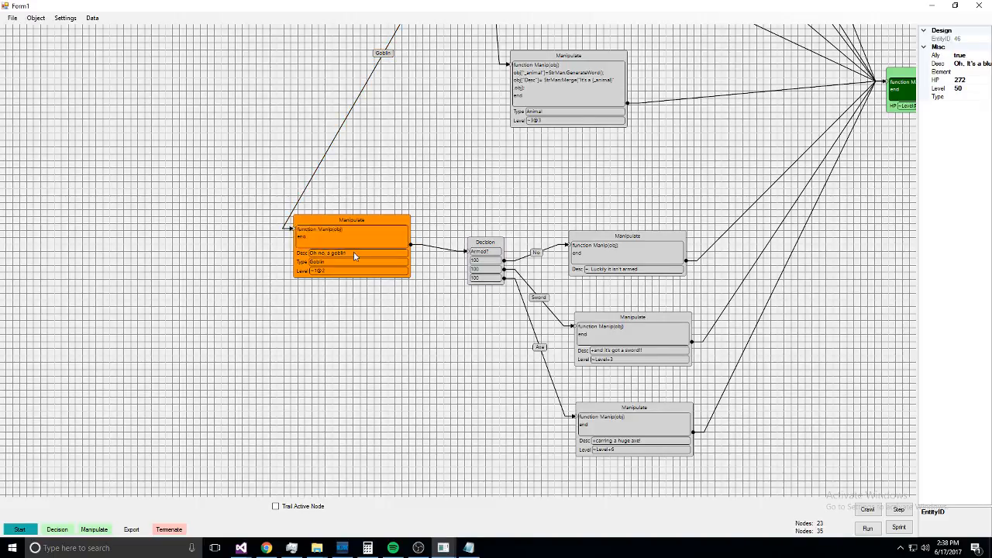
mouse_move(380, 416)
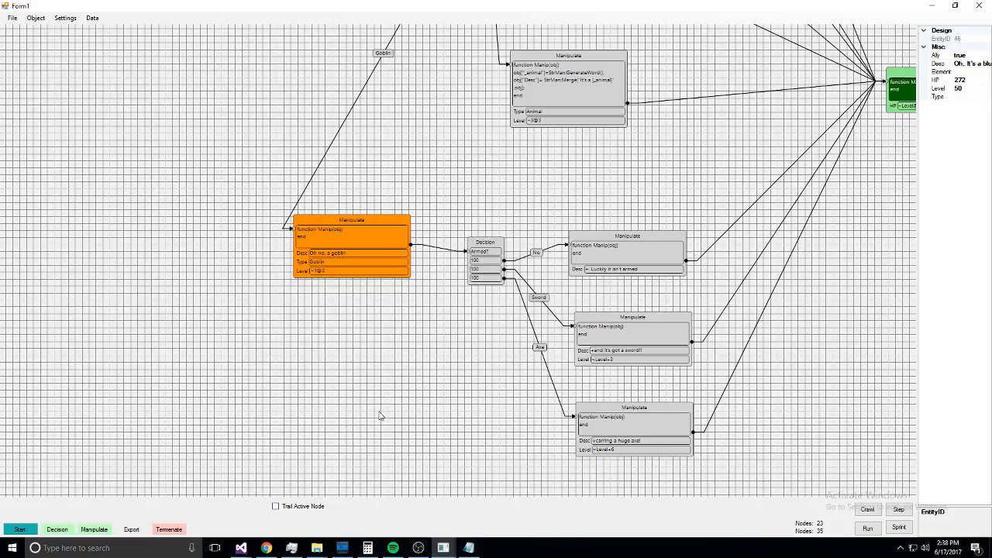
mouse_move(376, 410)
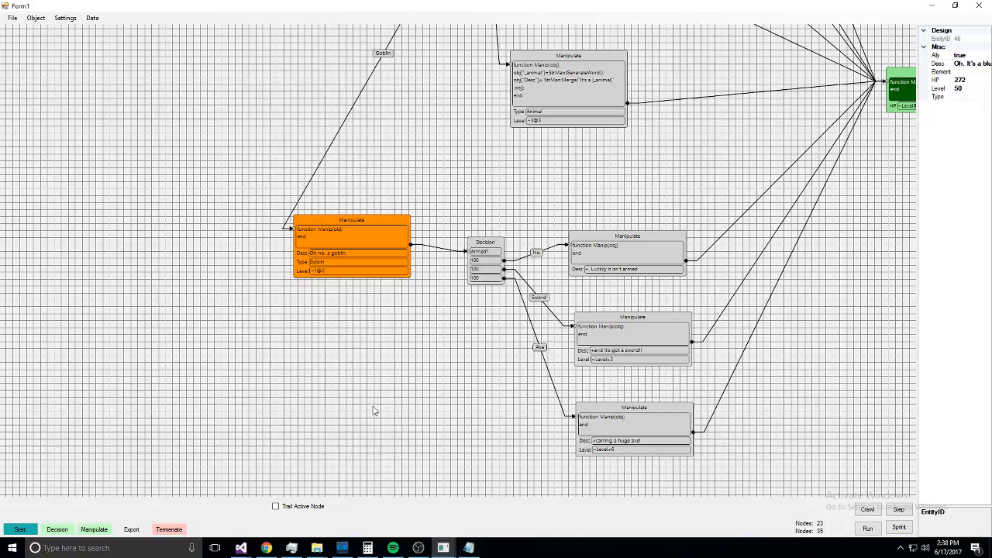
mouse_move(403, 411)
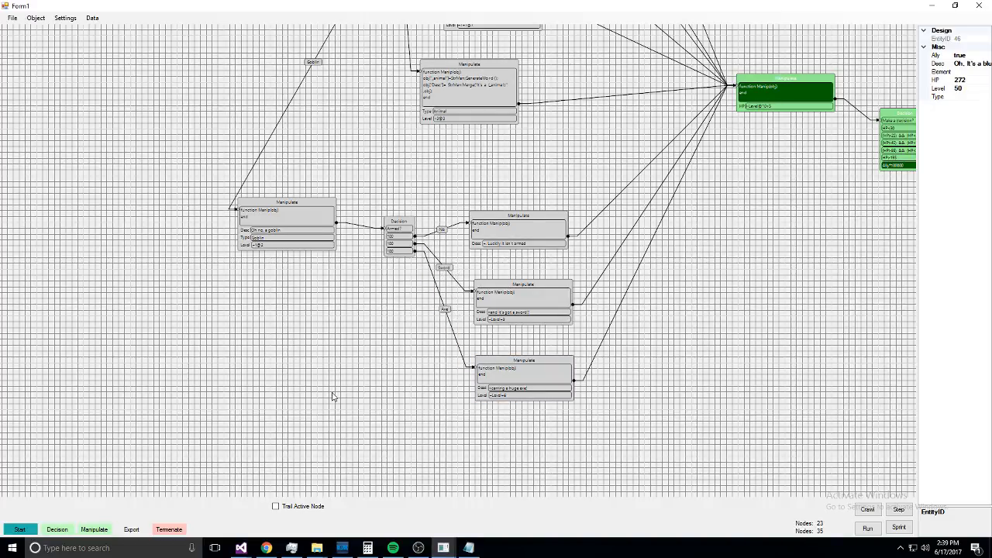
mouse_move(374, 362)
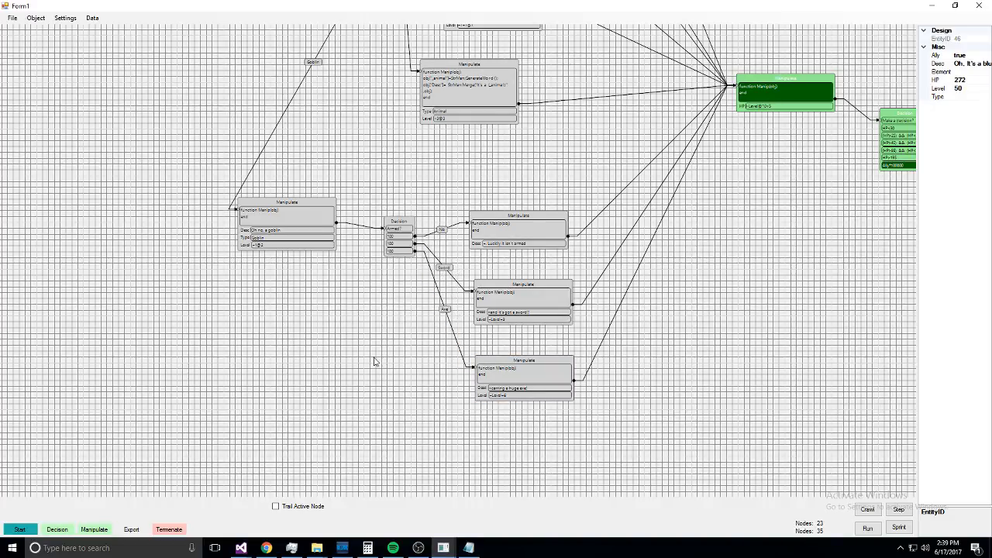
mouse_move(221, 273)
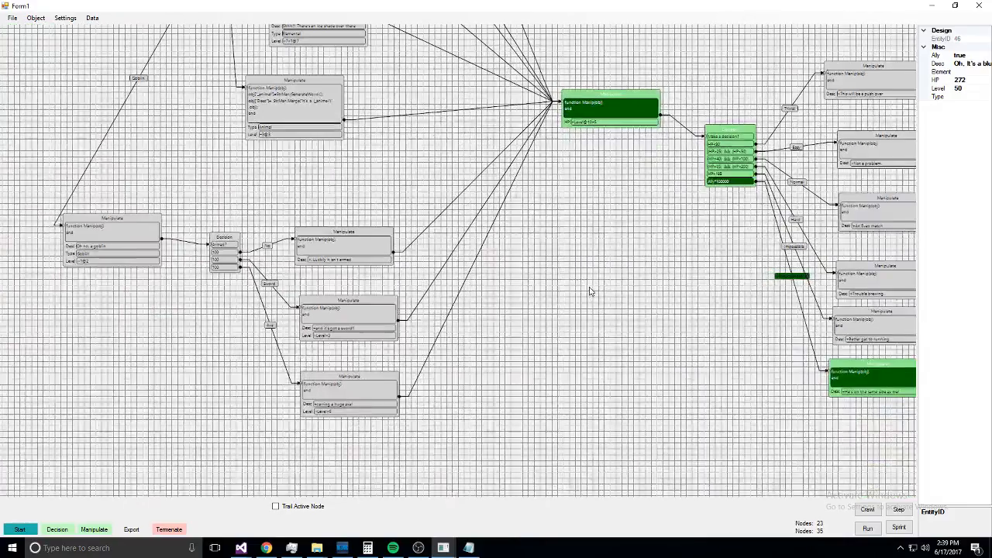
mouse_move(620, 279)
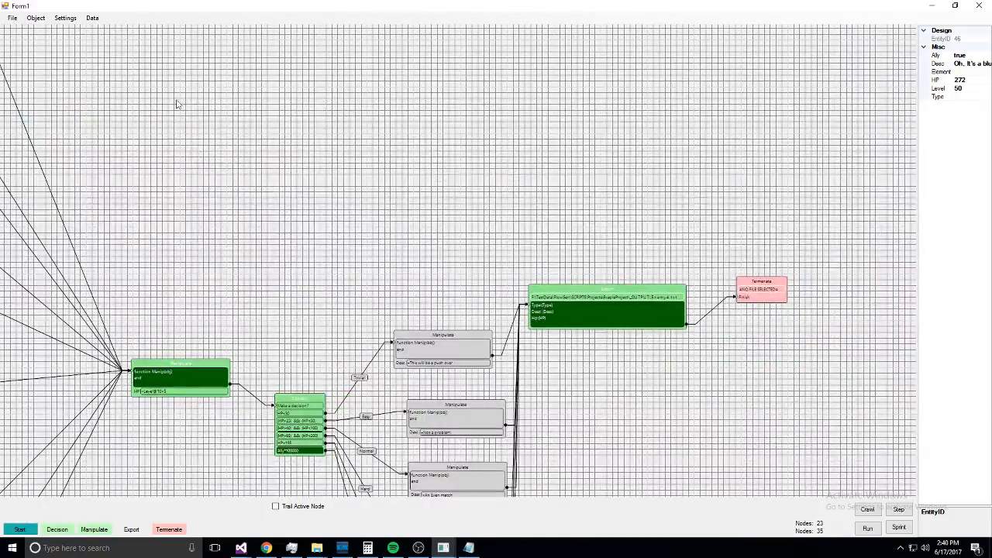
- Show the Data menu's output generation options
click(91, 19)
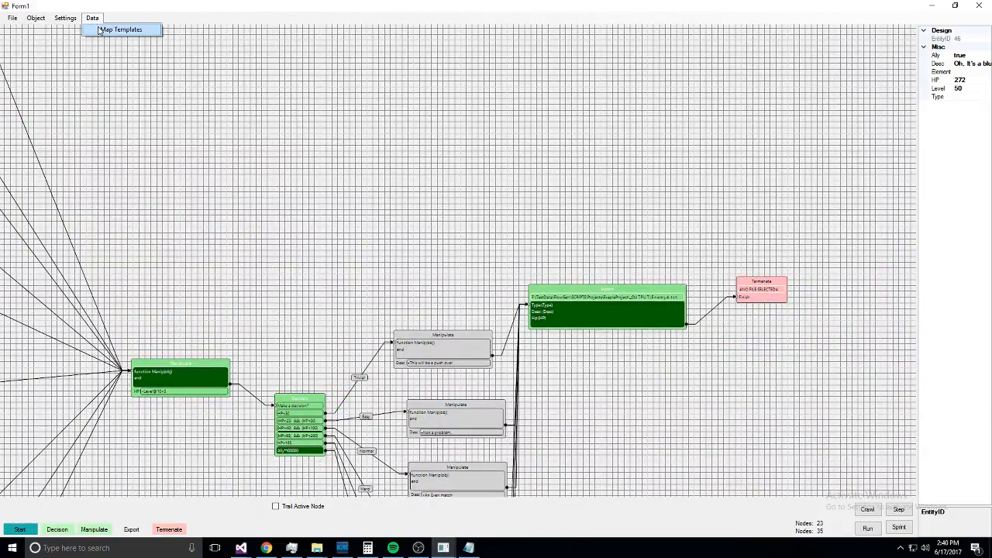
click(121, 29)
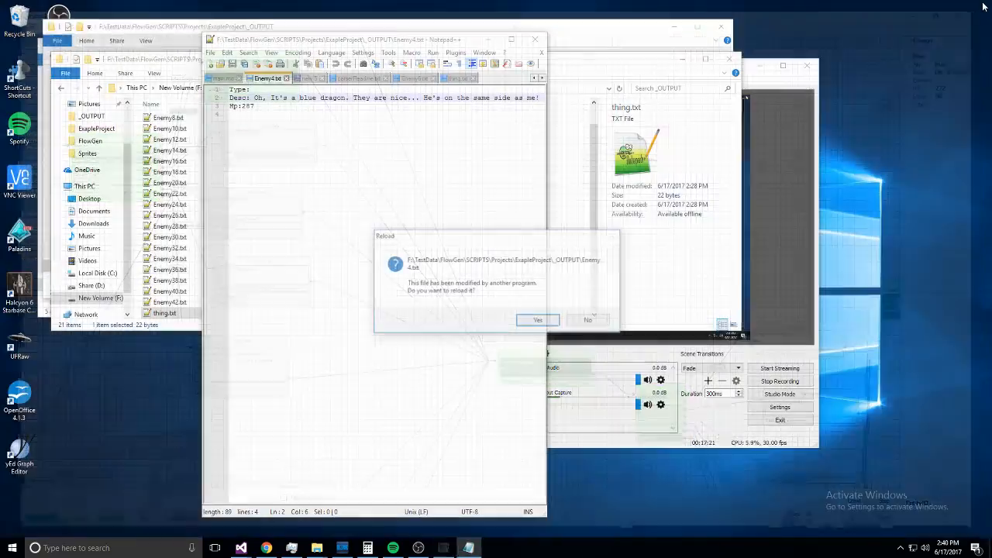
click(537, 319)
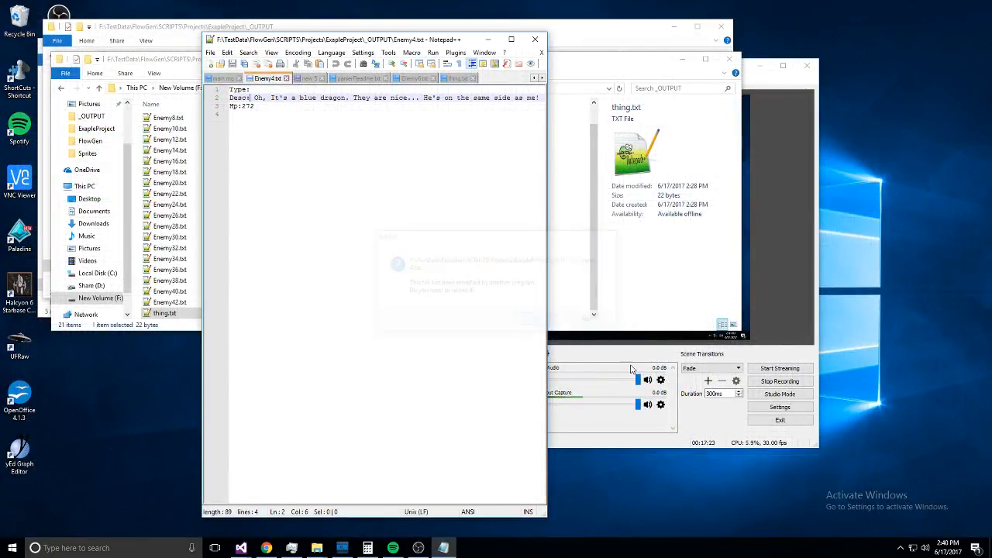